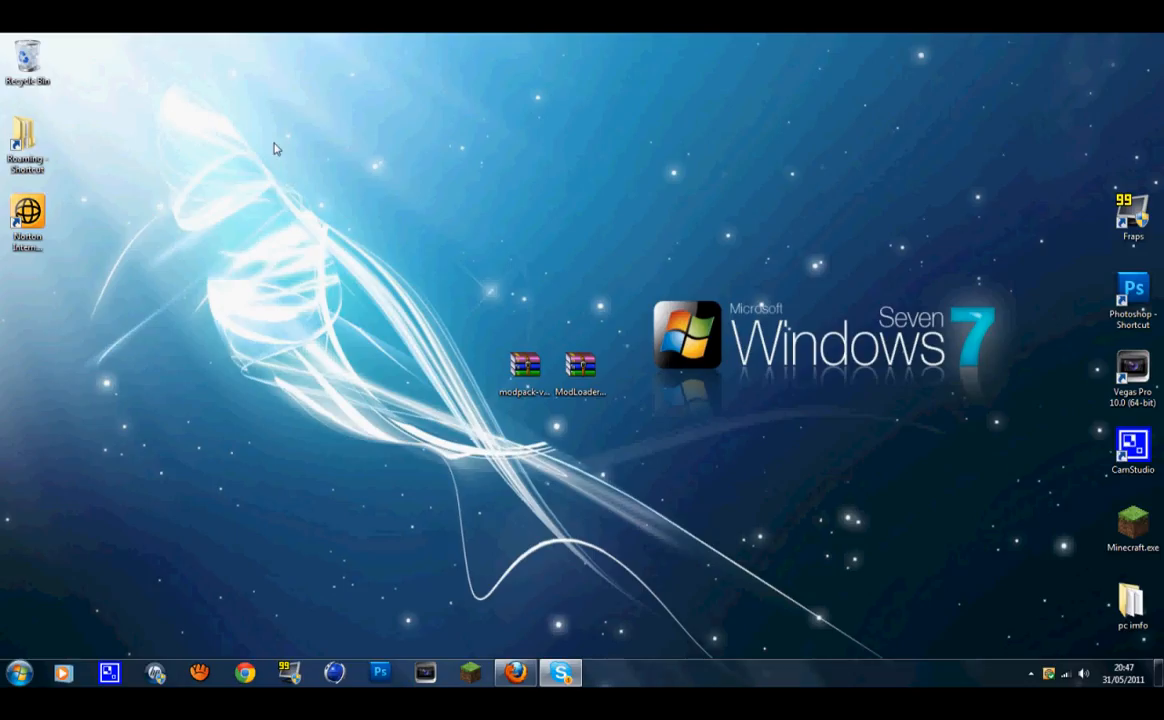
{"action": "mouse_move", "coordinate": [333, 145]}
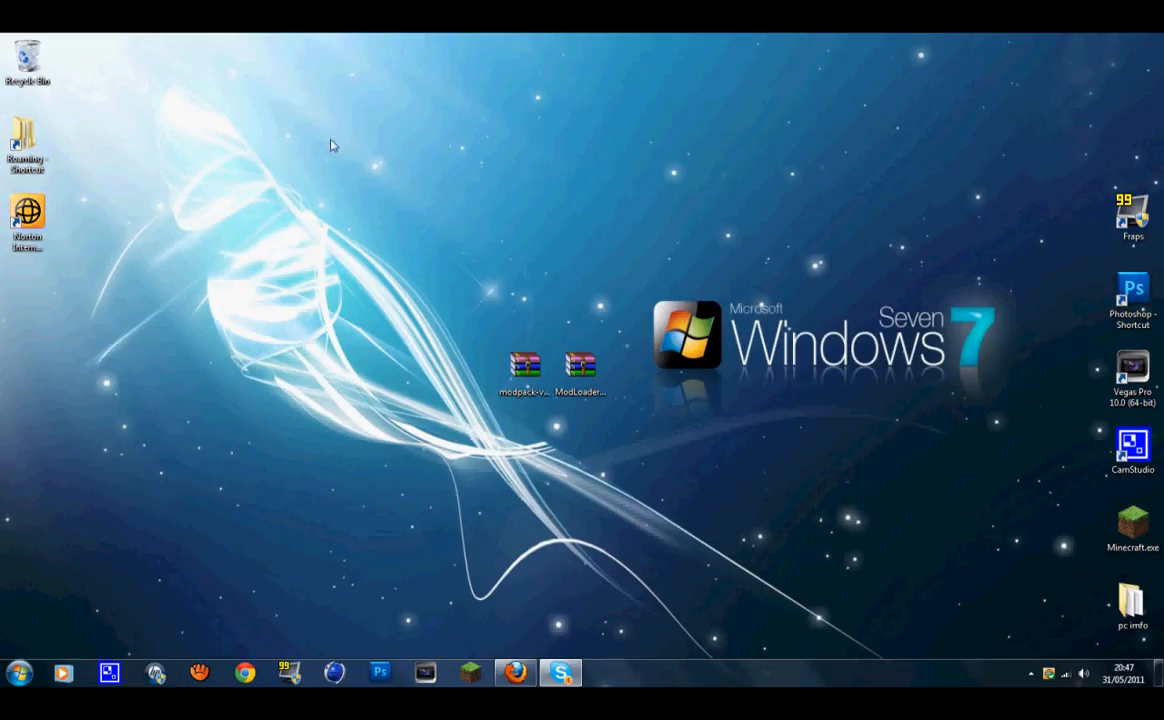
{"action": "mouse_move", "coordinate": [315, 271]}
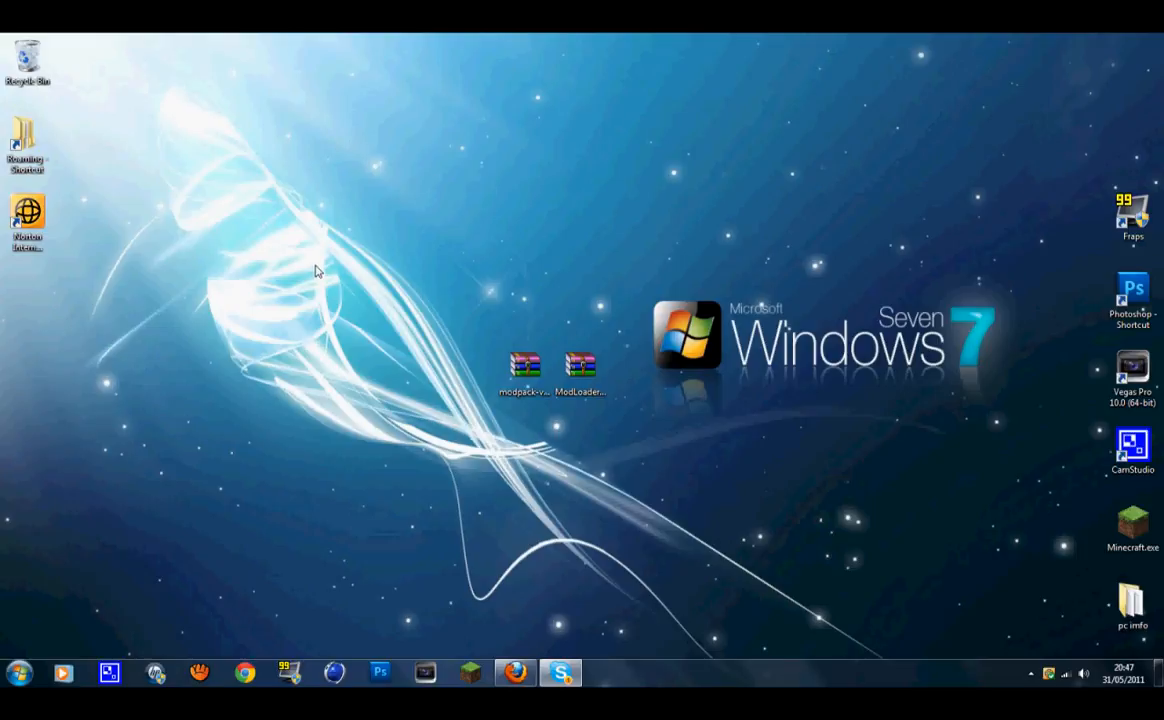
Search for %appdata% and open the Roaming folder
{"action": "left_click_drag", "start_coordinate": [315, 270], "coordinate": [758, 495]}
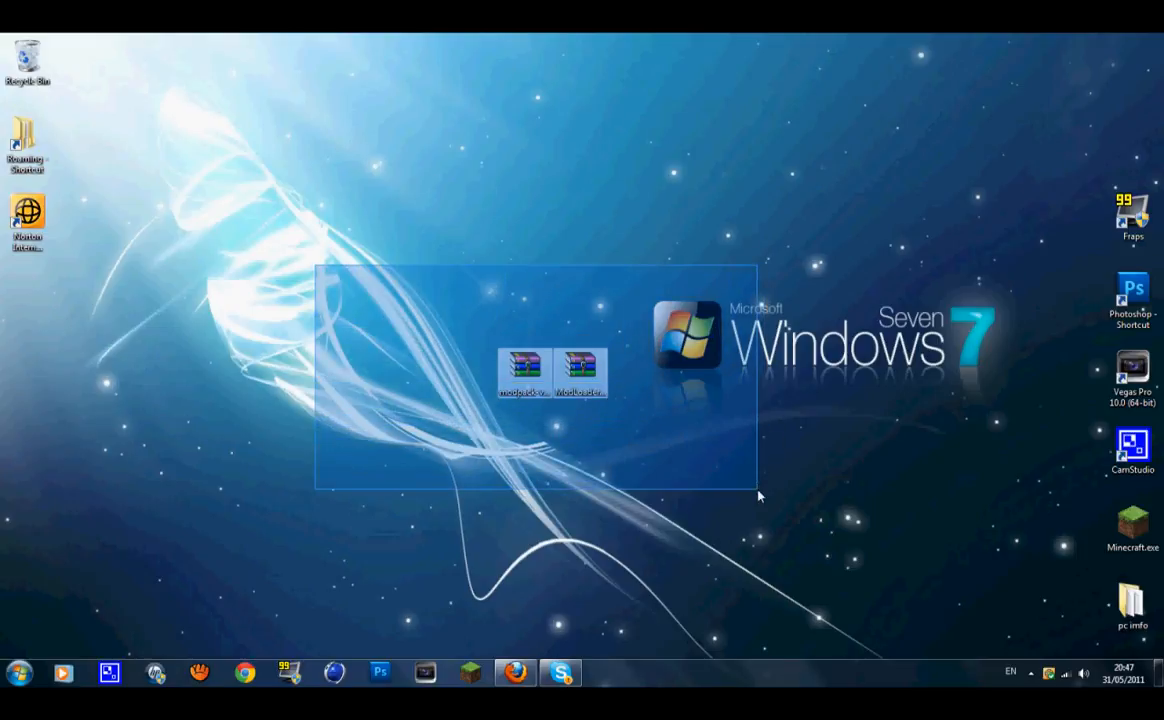
{"action": "left_click", "coordinate": [378, 556]}
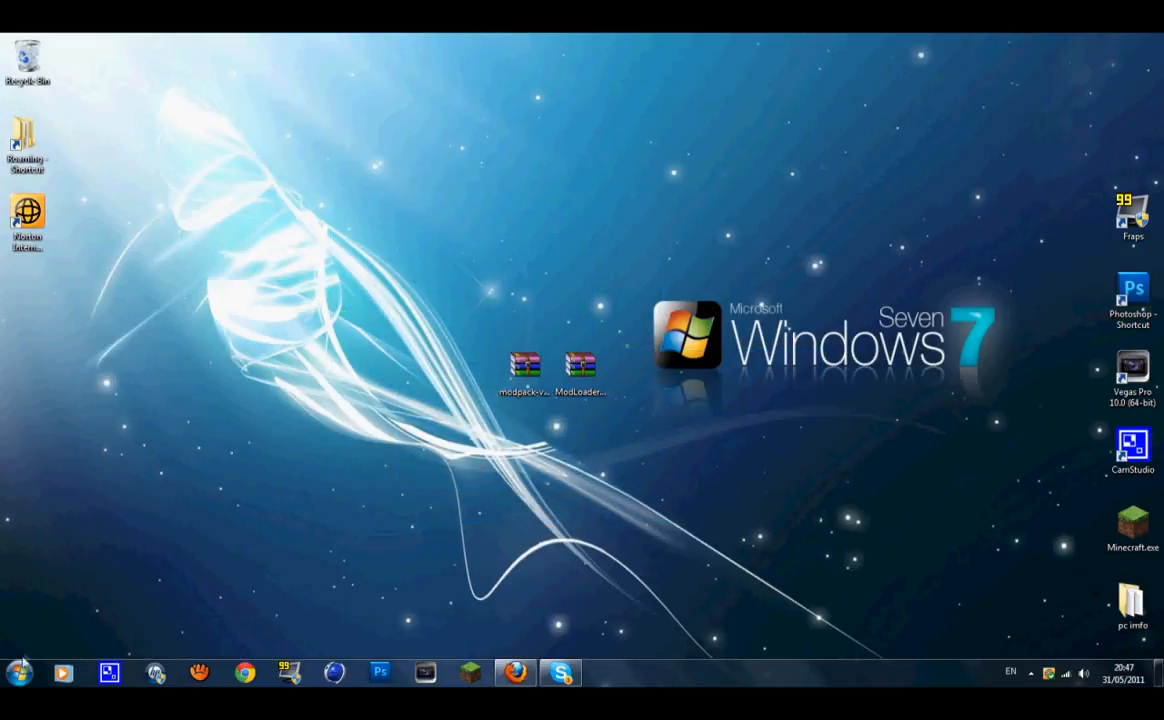
{"action": "left_click", "coordinate": [18, 672]}
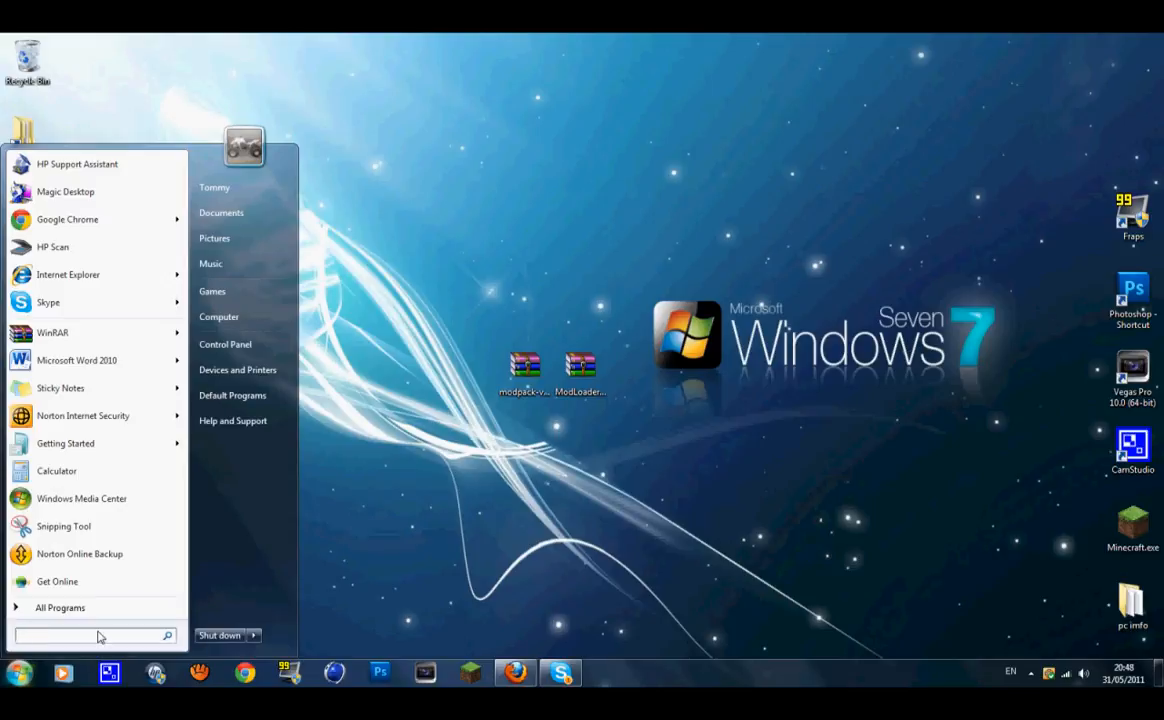
{"action": "type", "text": "%appdata"}
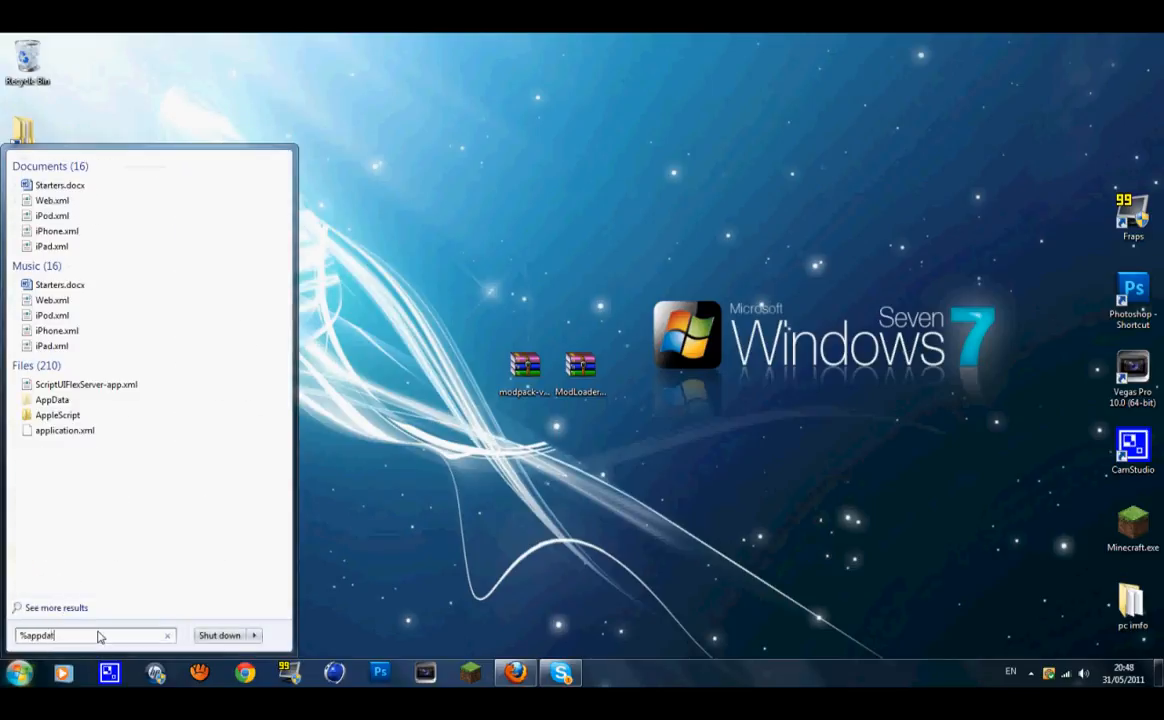
{"action": "type", "text": "a%"}
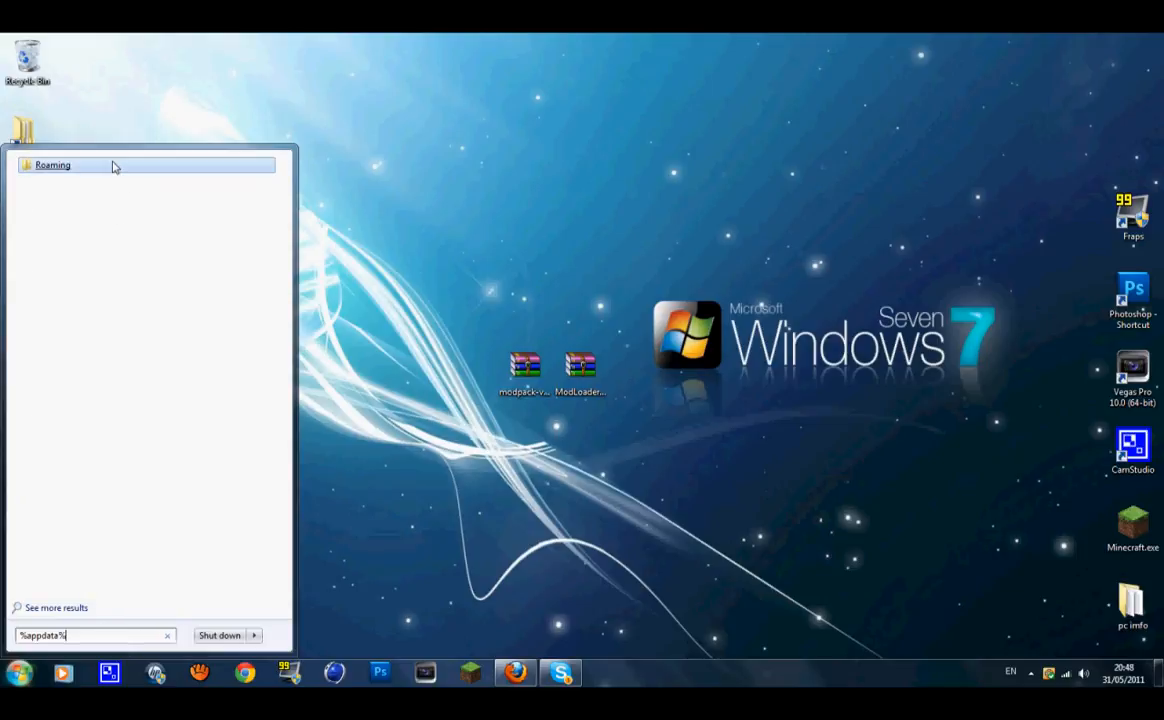
{"action": "left_click", "coordinate": [52, 165]}
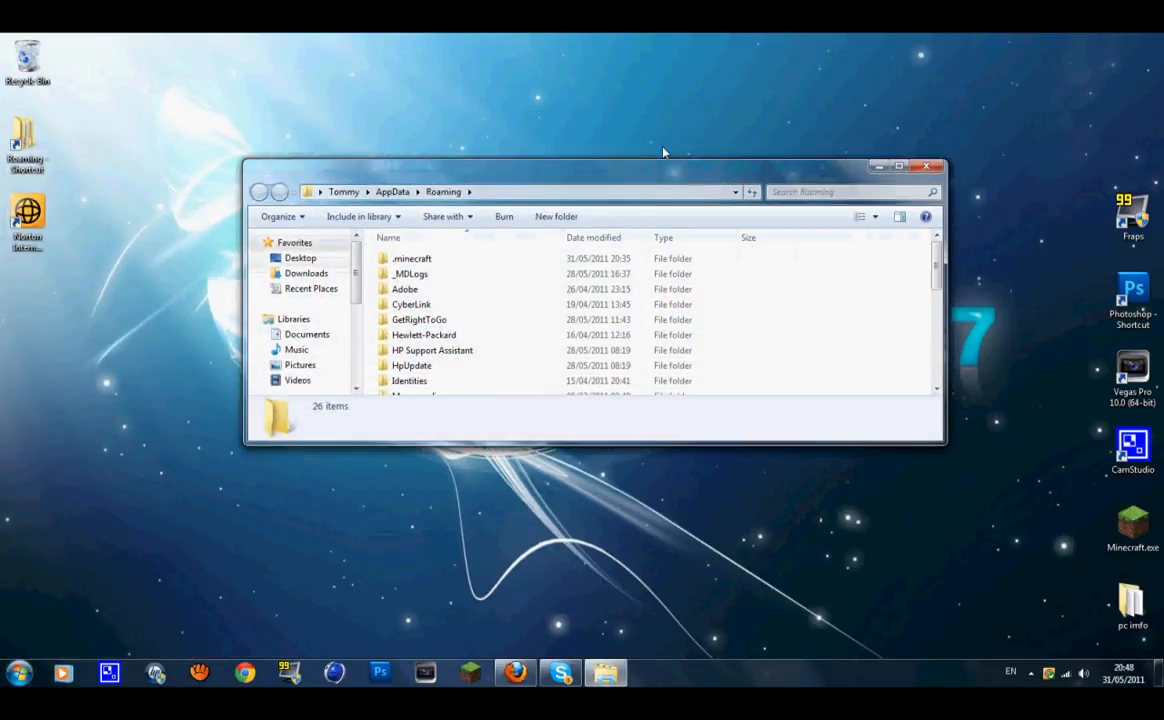
Paste a copy of .minecraft and a .minecraft shortcut onto the desktop
{"action": "right_click", "coordinate": [411, 209]}
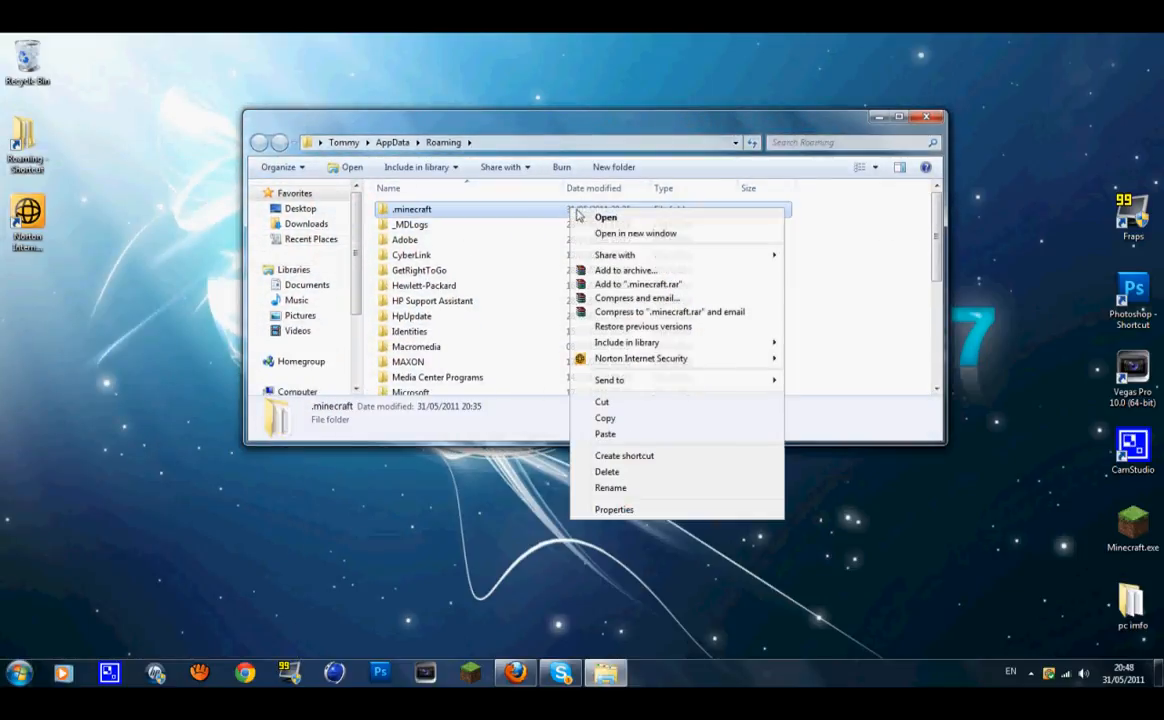
{"action": "right_click", "coordinate": [110, 420]}
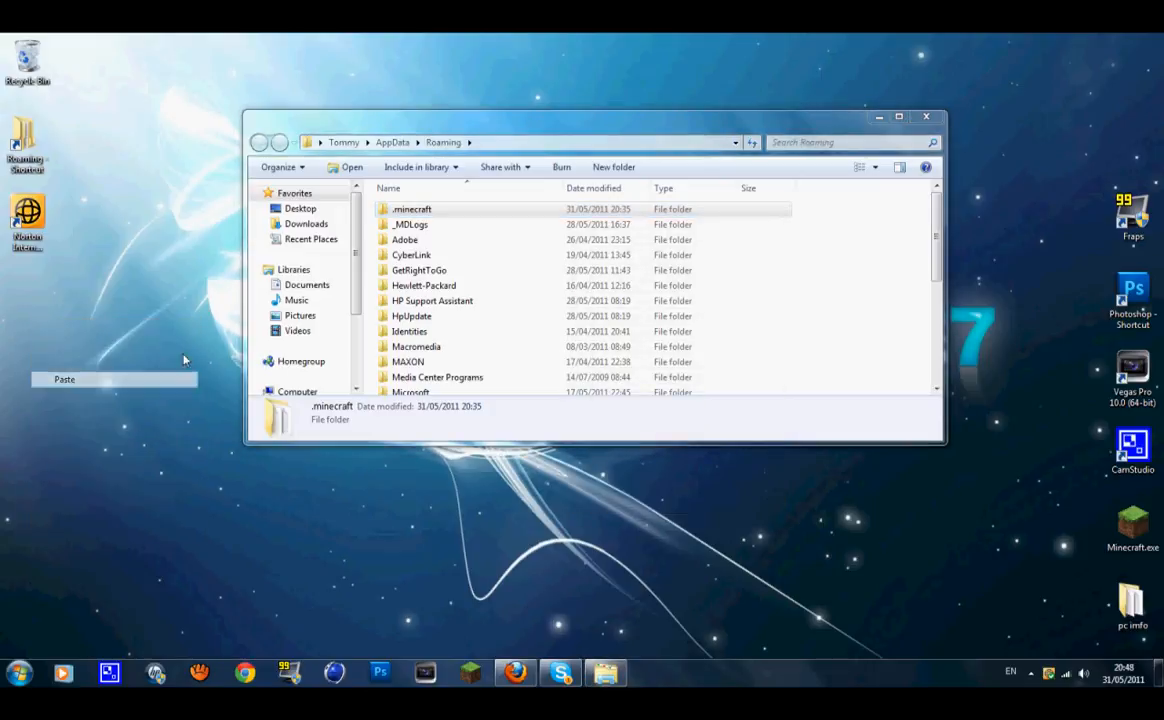
{"action": "right_click", "coordinate": [412, 209]}
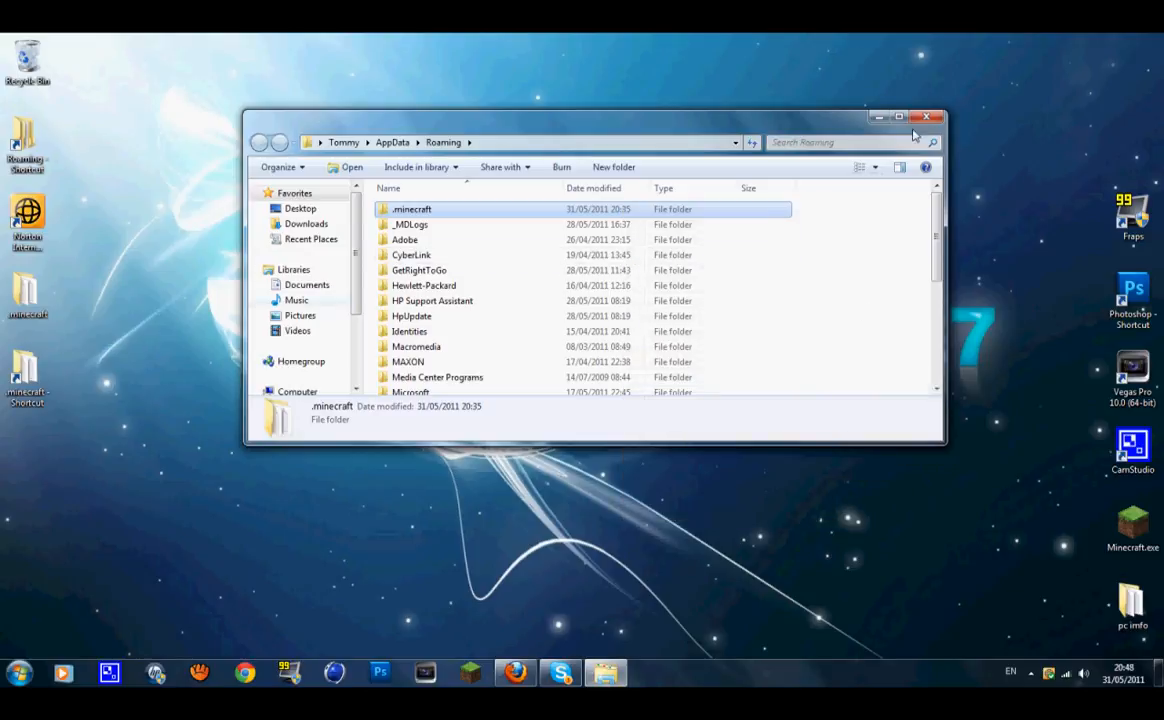
{"action": "double_click", "coordinate": [412, 209]}
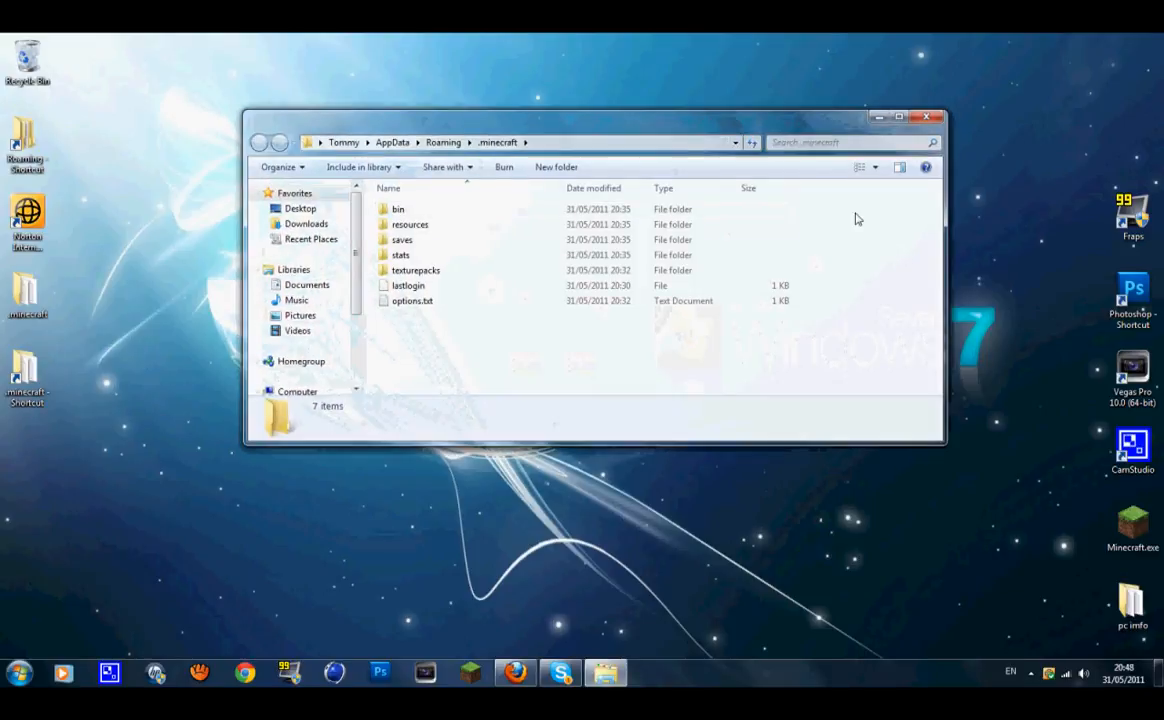
{"action": "left_click", "coordinate": [909, 117]}
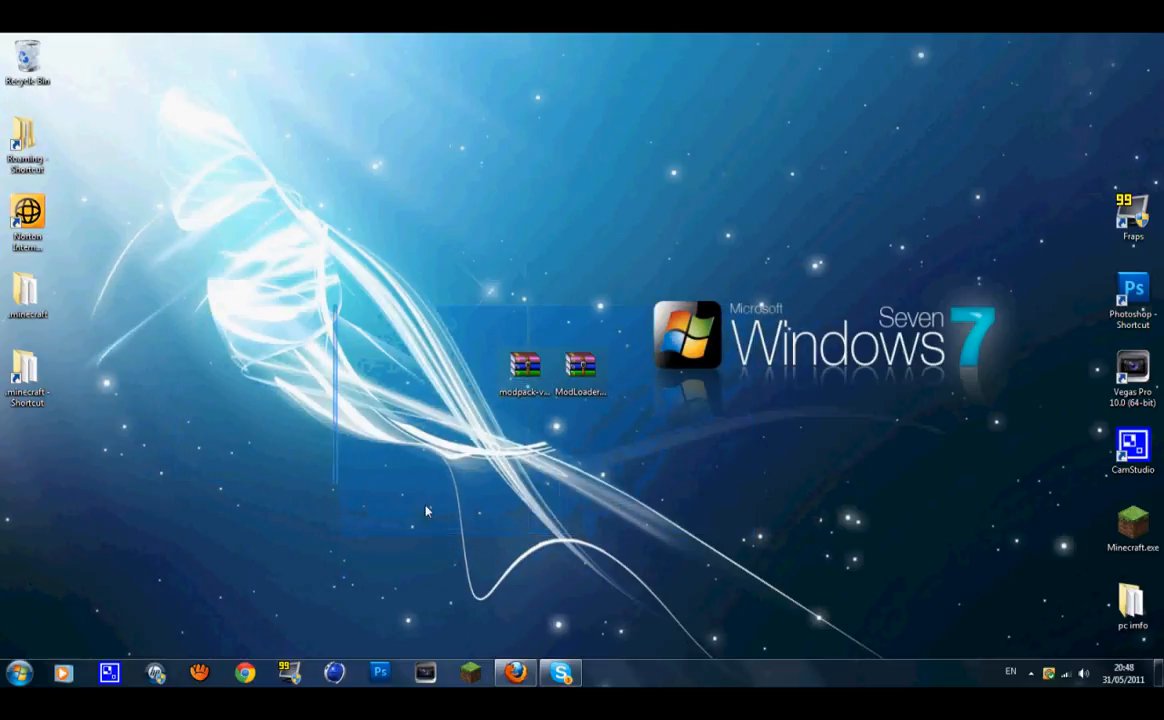
{"action": "left_click", "coordinate": [515, 672]}
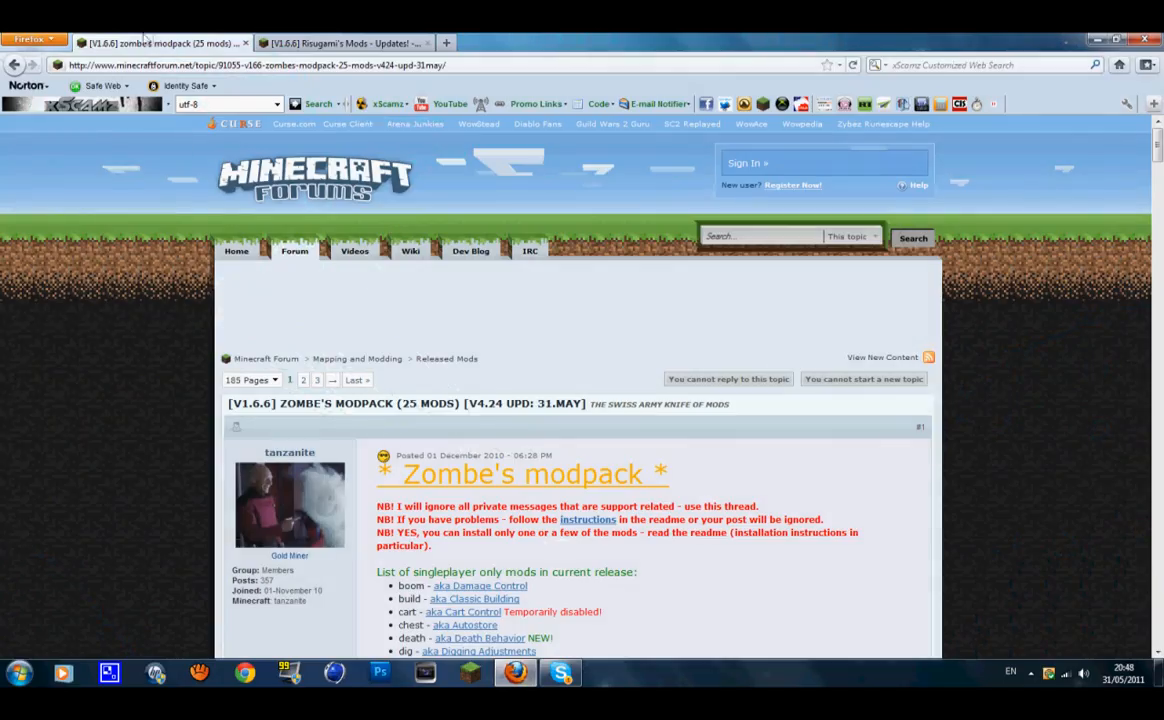
{"action": "scroll", "scroll_direction": "down", "scroll_amount": 3}
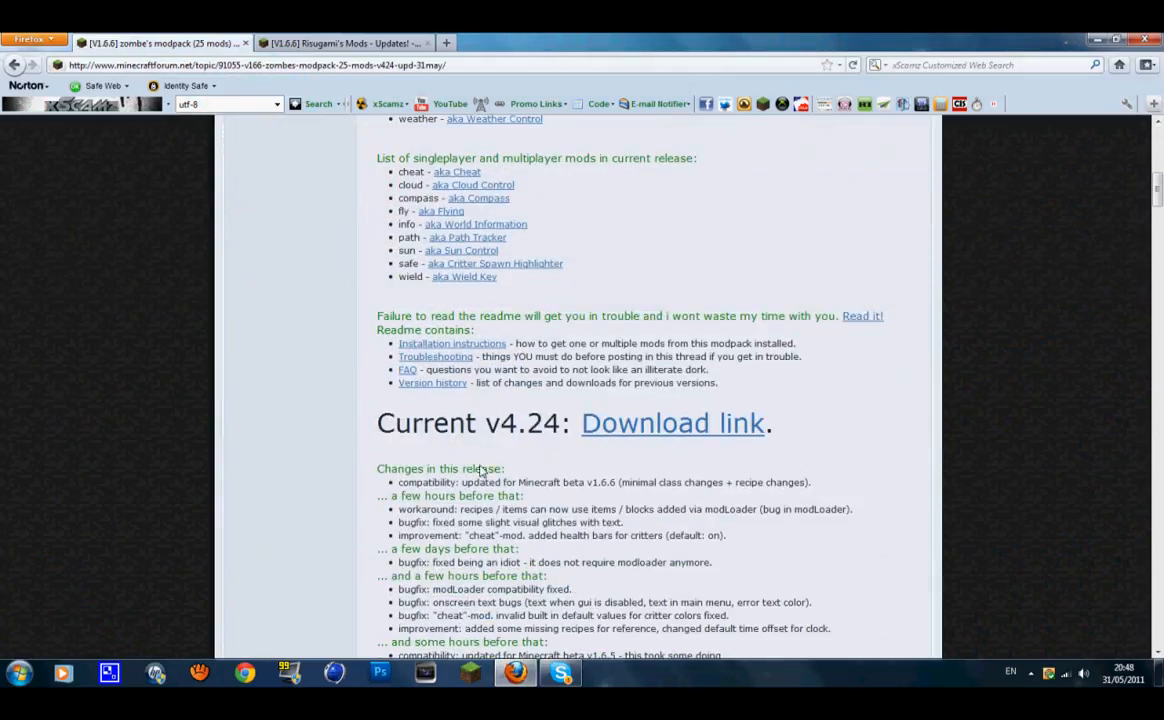
{"action": "mouse_move", "coordinate": [705, 432]}
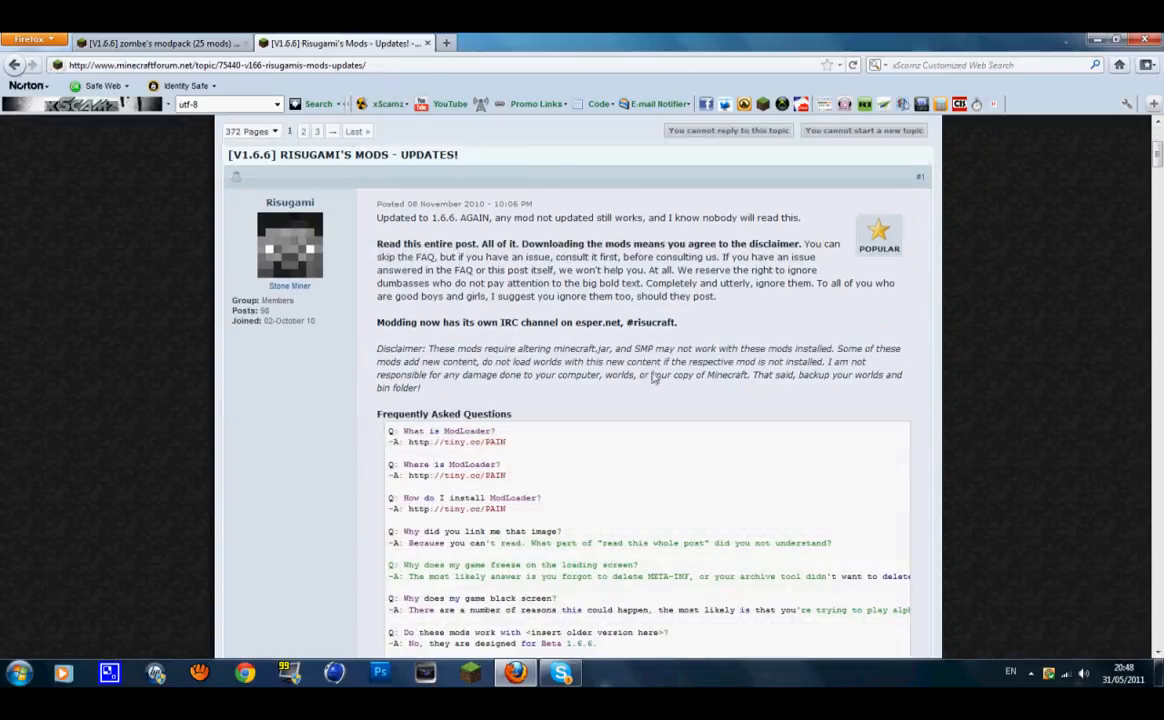
{"action": "scroll", "scroll_direction": "down", "scroll_amount": 3}
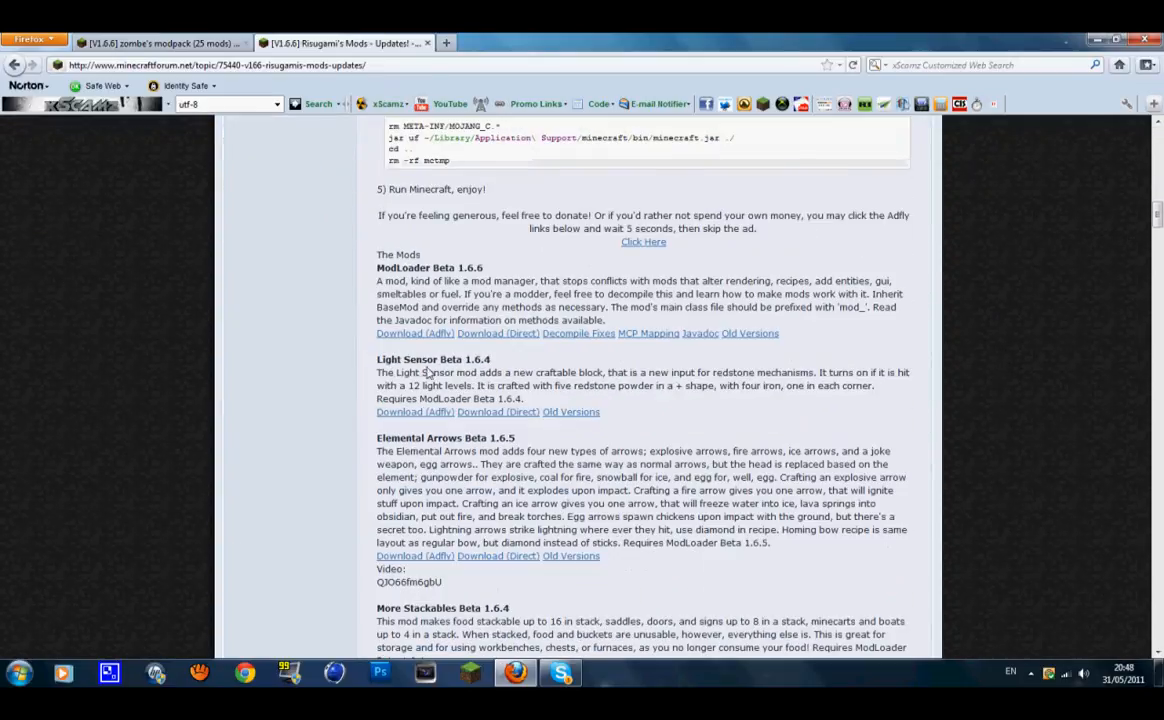
{"action": "mouse_move", "coordinate": [490, 333]}
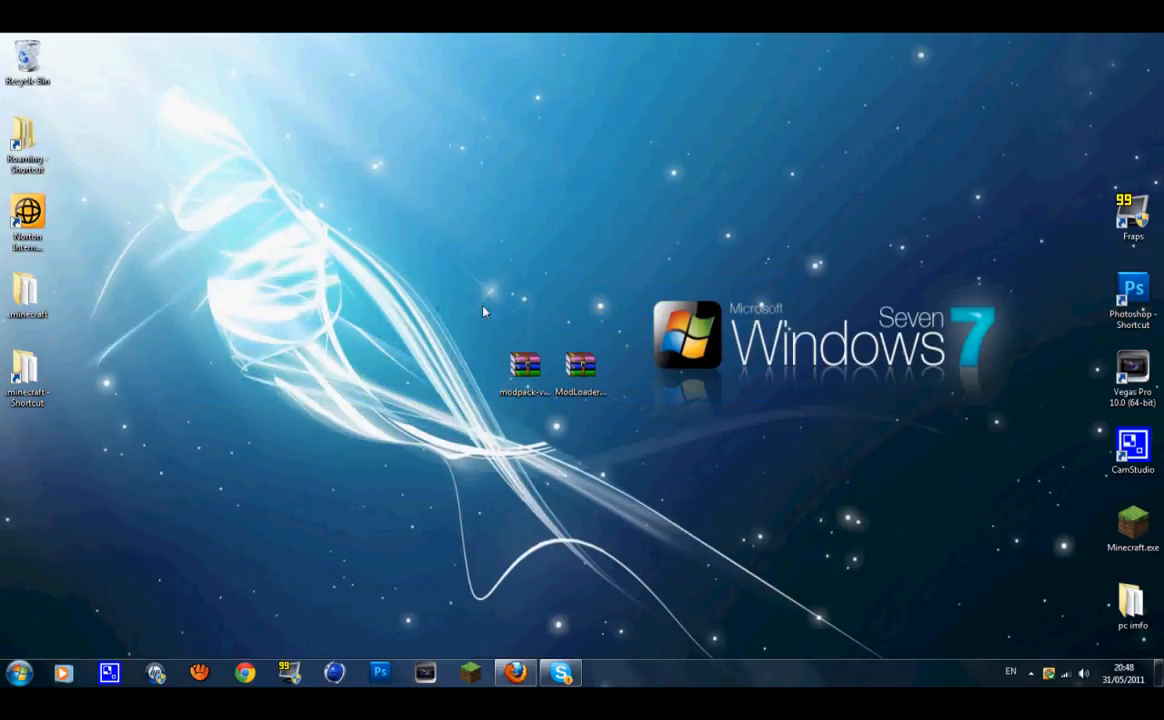
Create new desktop folders named 'zombe mod' and 'modloader'
{"action": "right_click", "coordinate": [483, 311]}
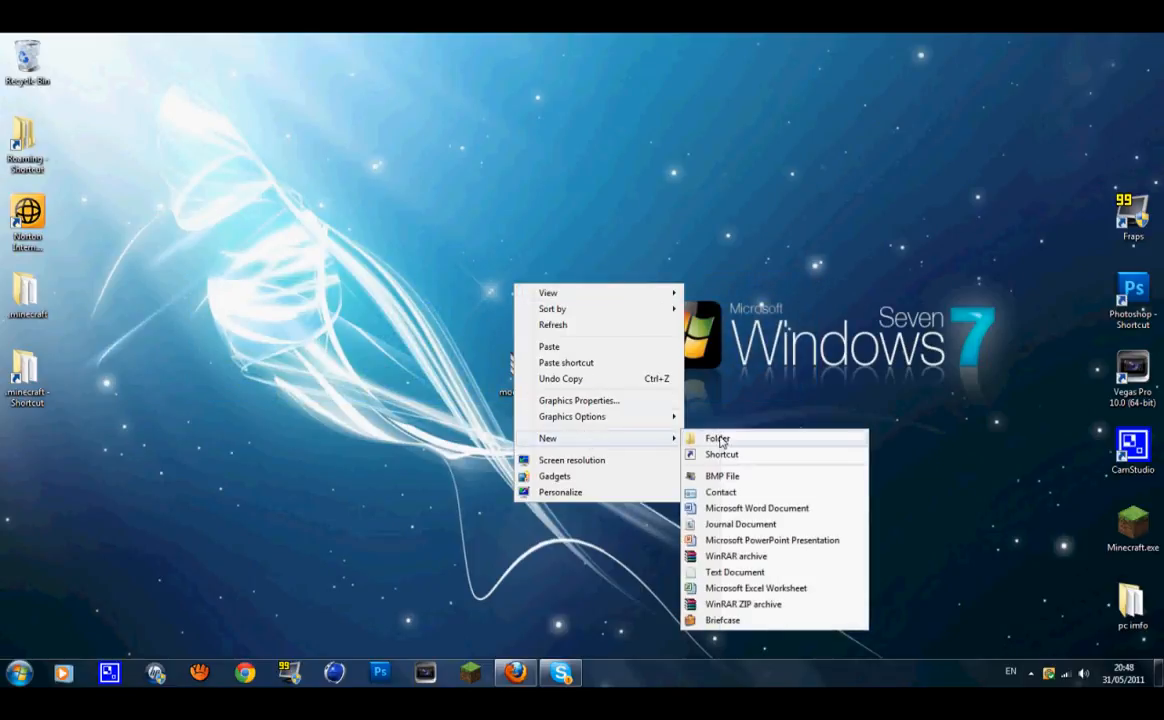
{"action": "left_click", "coordinate": [717, 438]}
{"action": "type", "text": "modloader"}
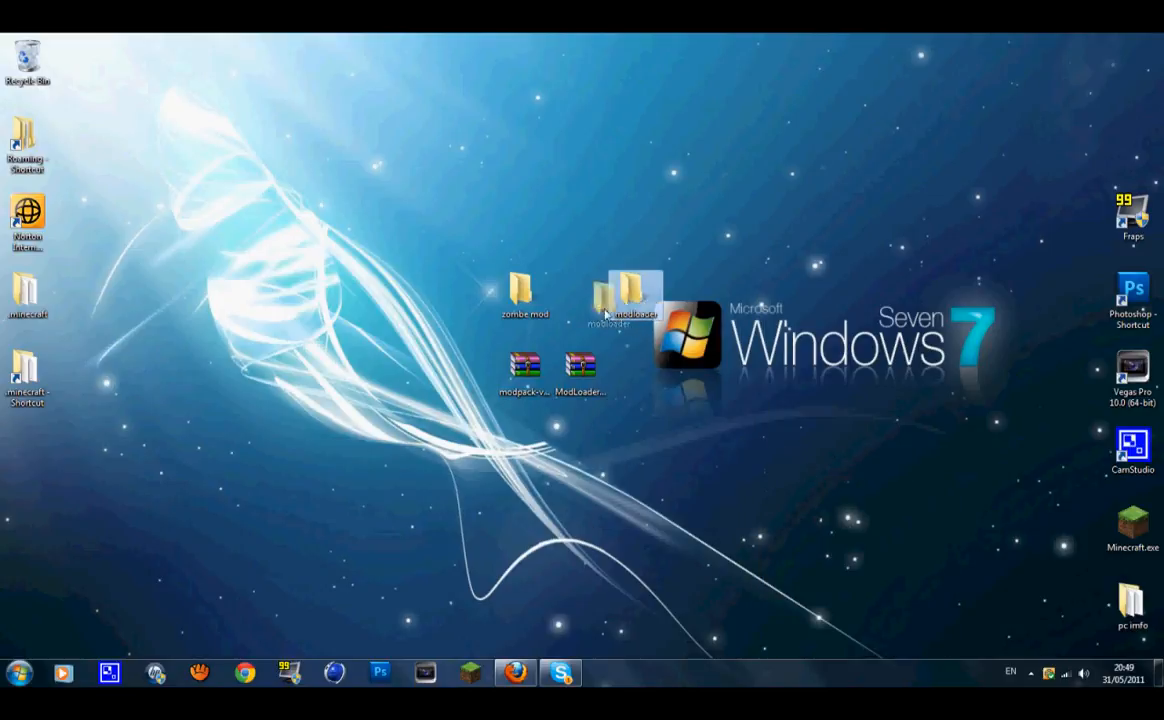
Extract the modpack and ModLoader archives with WinRAR, dismissing both license reminders
{"action": "double_click", "coordinate": [525, 365]}
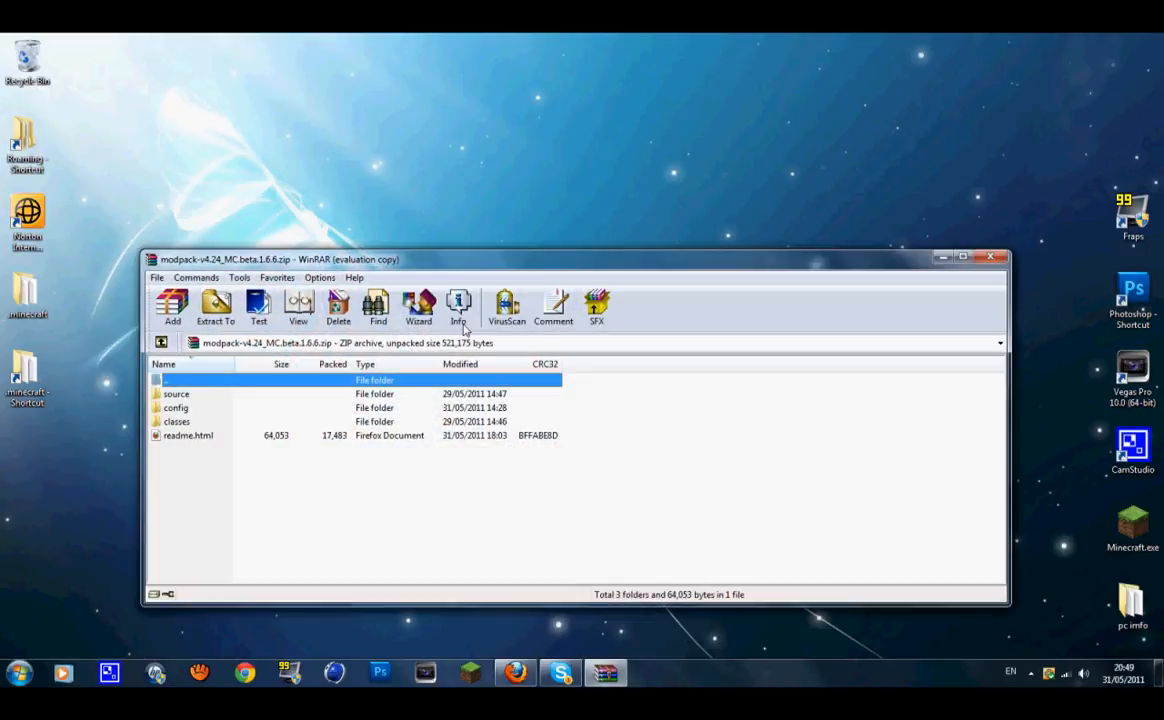
{"action": "left_click", "coordinate": [215, 307]}
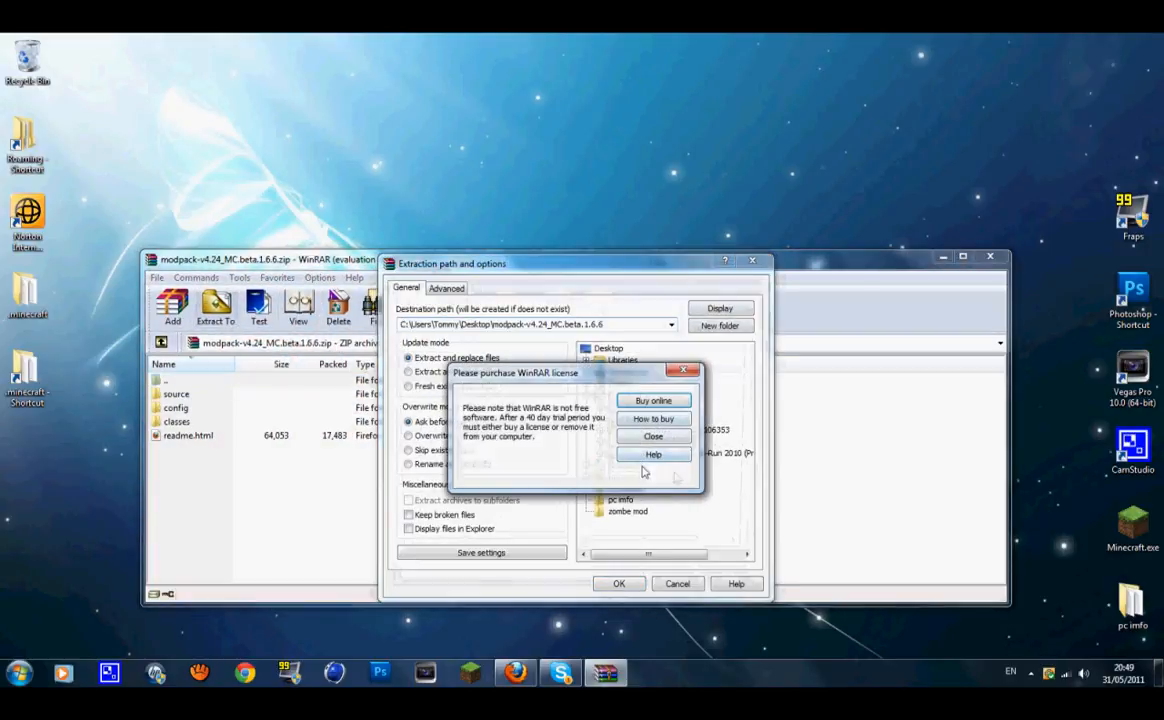
{"action": "left_click", "coordinate": [653, 436]}
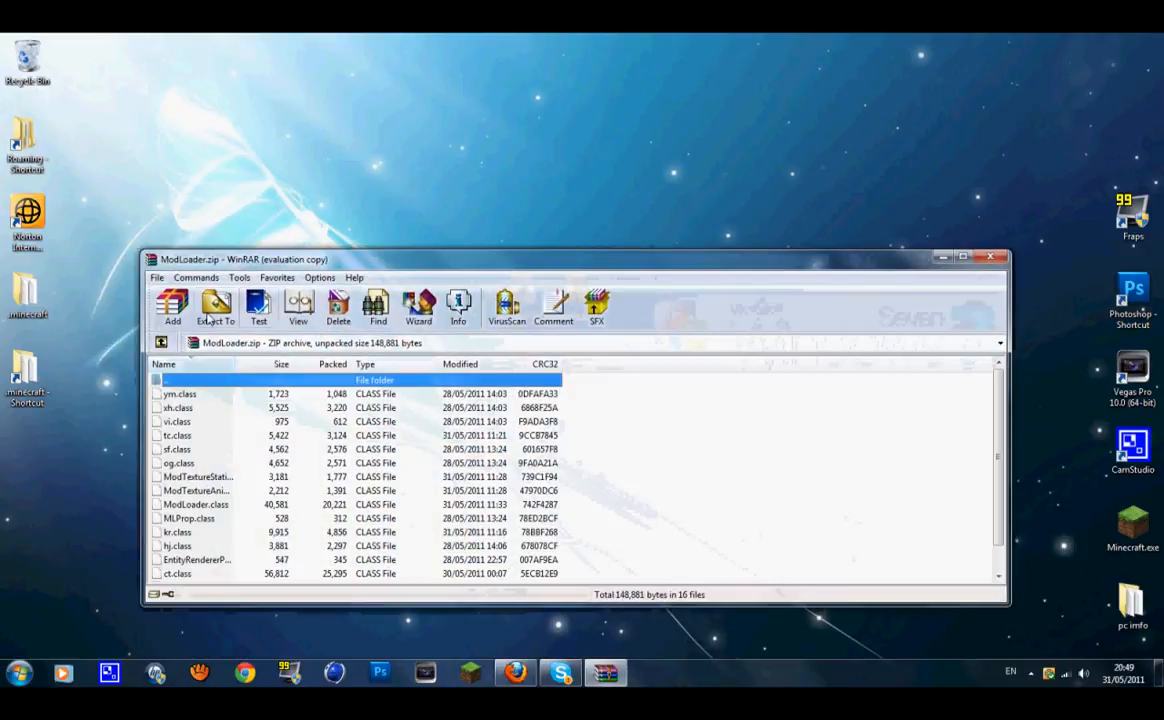
{"action": "left_click", "coordinate": [216, 305]}
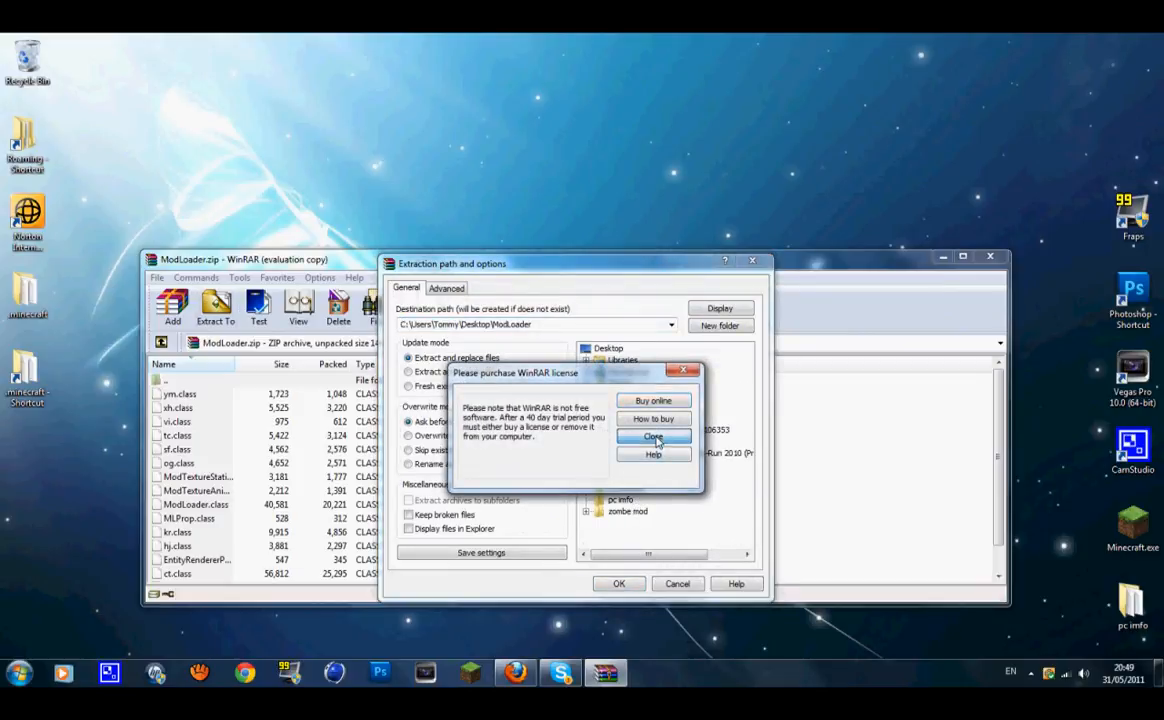
{"action": "left_click", "coordinate": [653, 436]}
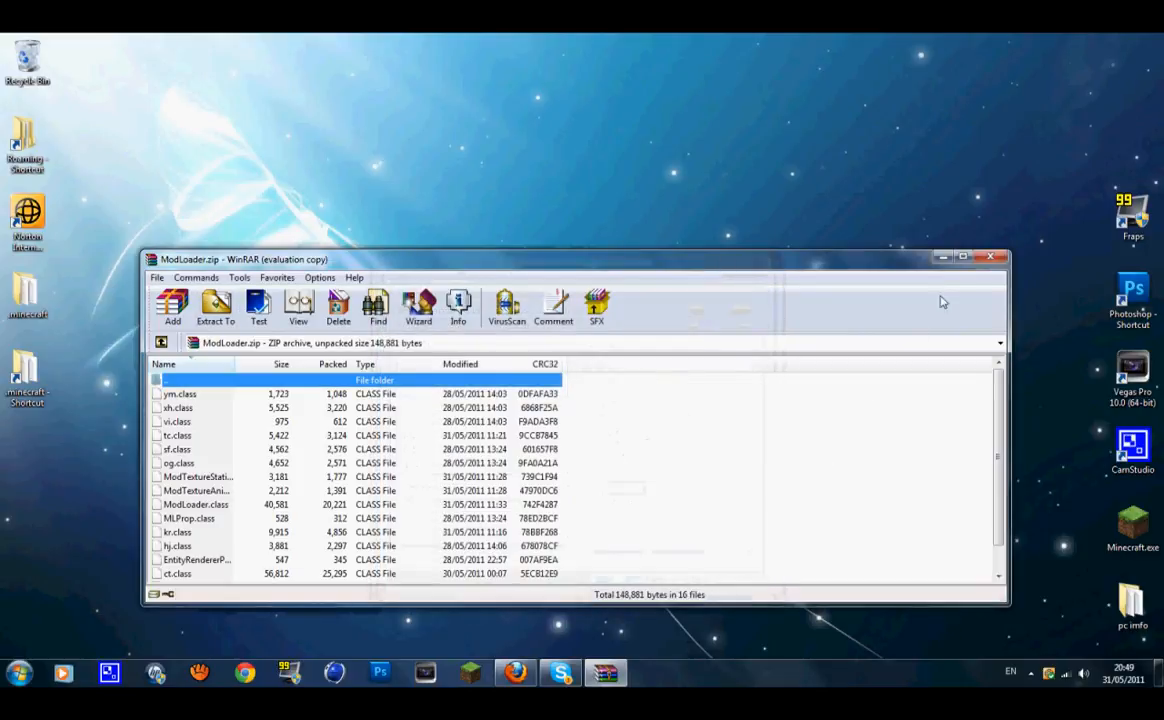
{"action": "left_click", "coordinate": [965, 257]}
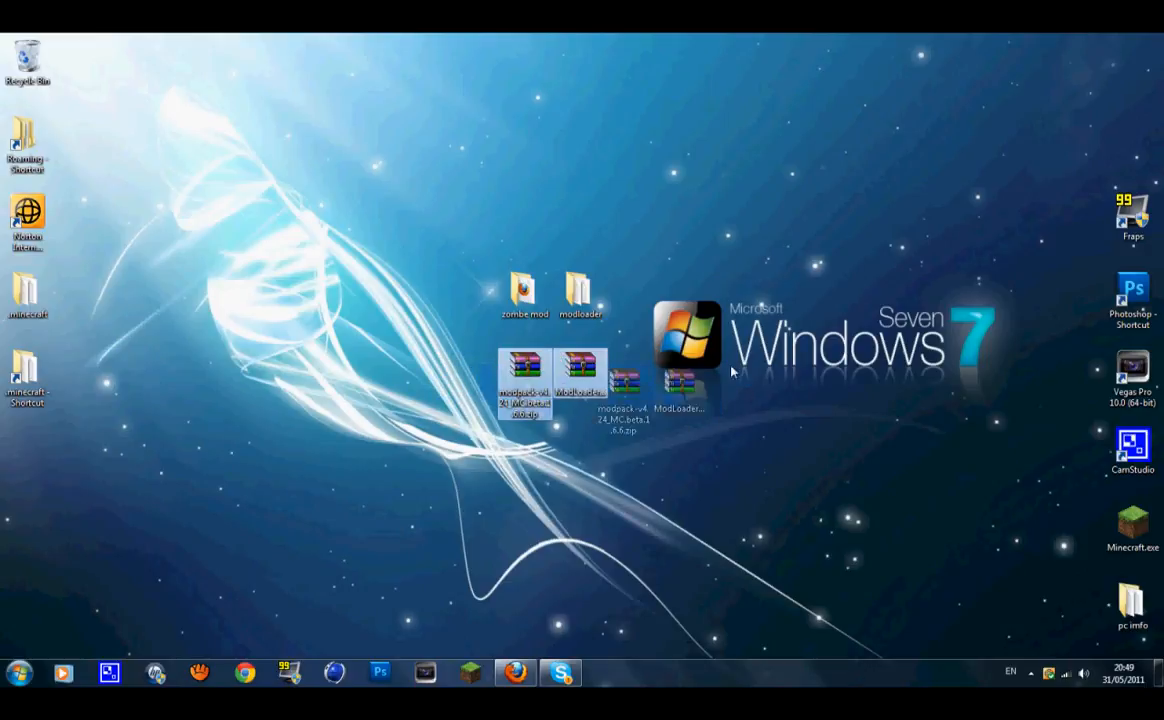
Open minecraft.jar from the .minecraft bin folder as a WinRAR archive
{"action": "left_click_drag", "start_coordinate": [650, 390], "coordinate": [995, 55]}
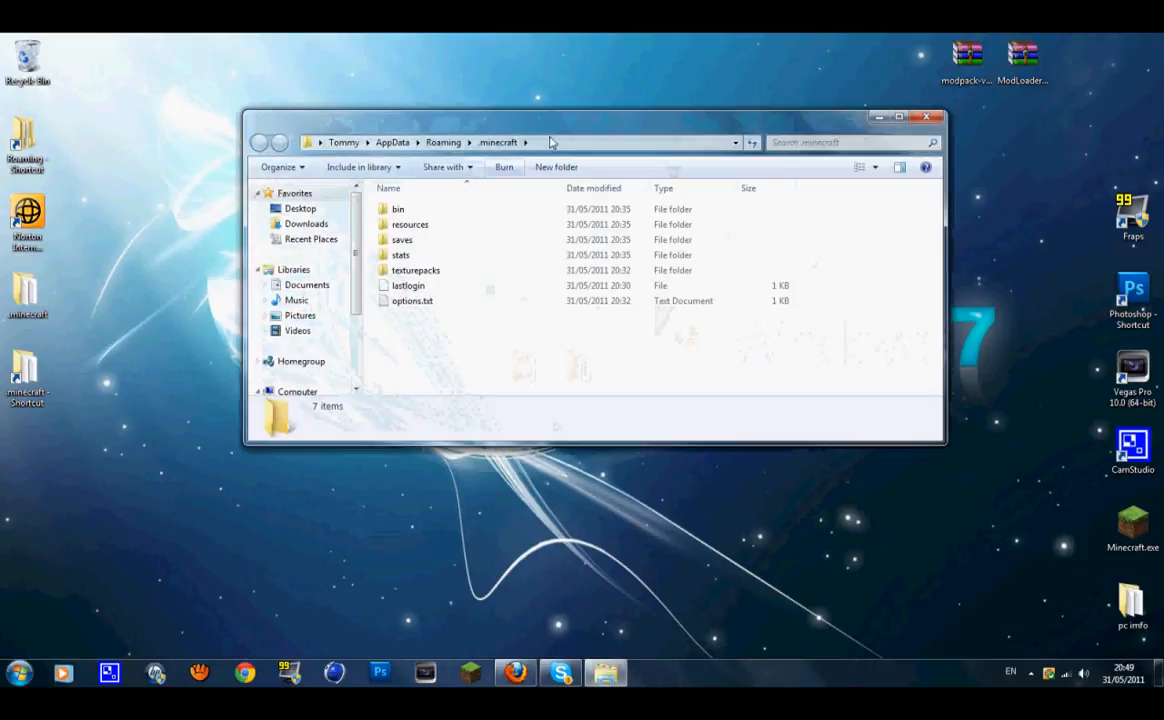
{"action": "double_click", "coordinate": [398, 209]}
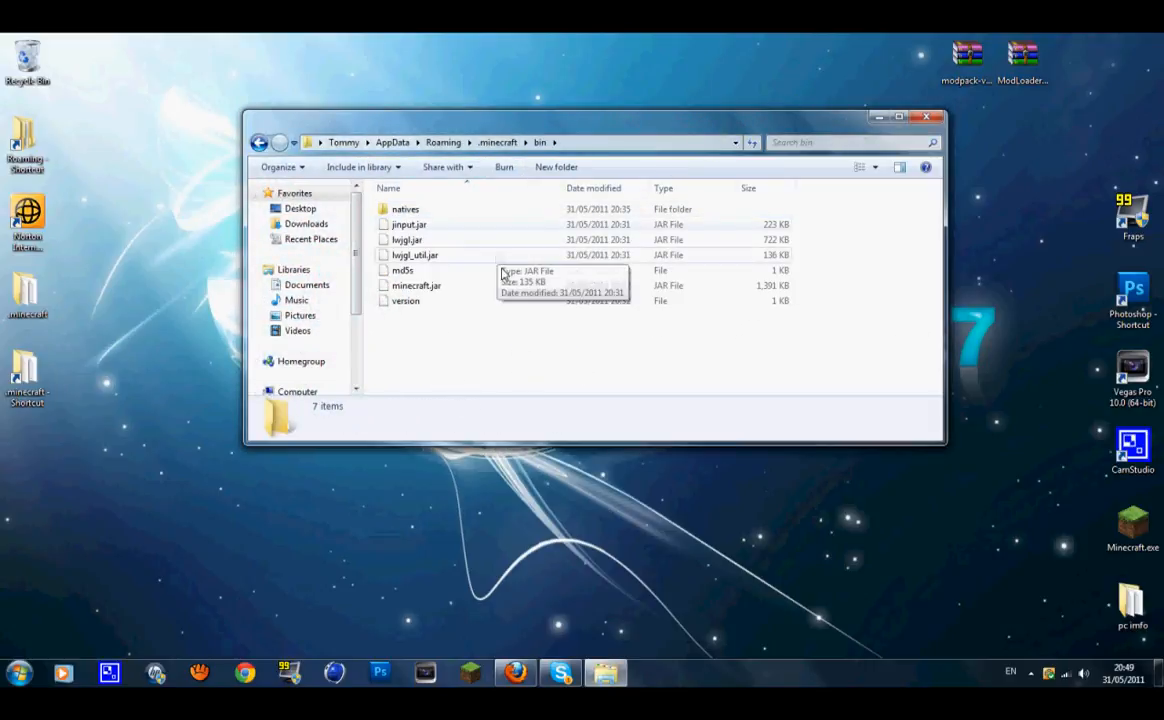
{"action": "right_click", "coordinate": [416, 285]}
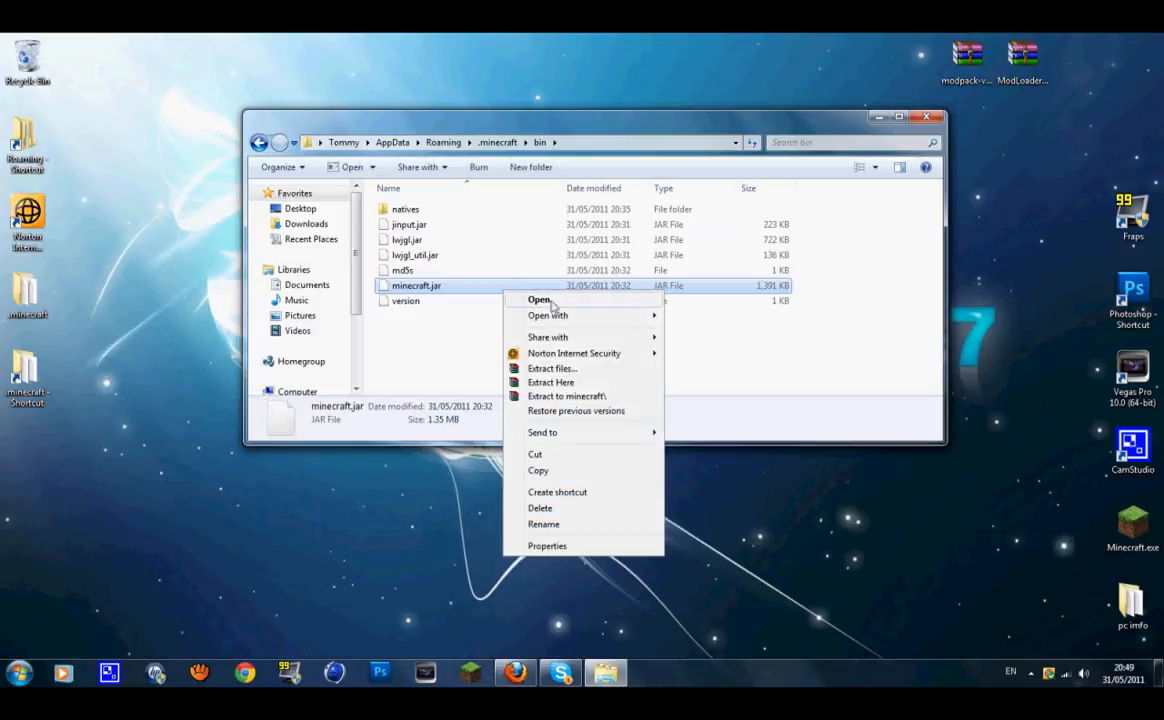
{"action": "left_click", "coordinate": [539, 299]}
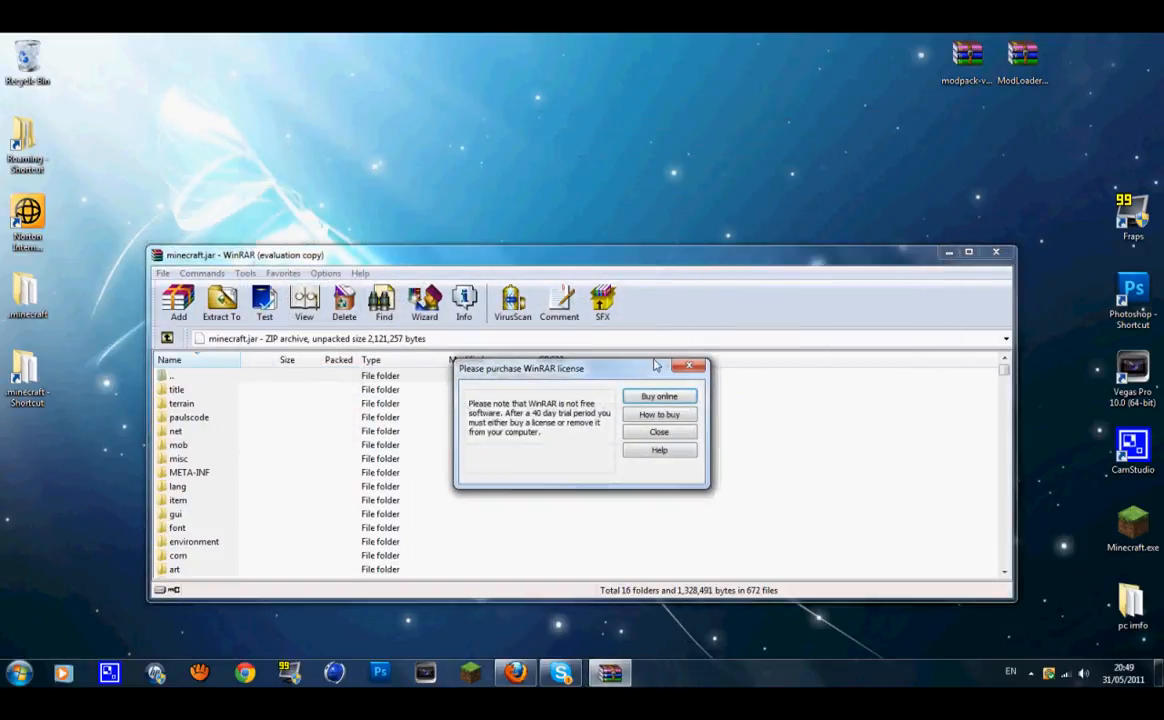
Dismiss the license reminder and delete the META-INF folder from minecraft.jar
{"action": "left_click", "coordinate": [659, 431]}
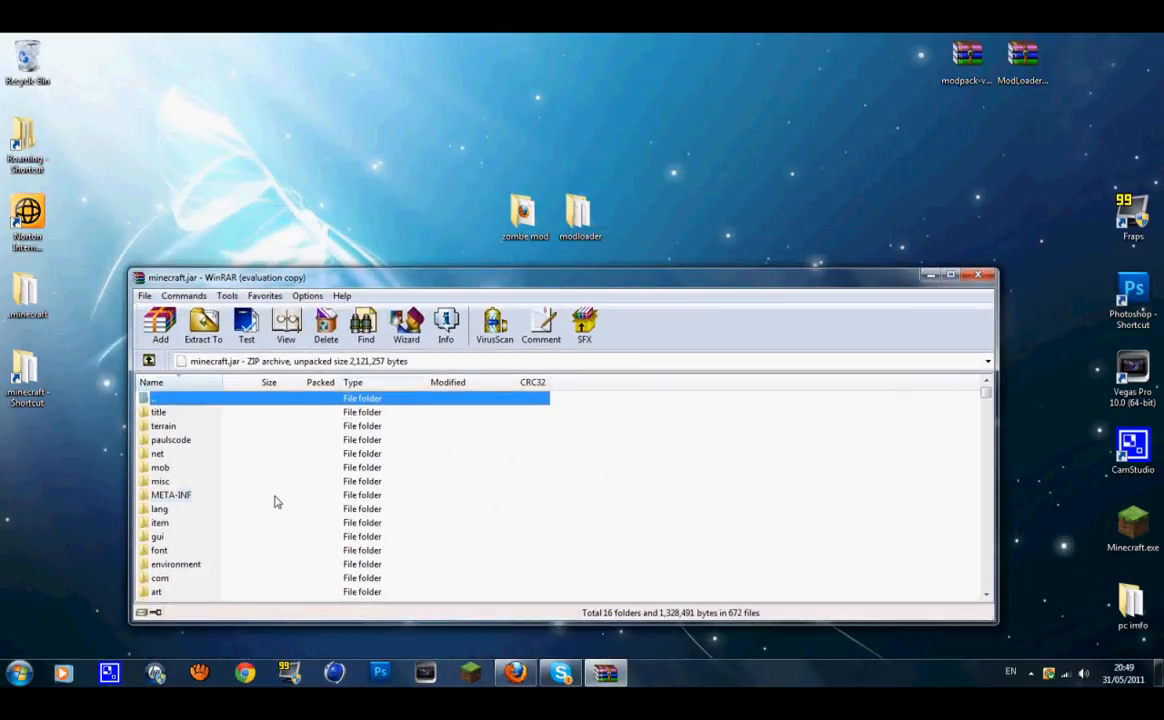
{"action": "right_click", "coordinate": [171, 495]}
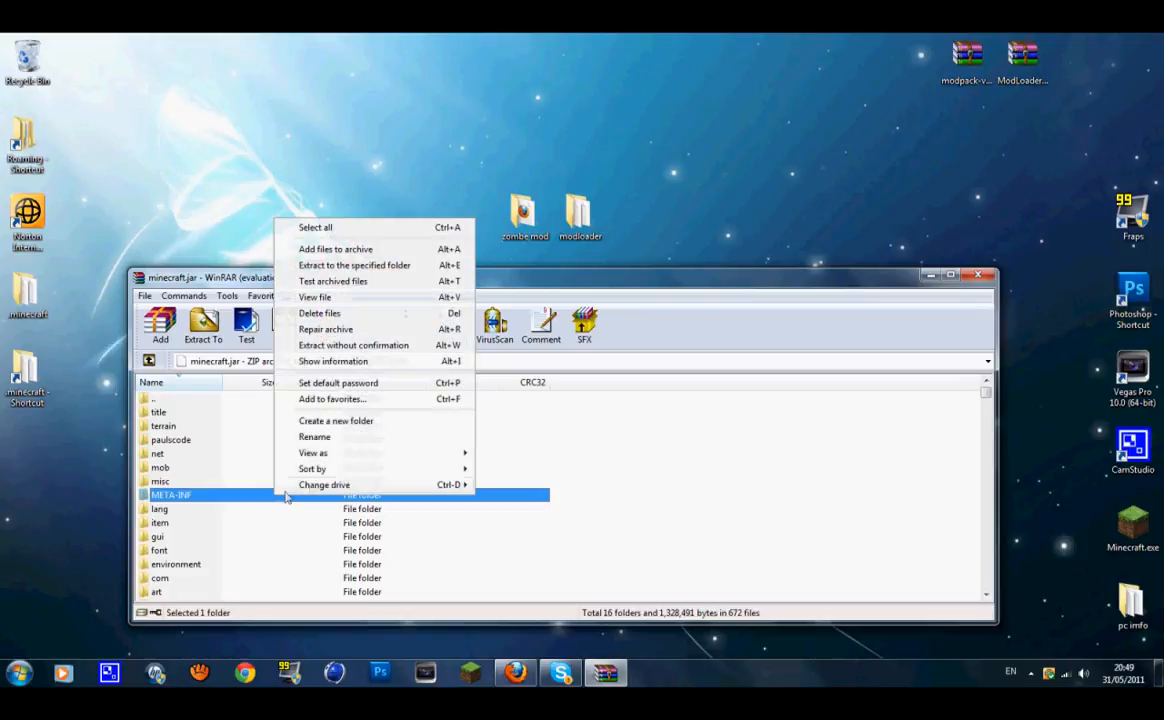
{"action": "left_click", "coordinate": [319, 313]}
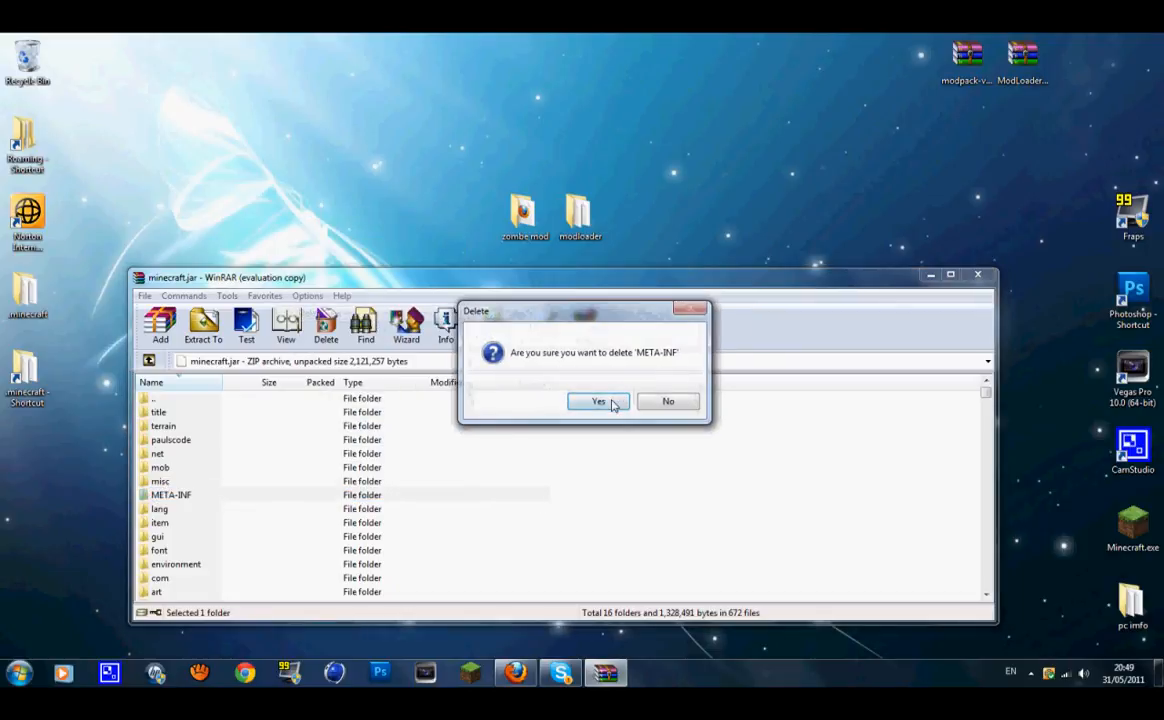
{"action": "left_click", "coordinate": [598, 401]}
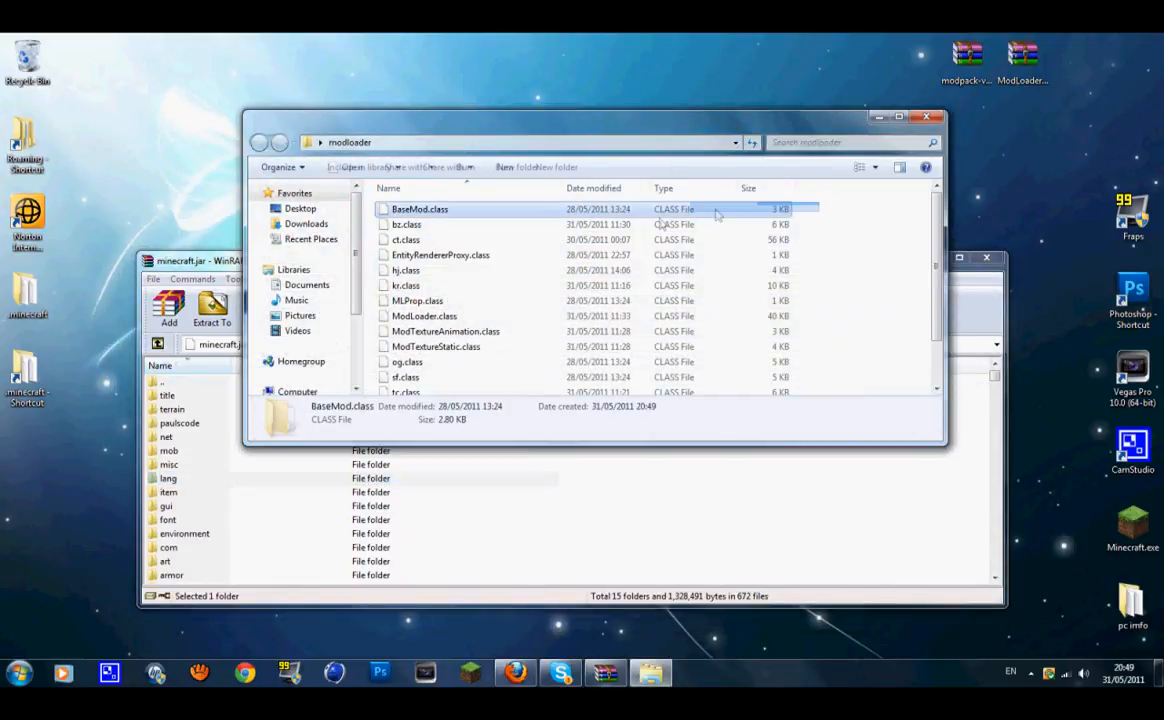
Add all ModLoader files and the zombe mod's classes files into minecraft.jar
{"action": "key", "text": "ctrl+a"}
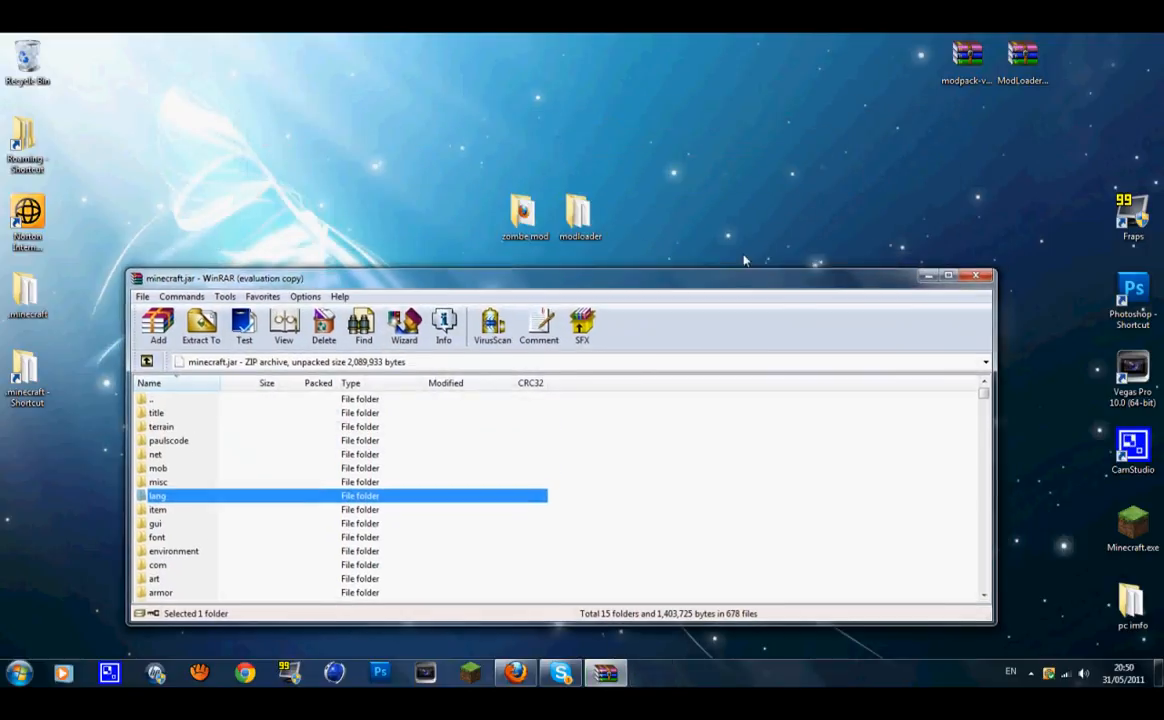
{"action": "double_click", "coordinate": [525, 210]}
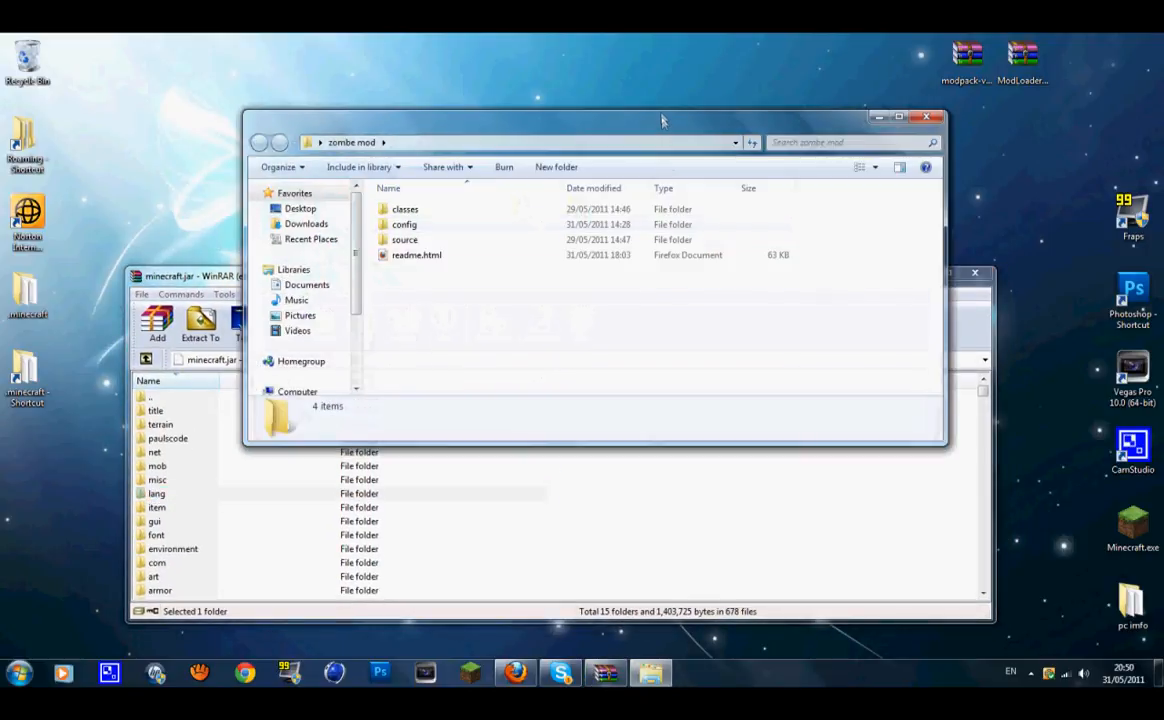
{"action": "double_click", "coordinate": [405, 209]}
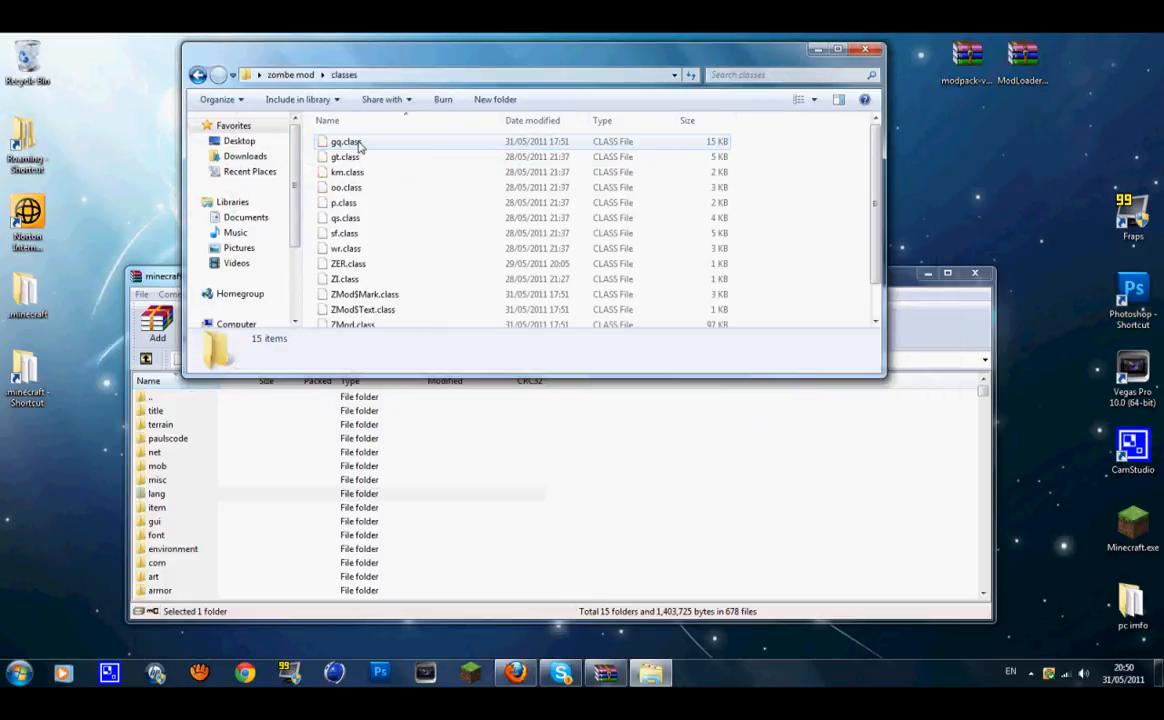
{"action": "key", "text": "ctrl+a"}
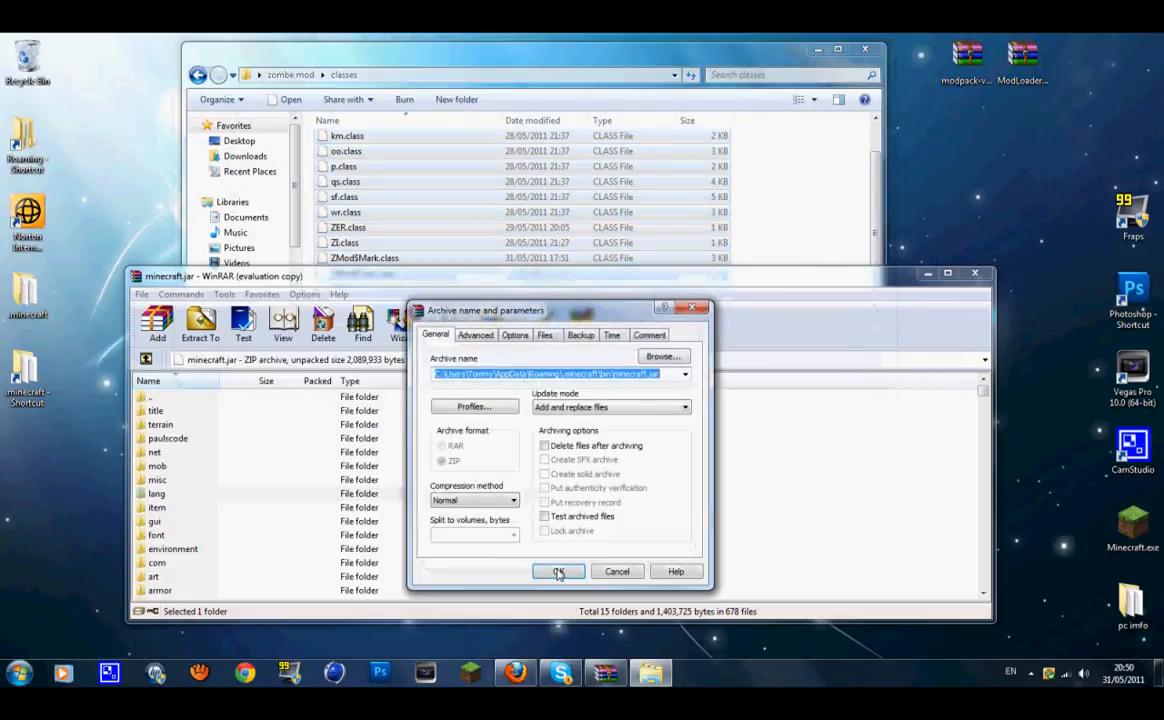
{"action": "left_click", "coordinate": [558, 571]}
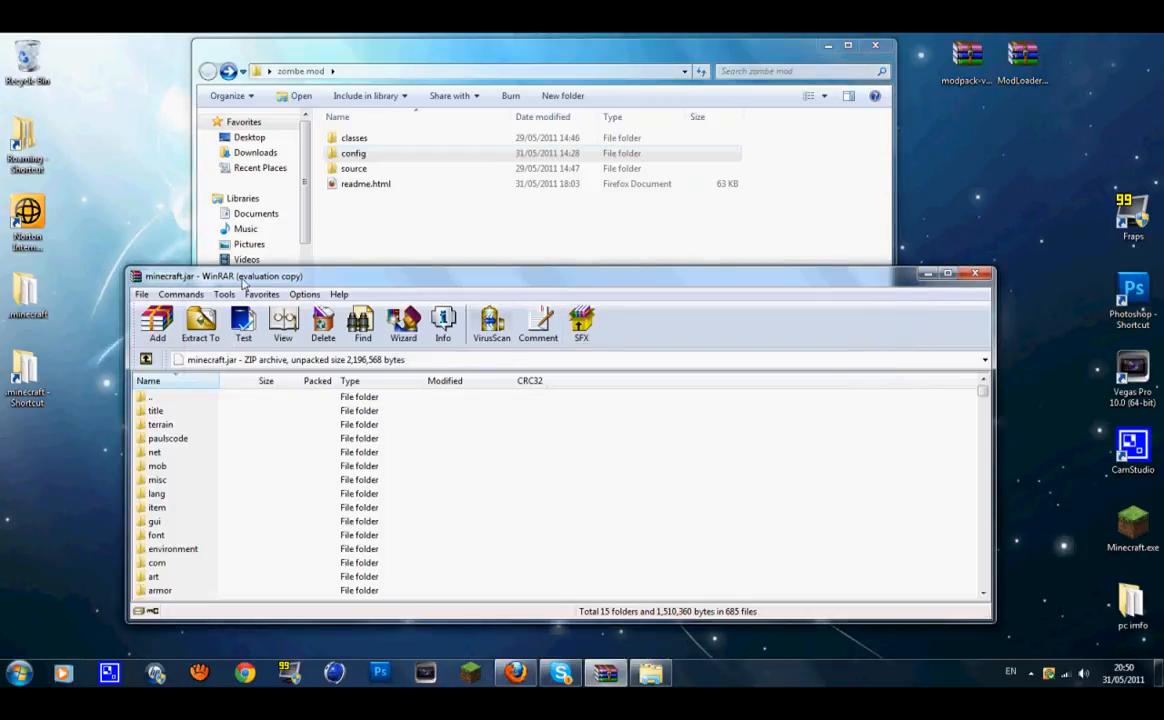
{"action": "left_click", "coordinate": [944, 272]}
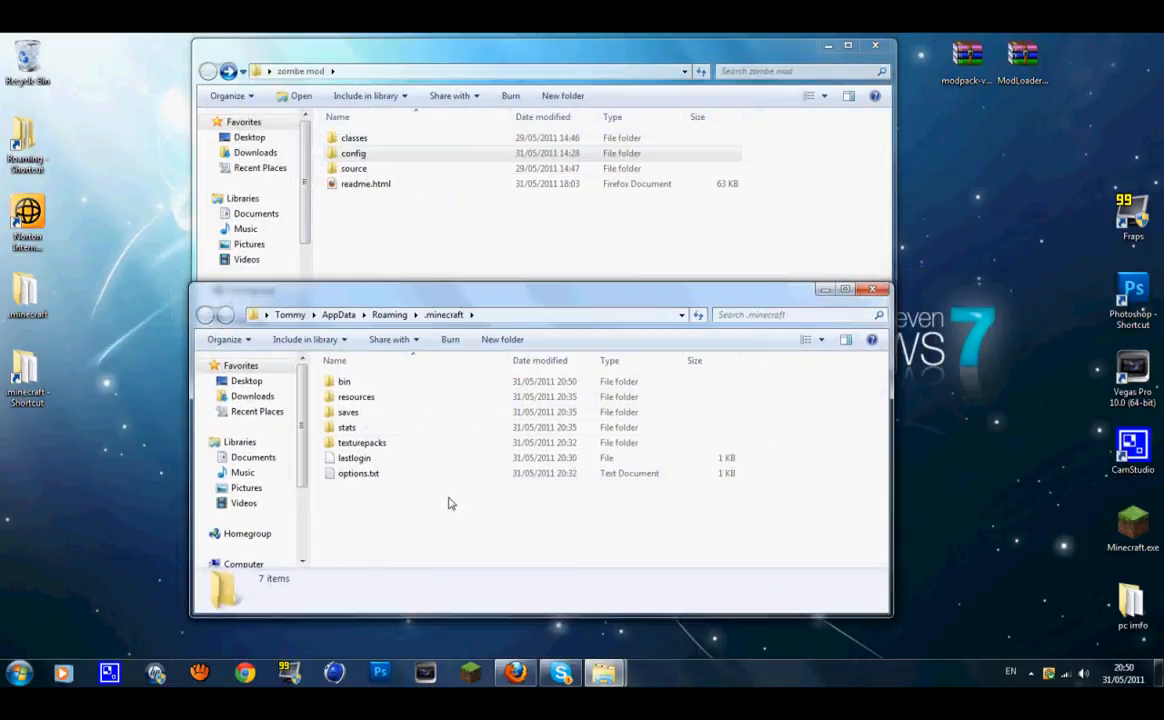
{"action": "mouse_move", "coordinate": [447, 505]}
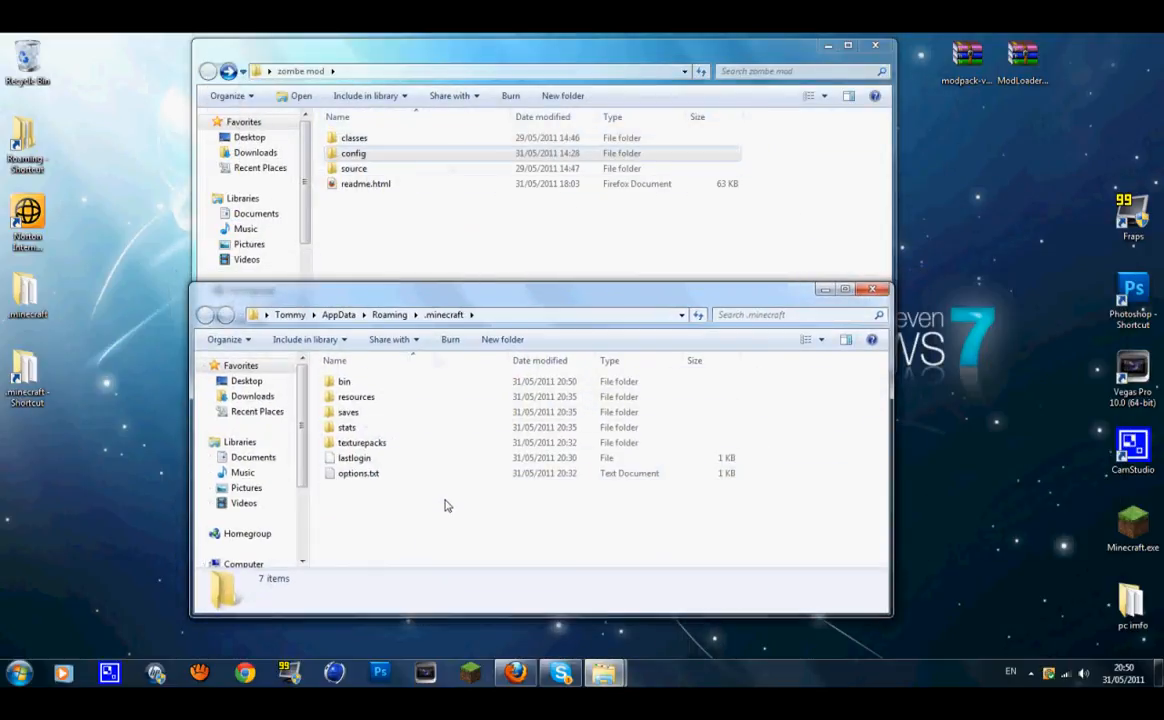
Create a folder named 'mods' inside .minecraft
{"action": "right_click", "coordinate": [445, 500]}
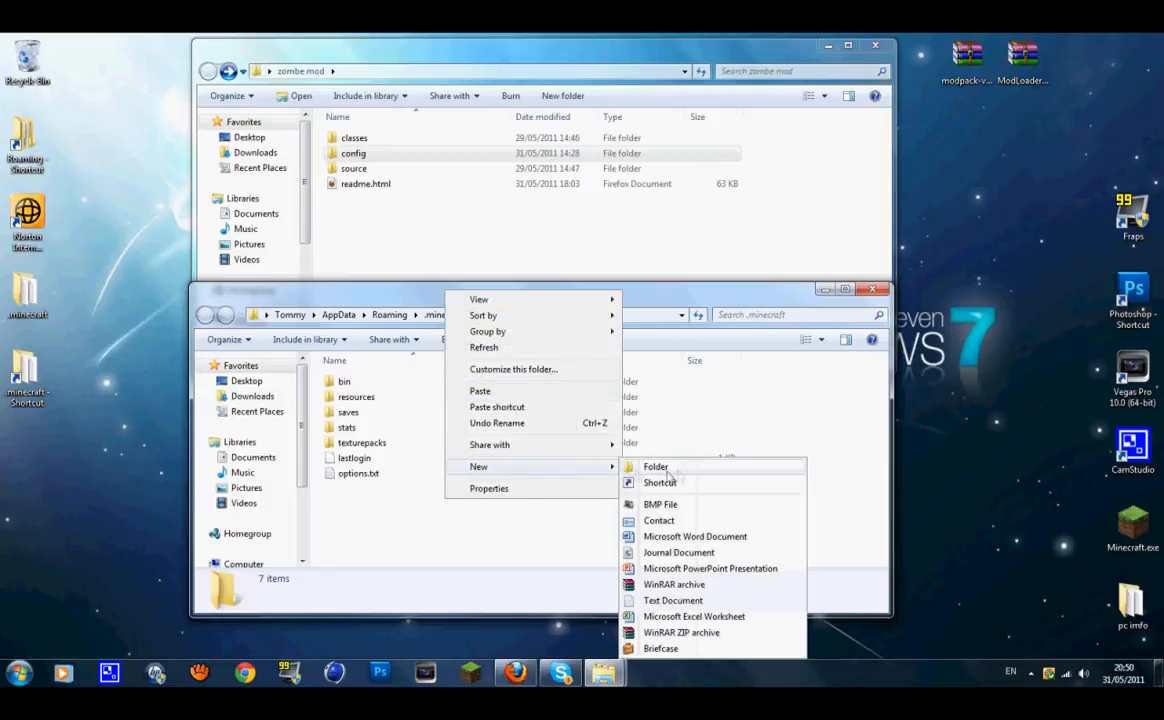
{"action": "left_click", "coordinate": [655, 466]}
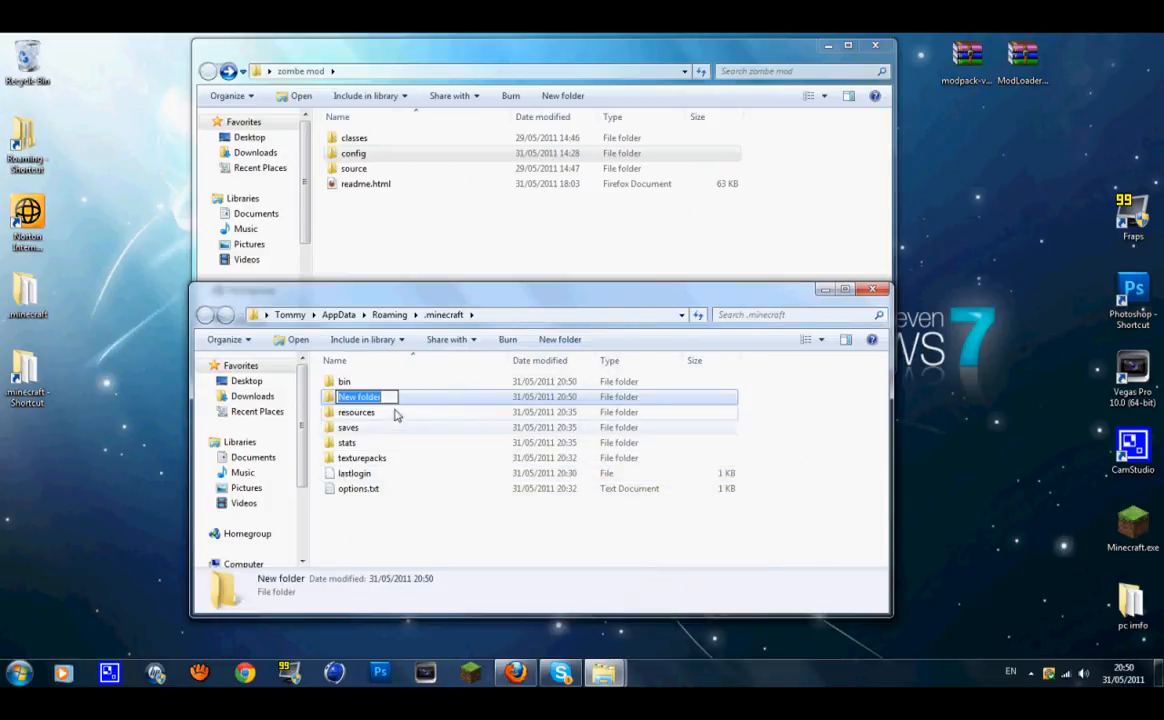
{"action": "type", "text": "mods"}
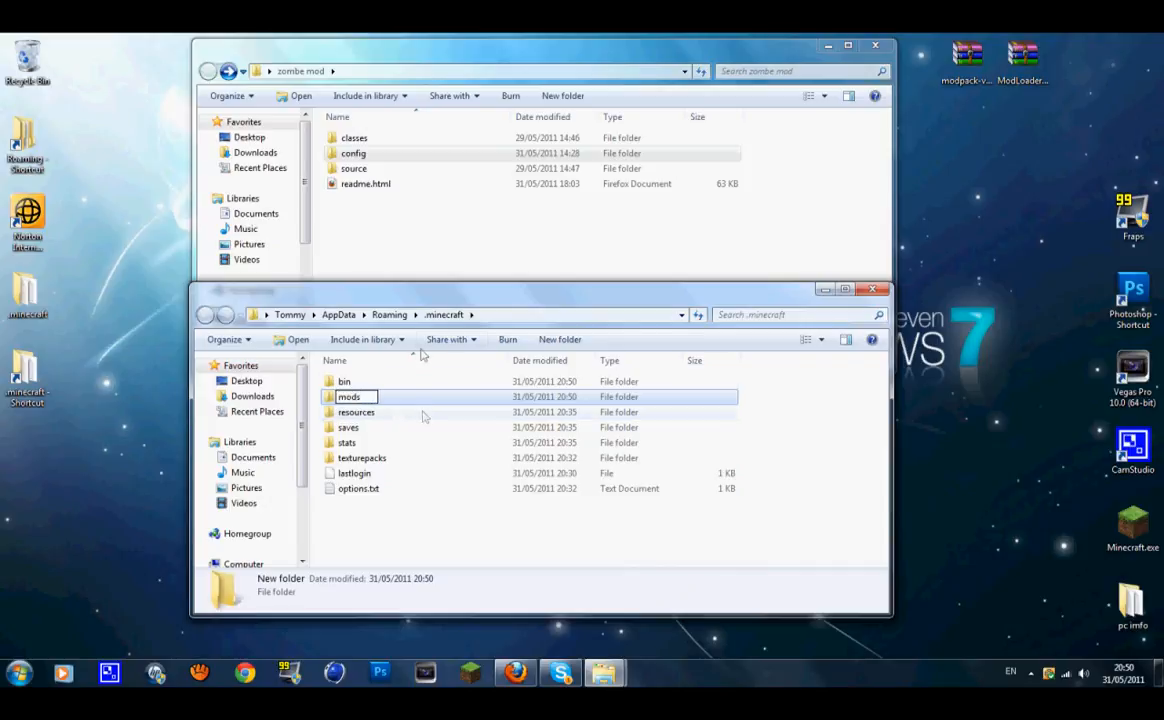
{"action": "left_click", "coordinate": [349, 396]}
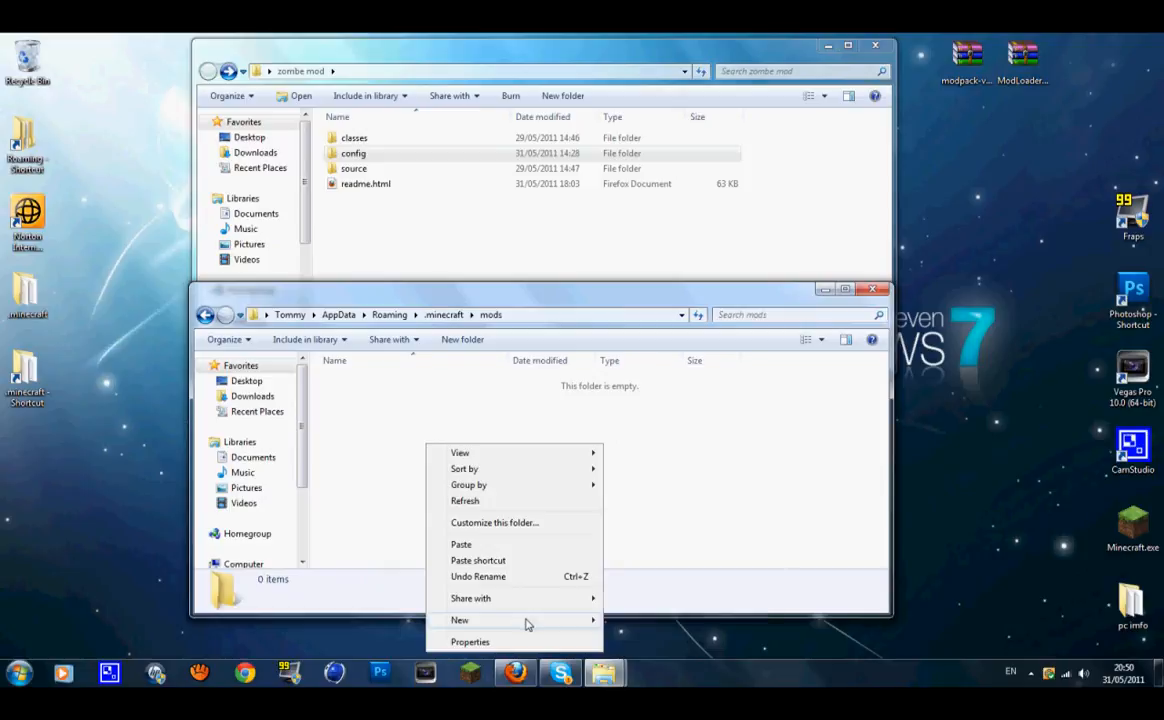
Create a 'zombe' folder inside mods, then open the zombe mod config folder
{"action": "left_click", "coordinate": [459, 619]}
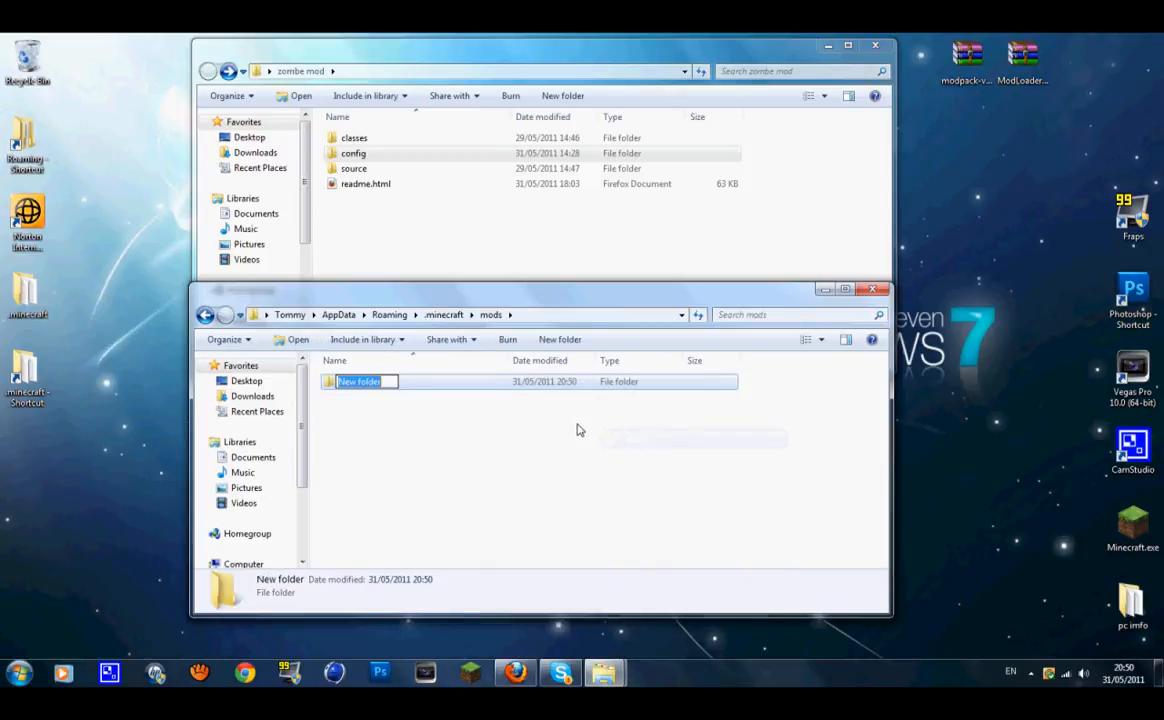
{"action": "type", "text": "zo"}
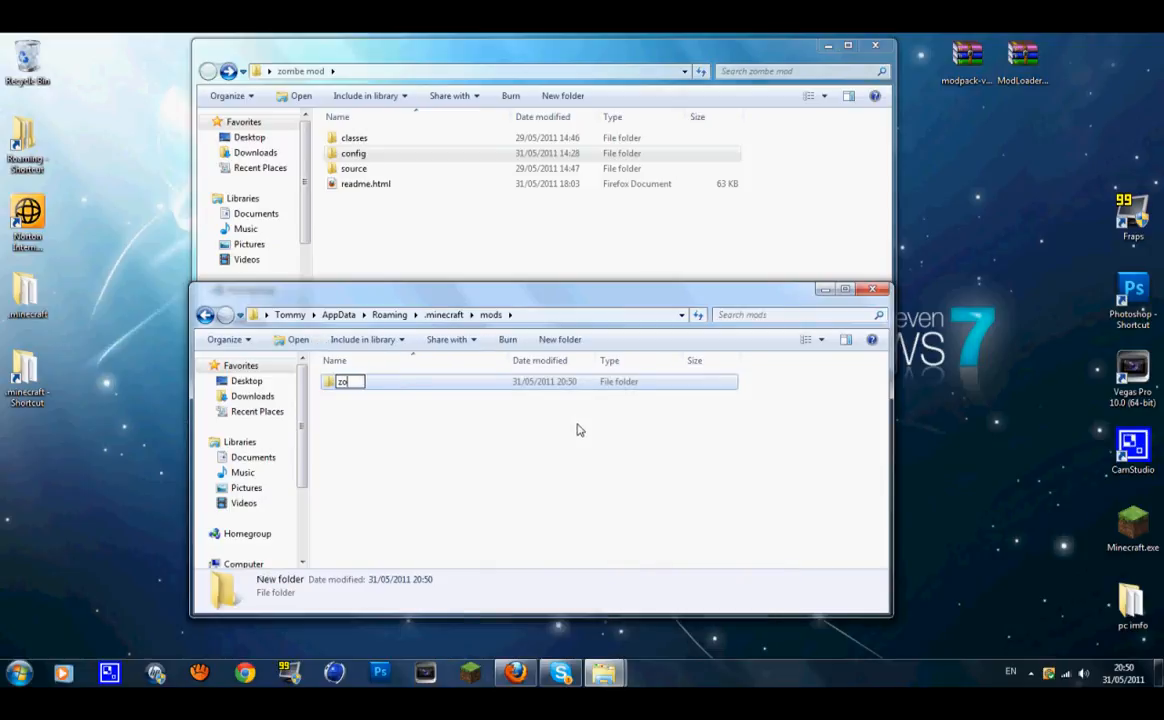
{"action": "type", "text": "mbe"}
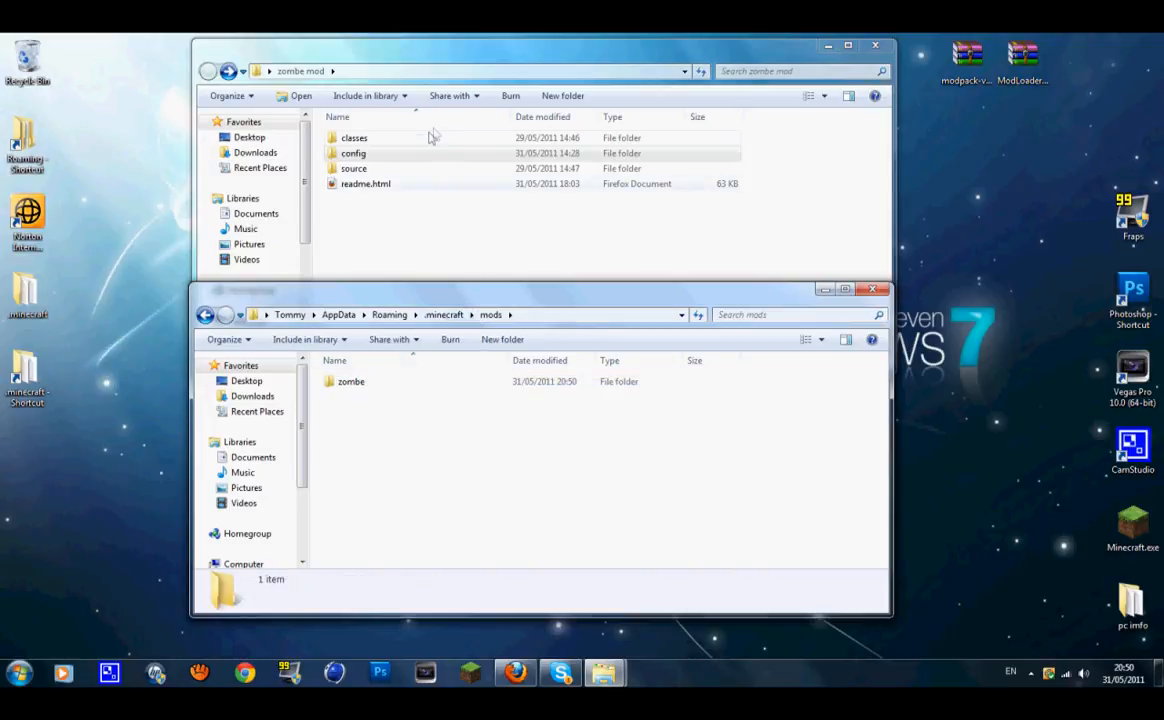
{"action": "double_click", "coordinate": [353, 153]}
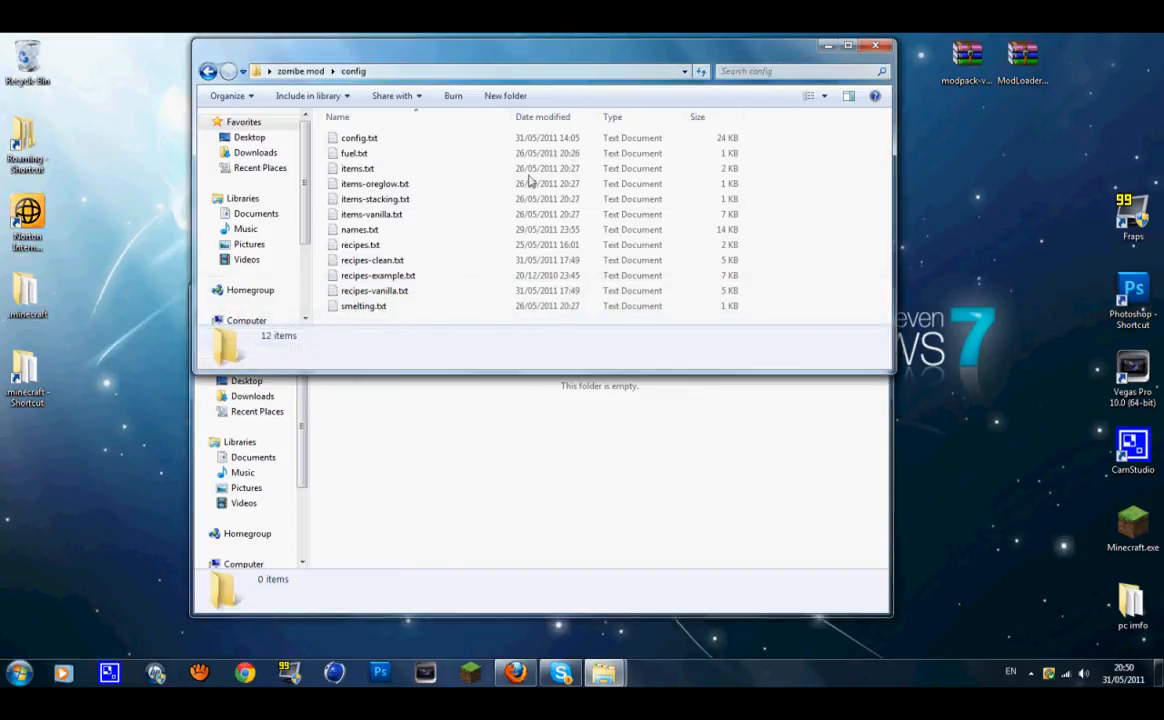
Move all twelve config files into mods\zombe and open config.txt
{"action": "key", "text": "ctrl+a"}
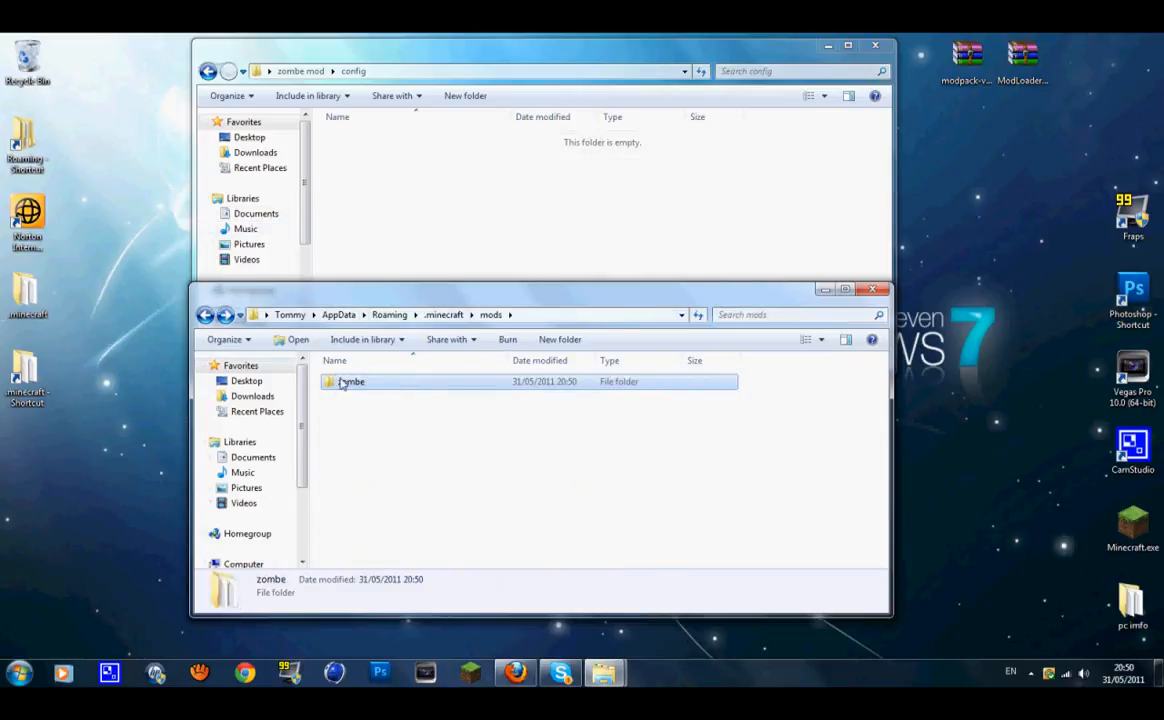
{"action": "double_click", "coordinate": [351, 381]}
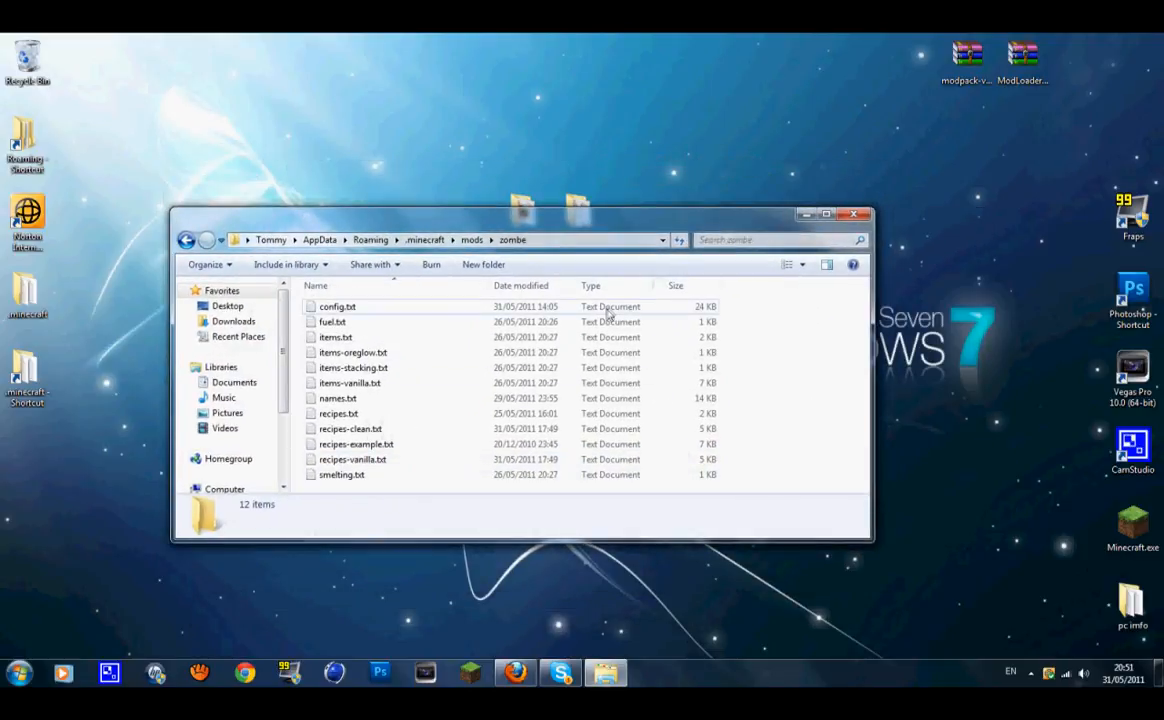
{"action": "mouse_move", "coordinate": [520, 305]}
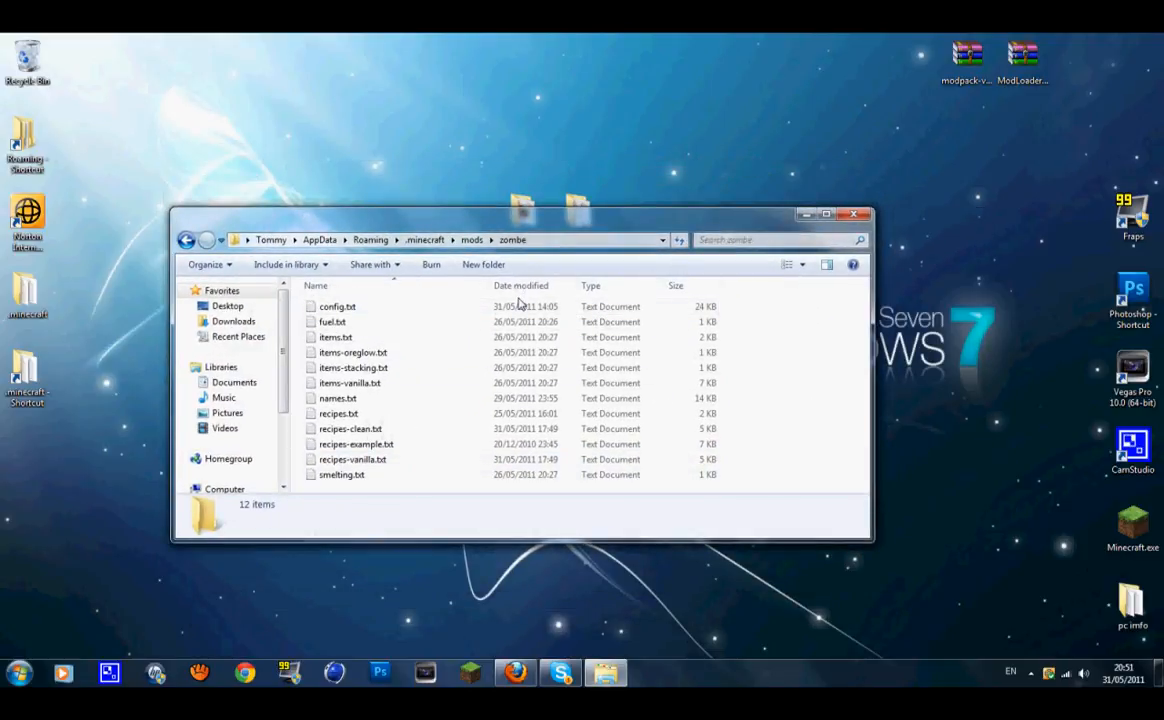
{"action": "double_click", "coordinate": [337, 306]}
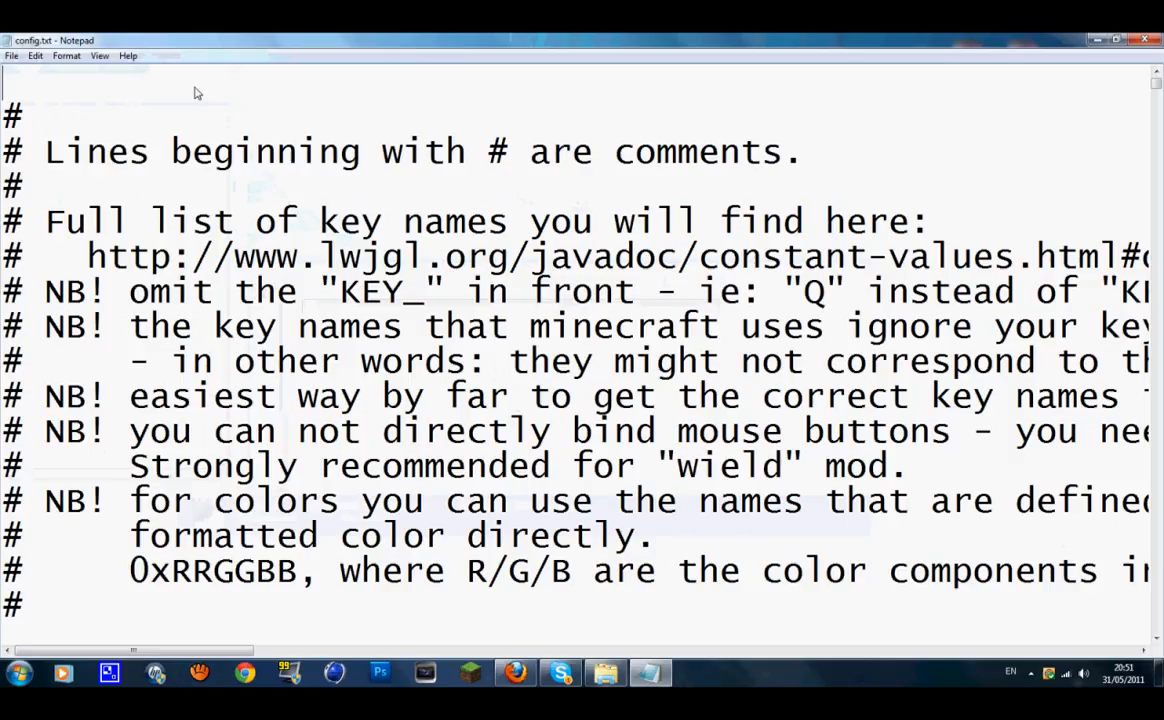
Scroll through config.txt to the fly mod section with modFlyEnabled
{"action": "scroll", "scroll_direction": "down", "scroll_amount": 3}
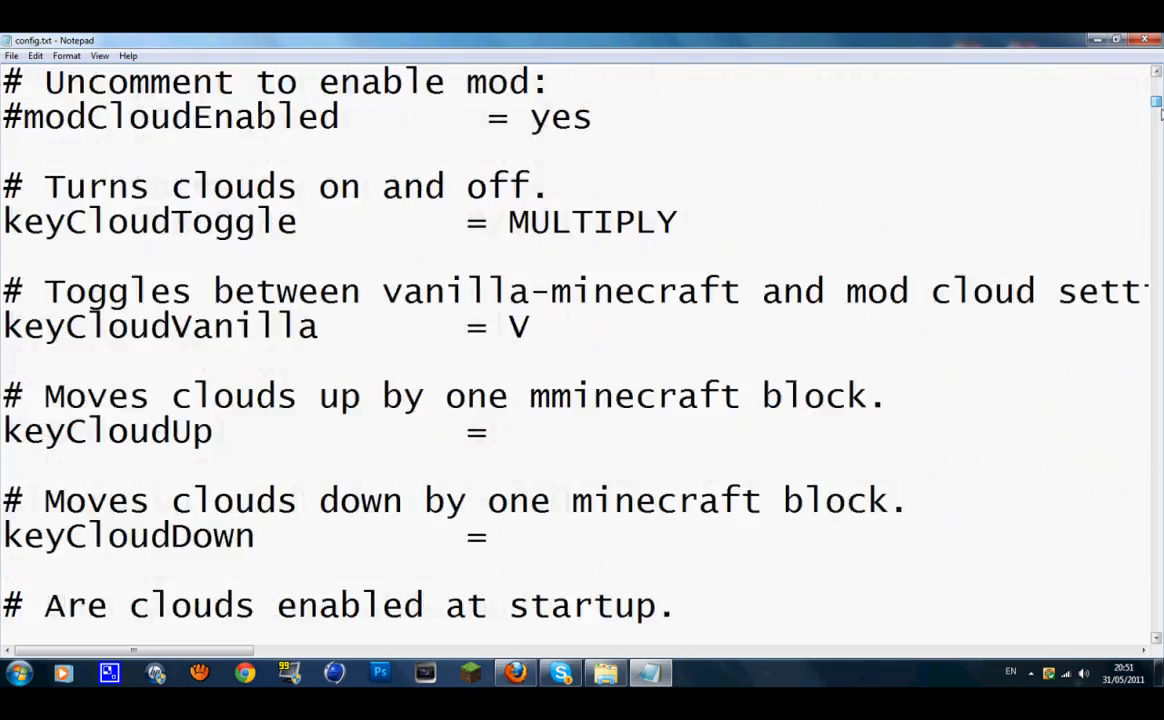
{"action": "scroll", "scroll_direction": "down", "scroll_amount": 3}
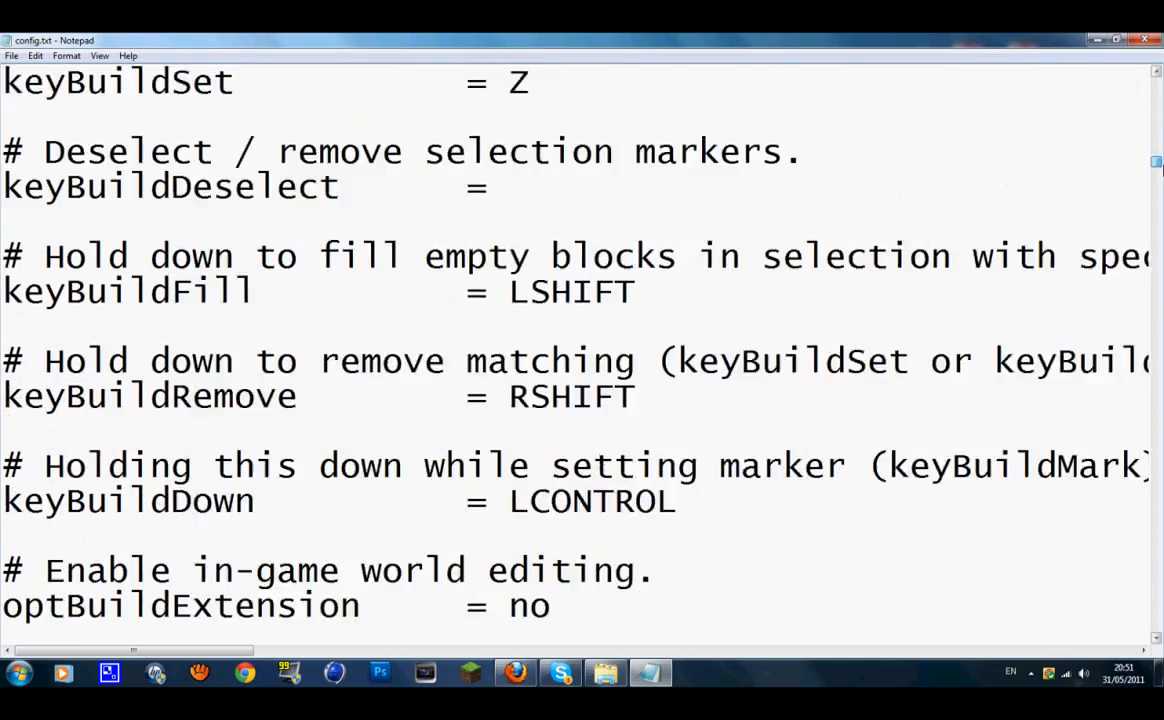
{"action": "scroll", "scroll_direction": "down", "scroll_amount": 3}
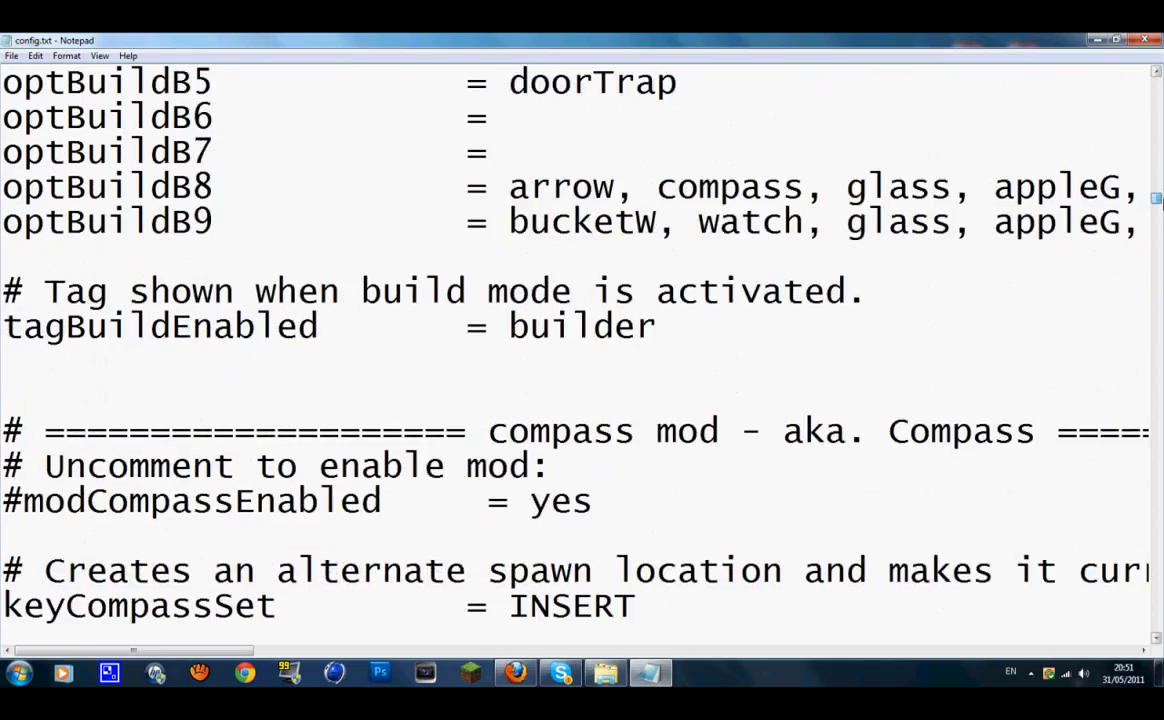
{"action": "scroll", "scroll_direction": "down", "scroll_amount": 3}
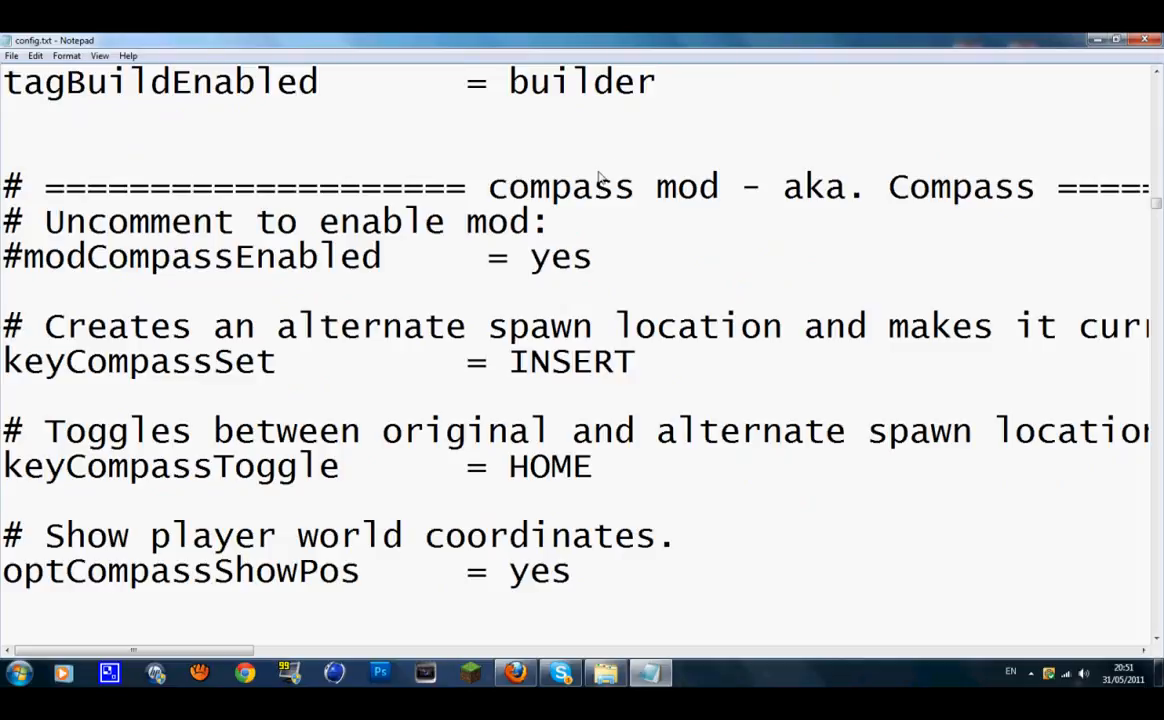
{"action": "scroll", "scroll_direction": "down", "scroll_amount": 3}
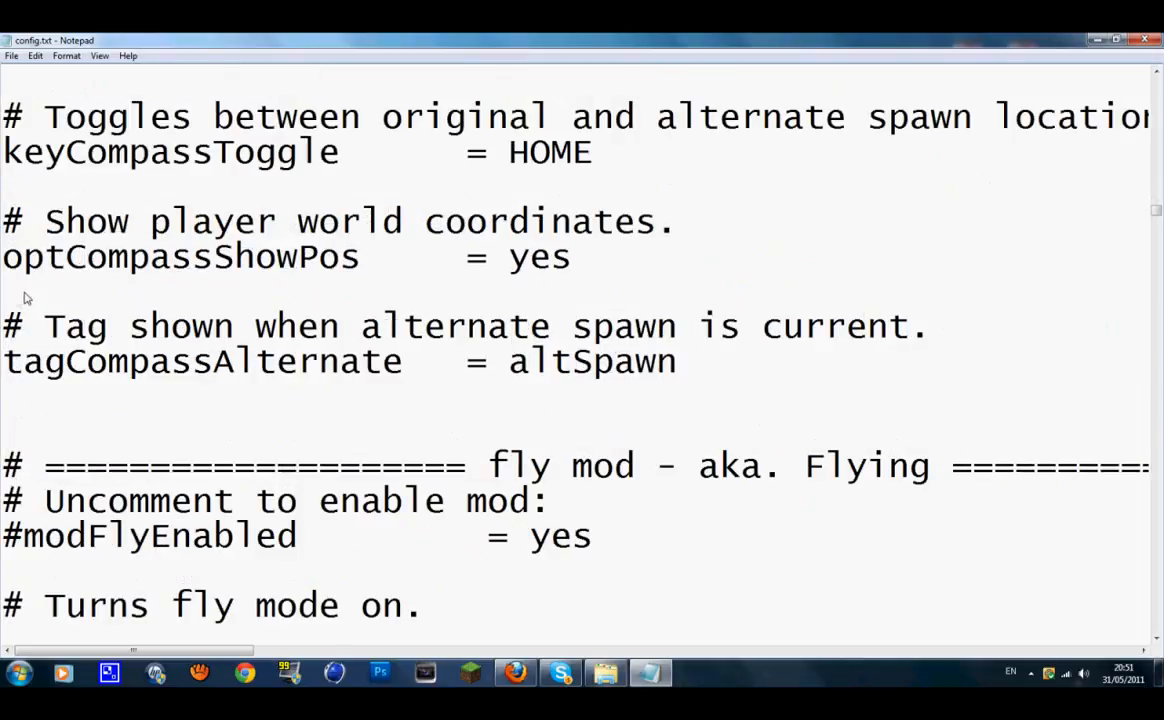
{"action": "scroll", "scroll_direction": "down", "scroll_amount": 3}
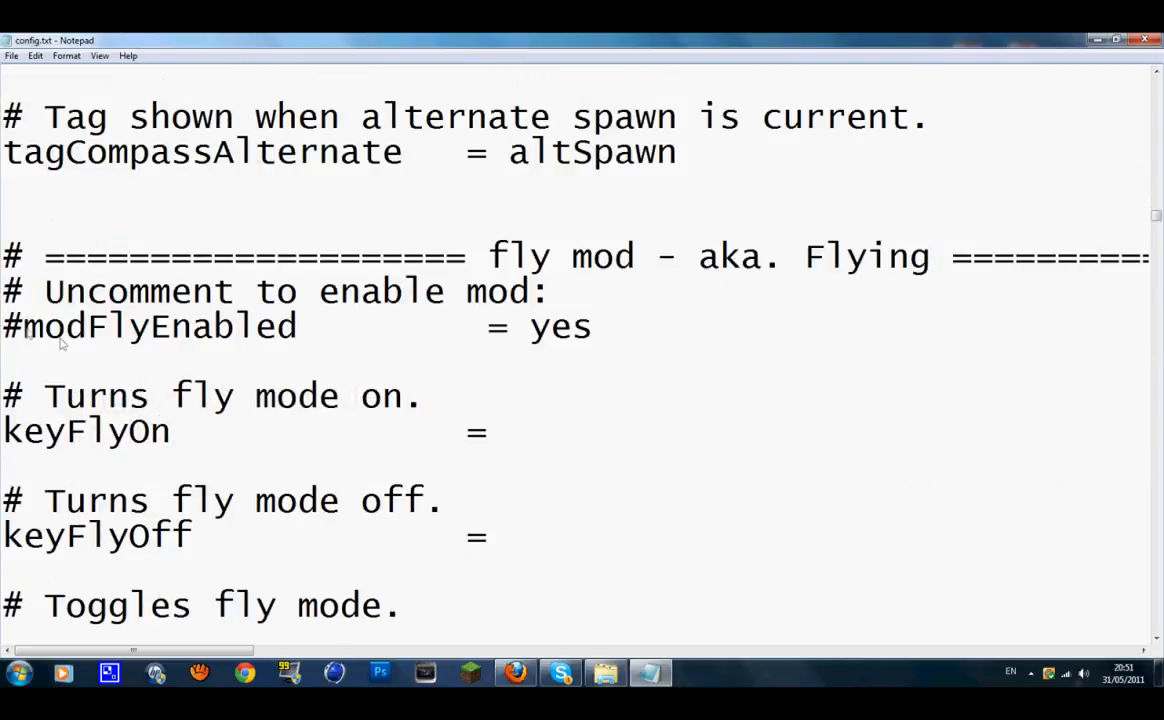
{"action": "mouse_move", "coordinate": [590, 347]}
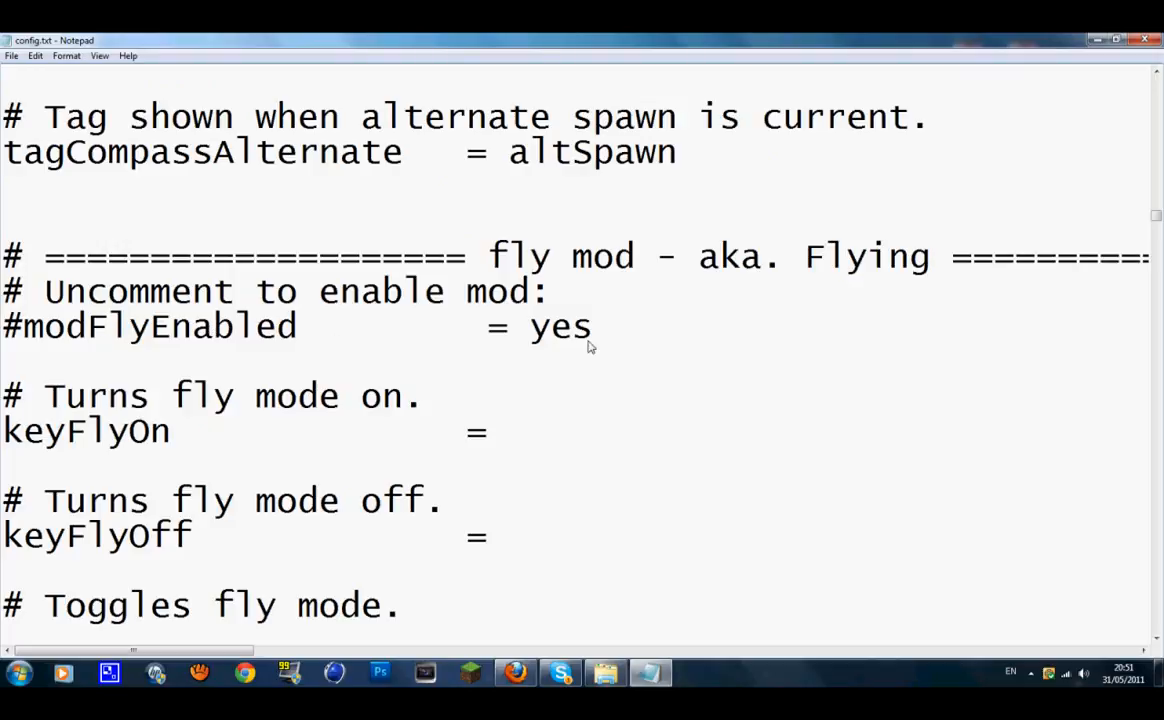
{"action": "scroll", "scroll_direction": "down", "scroll_amount": 3}
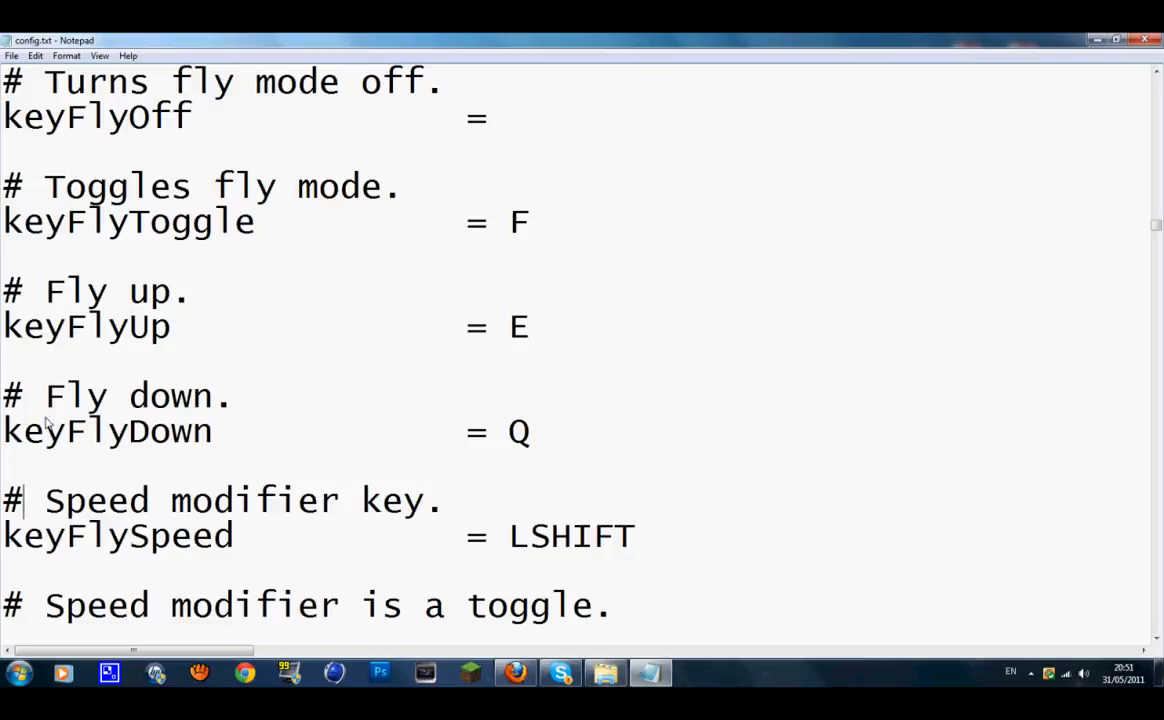
{"action": "scroll", "scroll_direction": "up", "scroll_amount": 3}
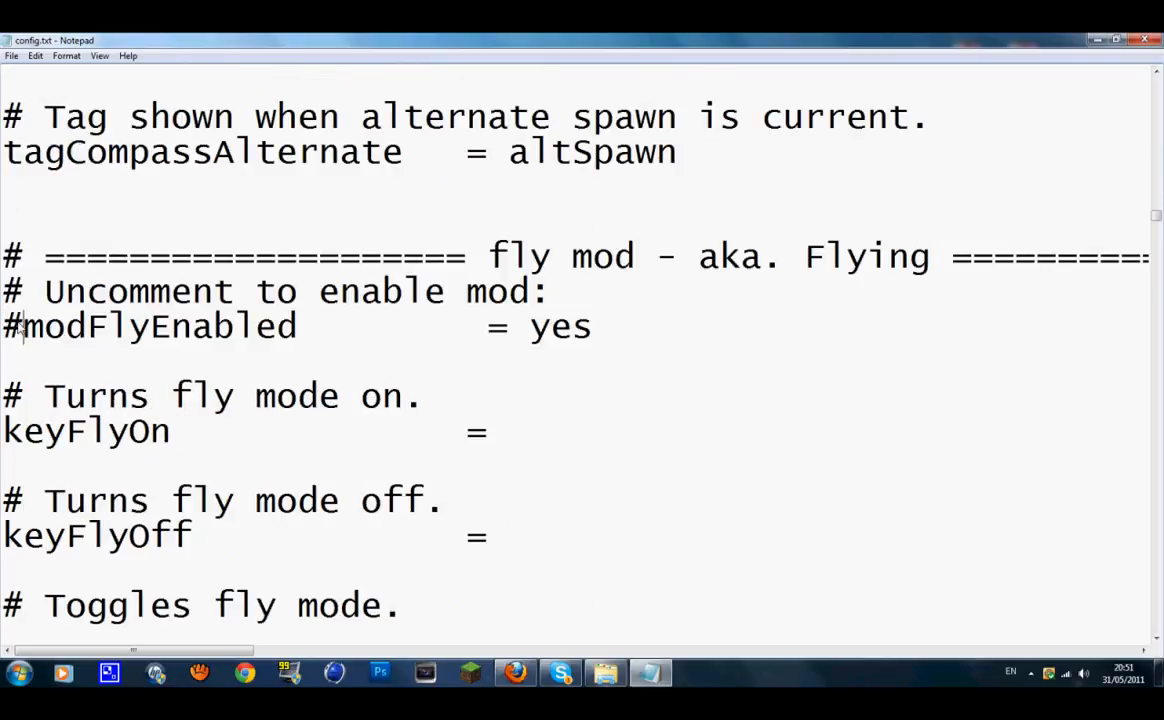
{"action": "scroll", "scroll_direction": "up", "scroll_amount": 3}
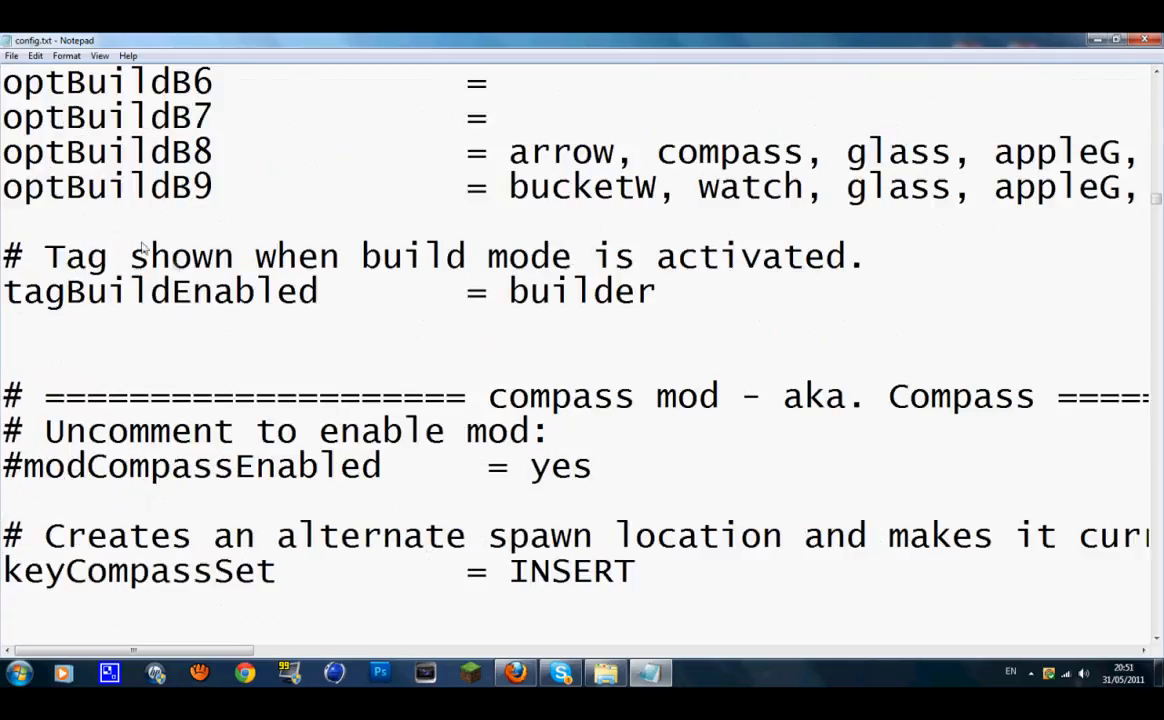
{"action": "scroll", "scroll_direction": "up", "scroll_amount": 3}
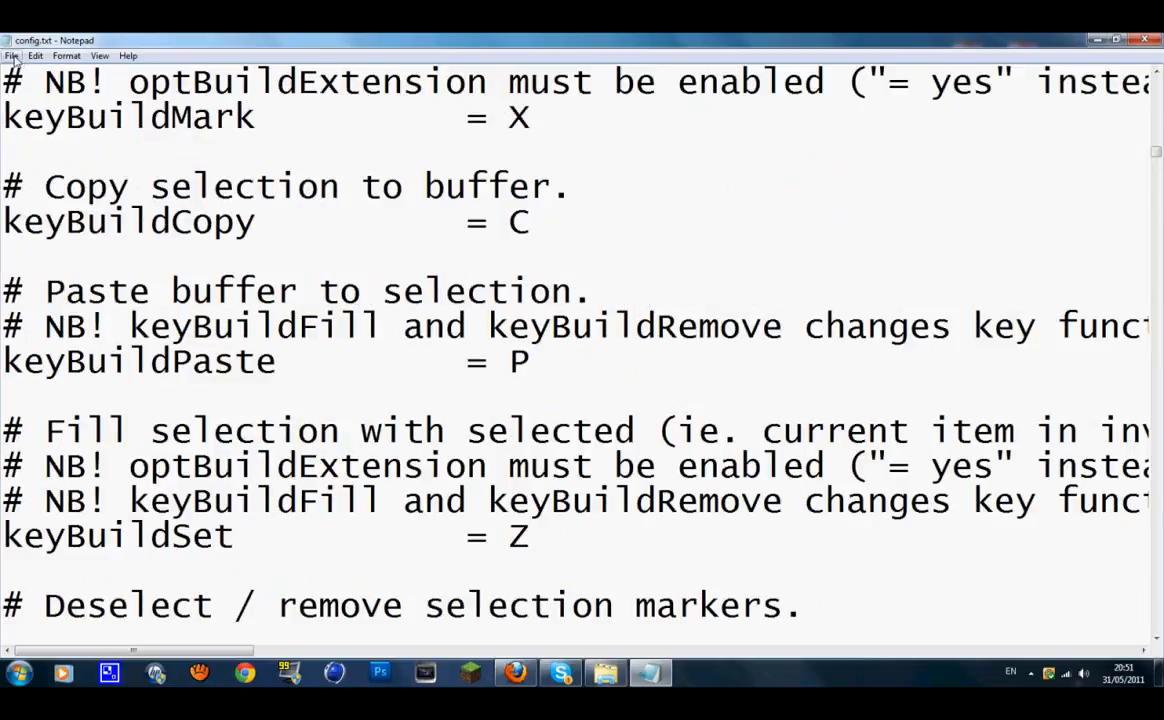
{"action": "scroll", "scroll_direction": "down", "scroll_amount": 3}
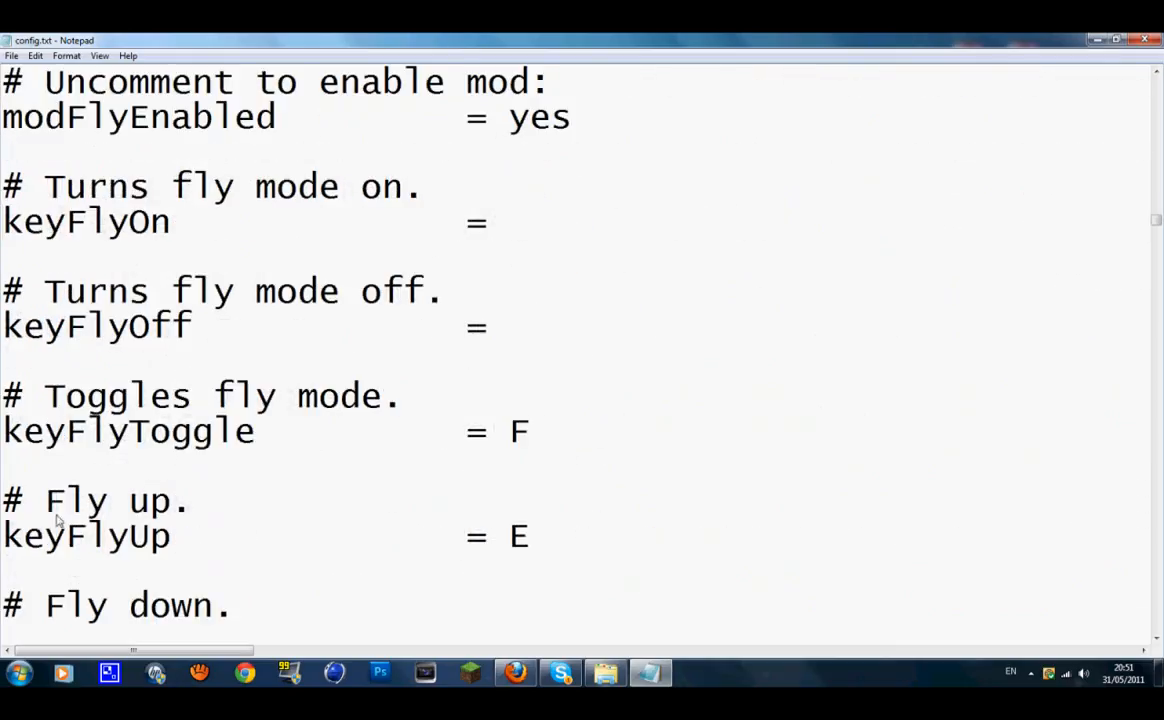
{"action": "scroll", "scroll_direction": "down", "scroll_amount": 3}
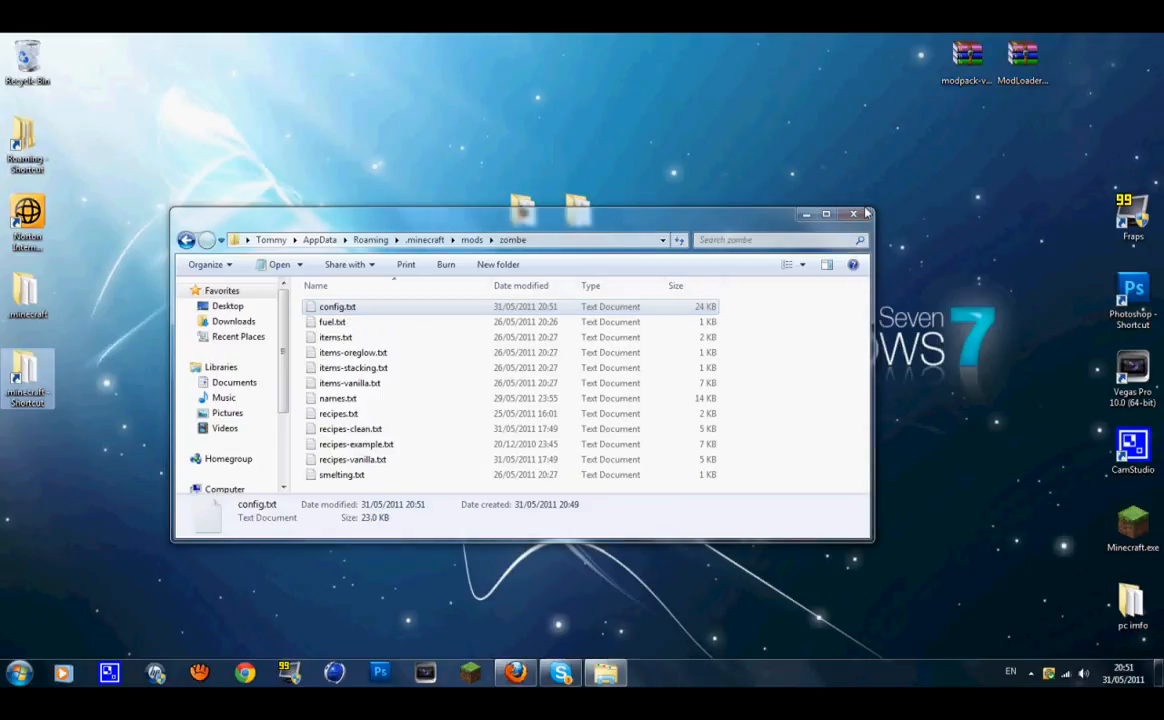
Launch Minecraft.exe, log in, and start a singleplayer game
{"action": "left_click", "coordinate": [853, 213]}
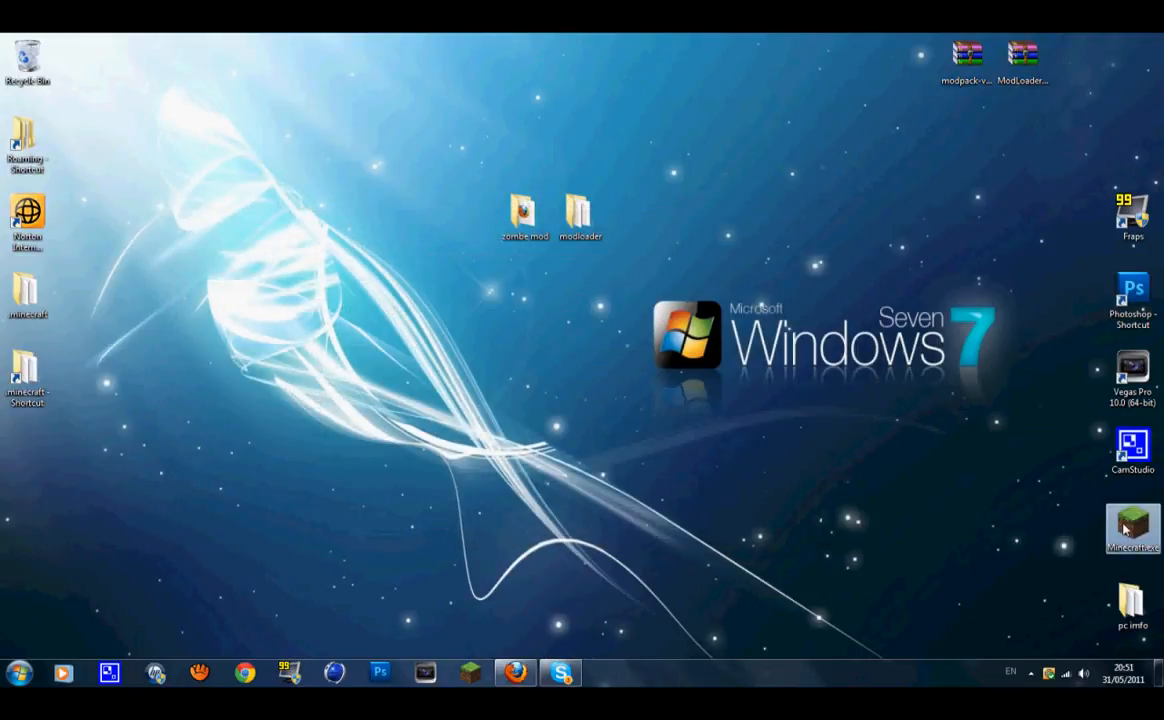
{"action": "mouse_move", "coordinate": [798, 343]}
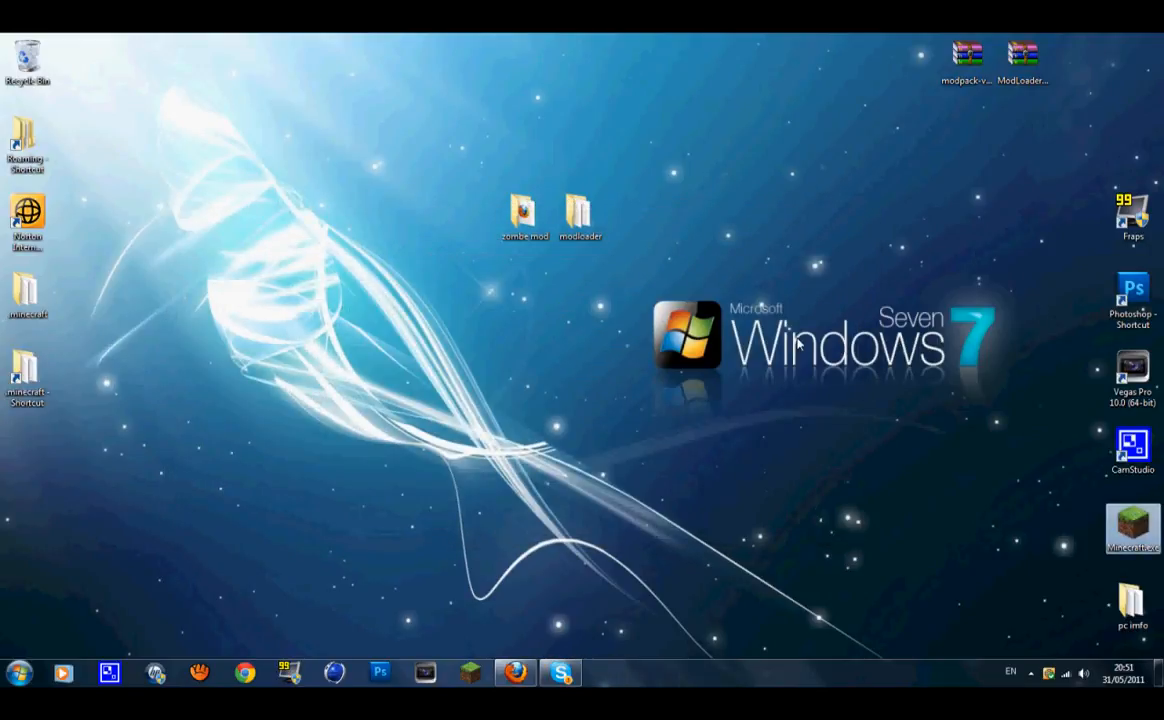
{"action": "double_click", "coordinate": [1133, 527]}
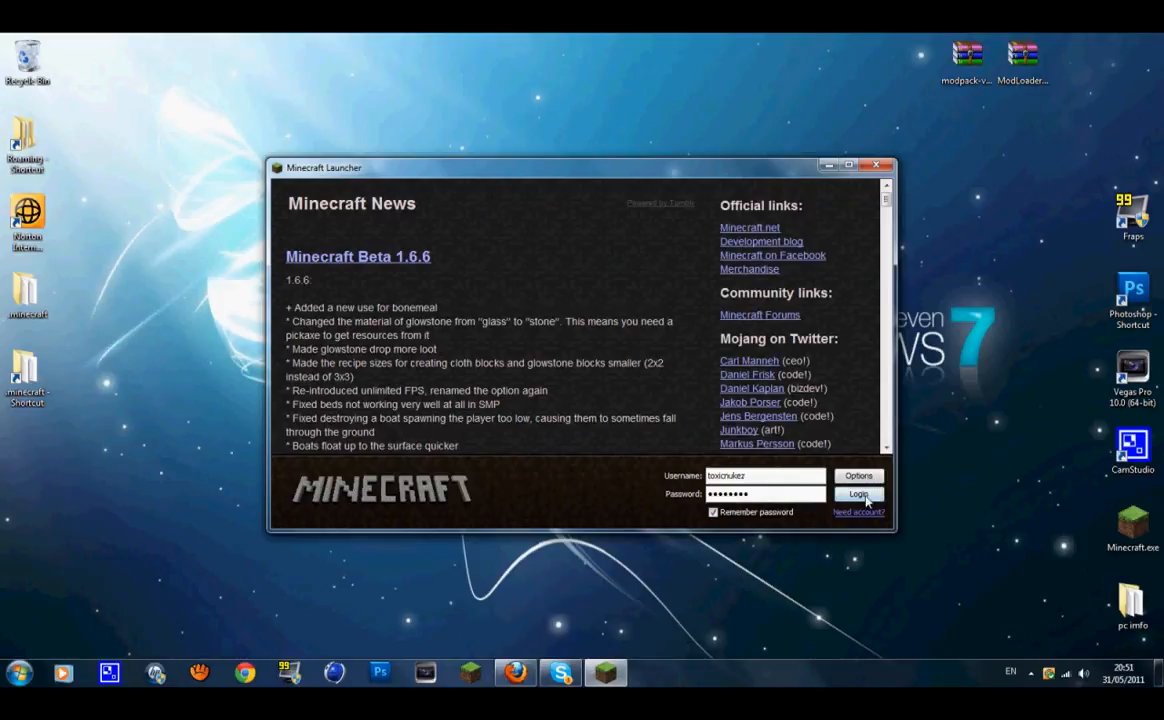
{"action": "left_click", "coordinate": [858, 494]}
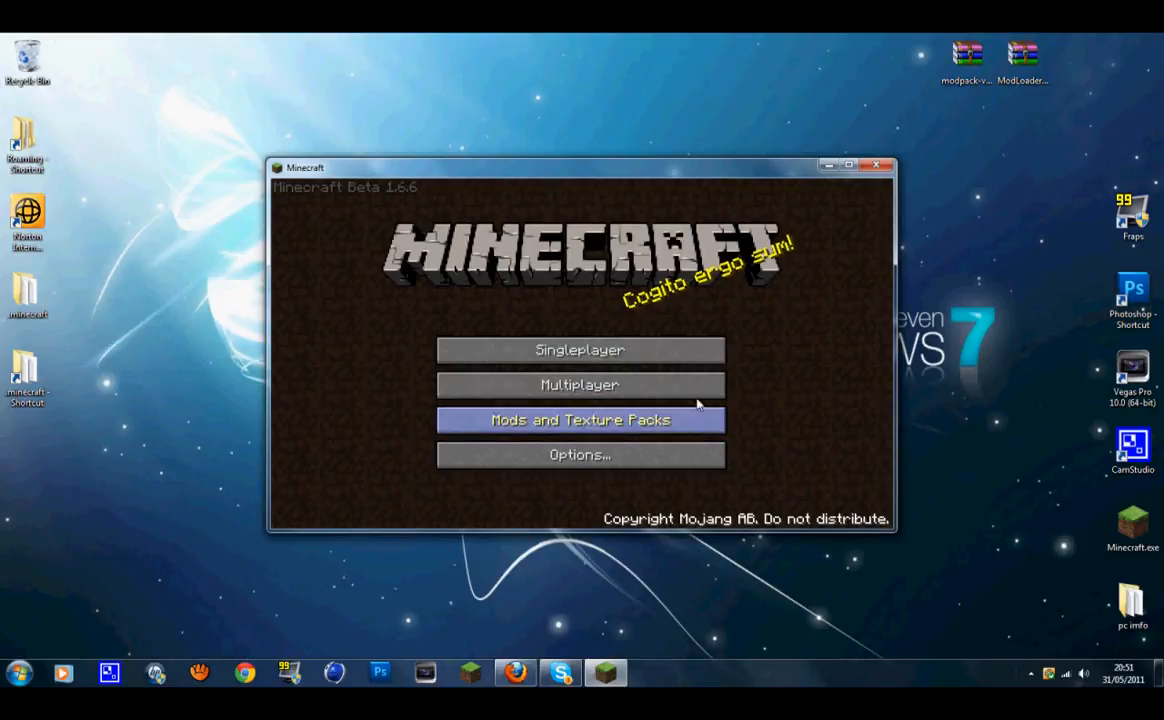
{"action": "left_click", "coordinate": [580, 350]}
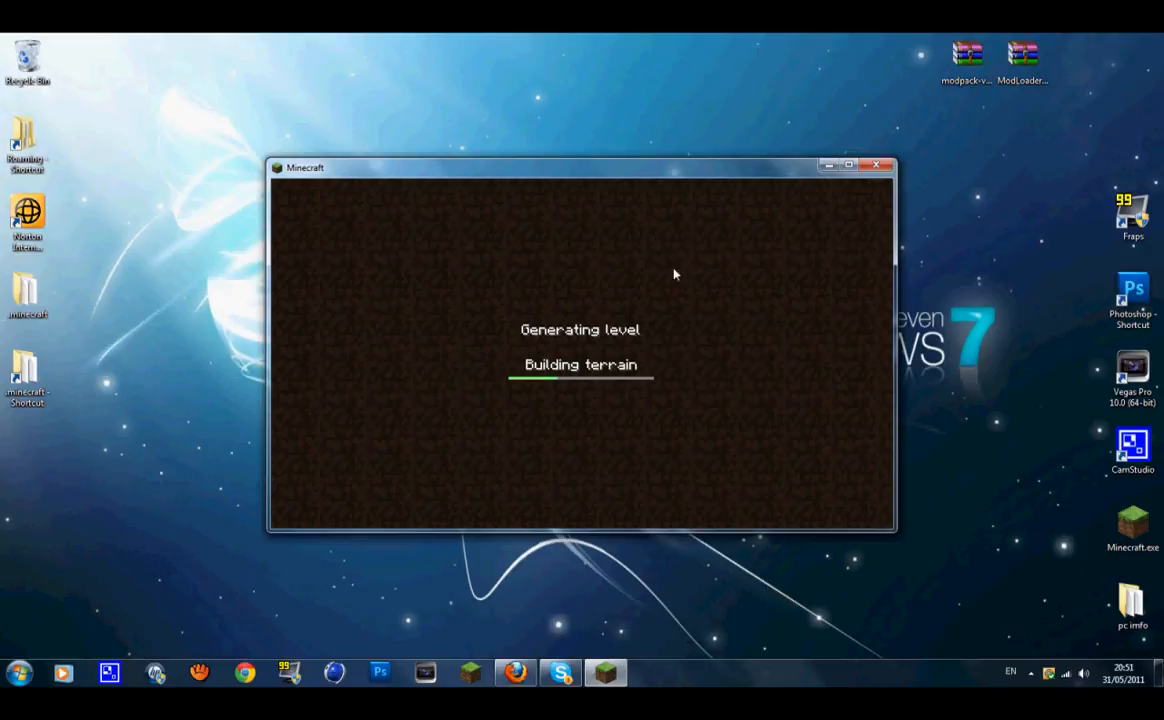
{"action": "mouse_move", "coordinate": [421, 307]}
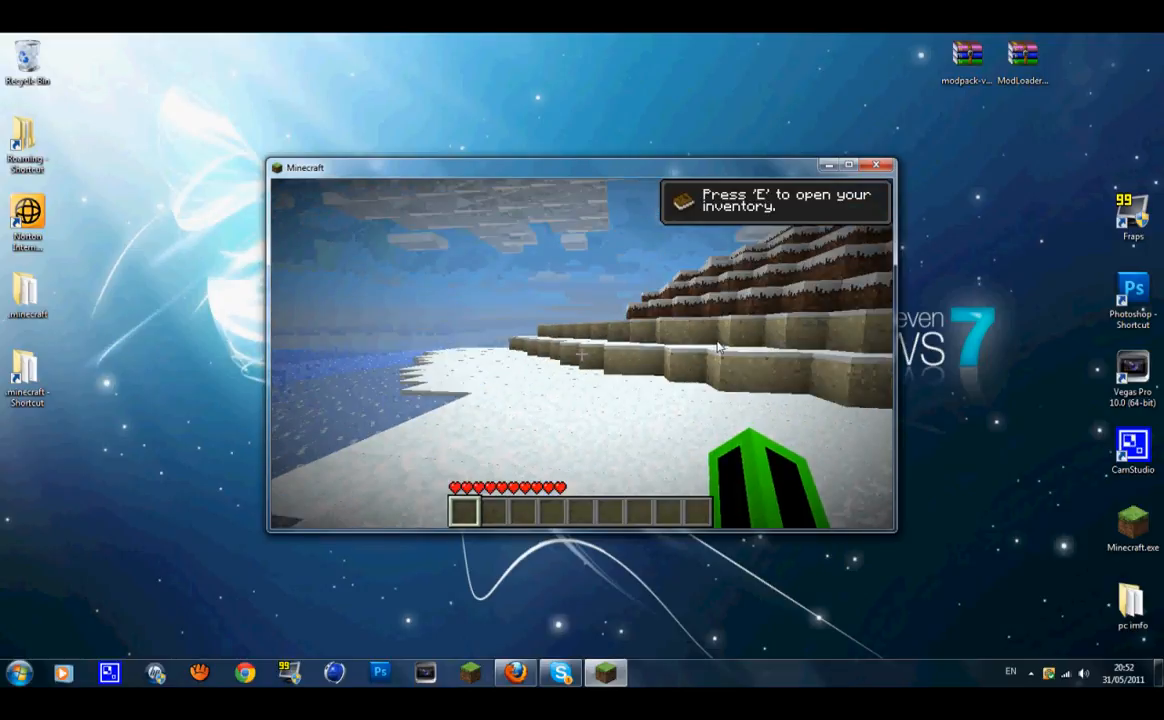
Check the inventory, browse Options > Video Settings, then resume the game
{"action": "key", "text": "e"}
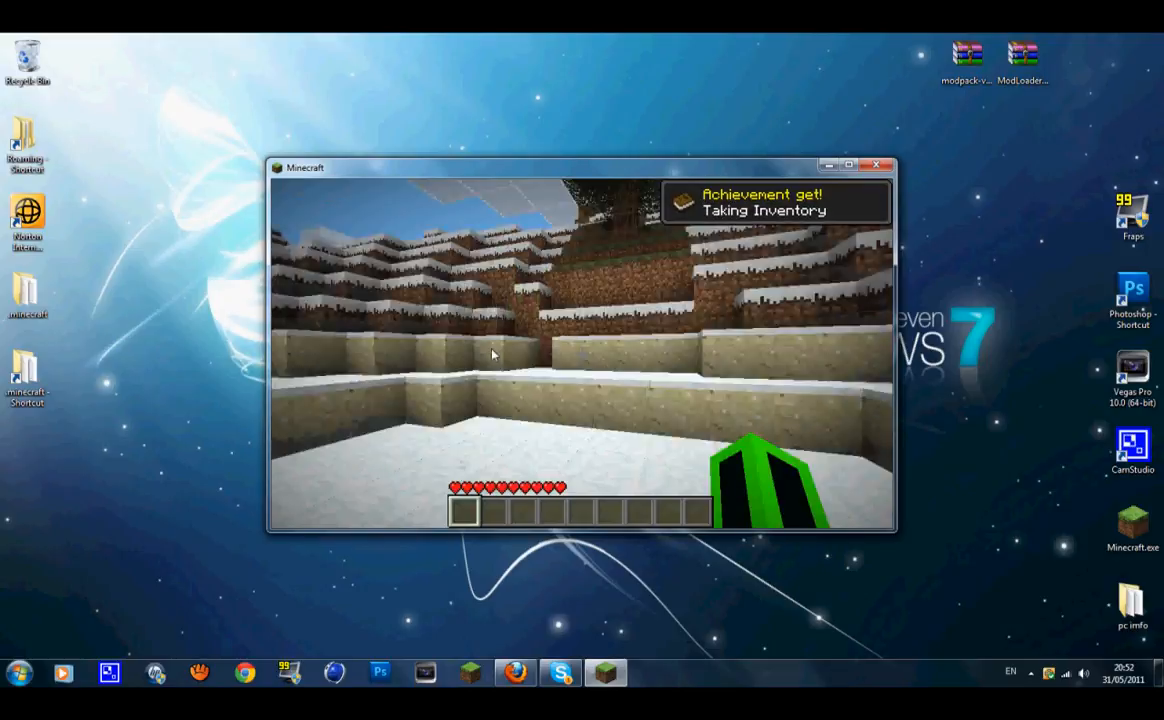
{"action": "key", "text": "Escape"}
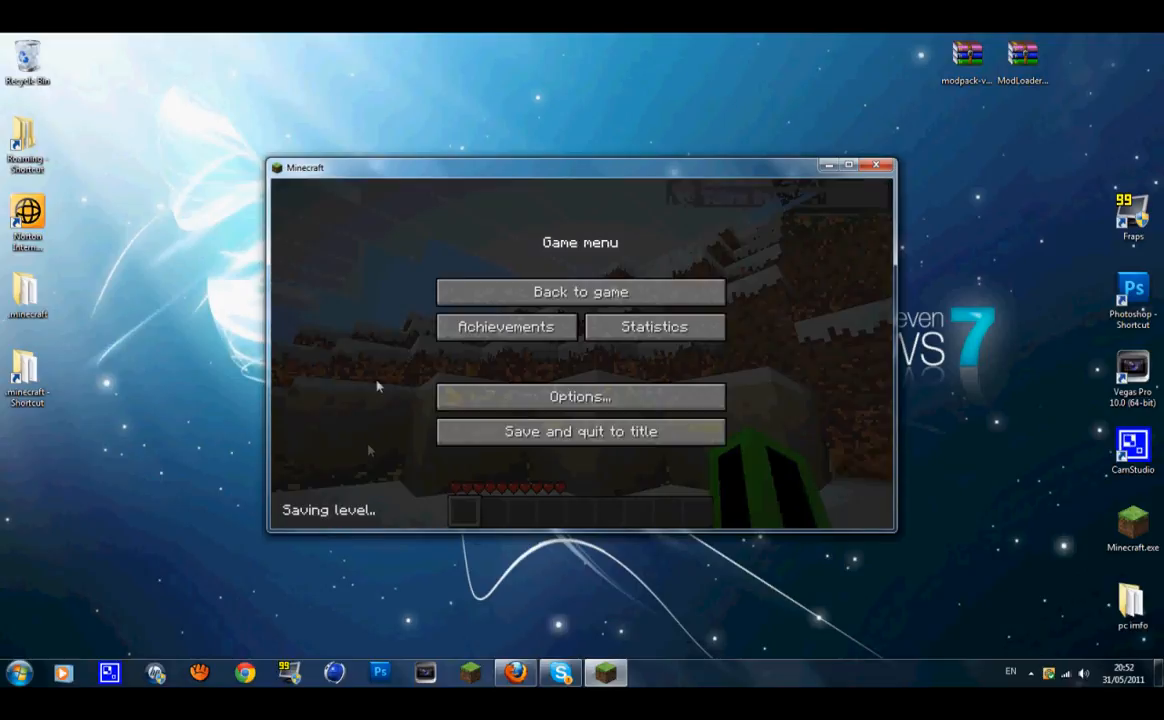
{"action": "left_click", "coordinate": [580, 396]}
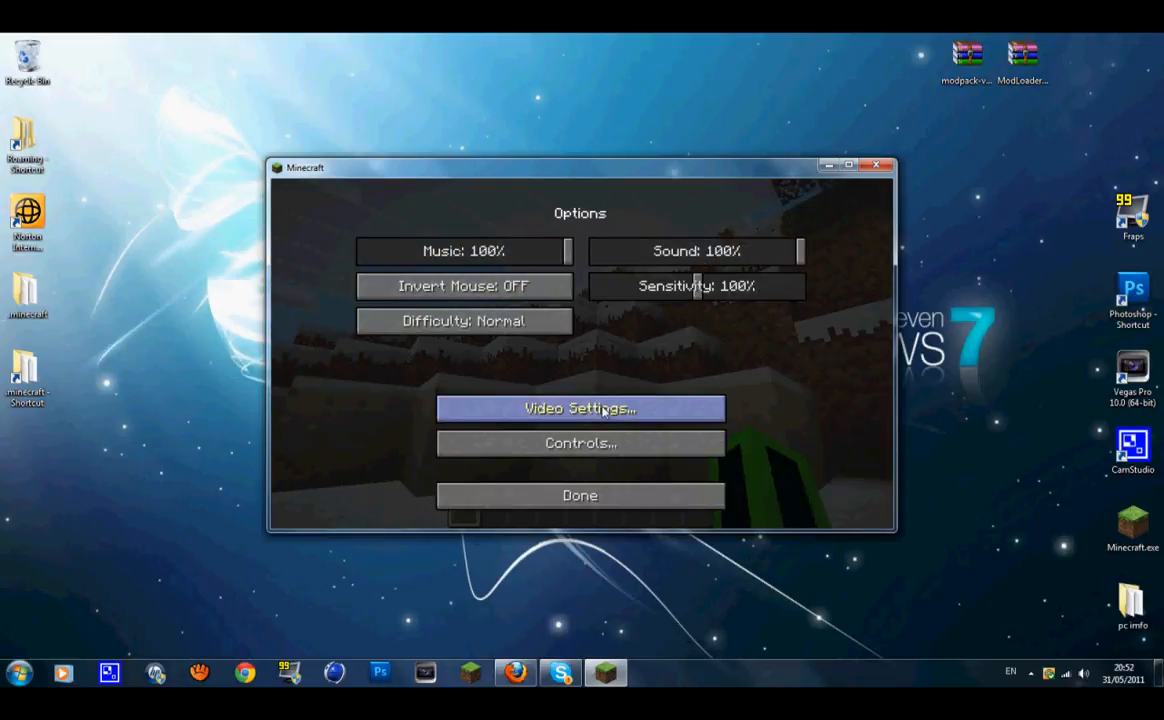
{"action": "left_click", "coordinate": [580, 408]}
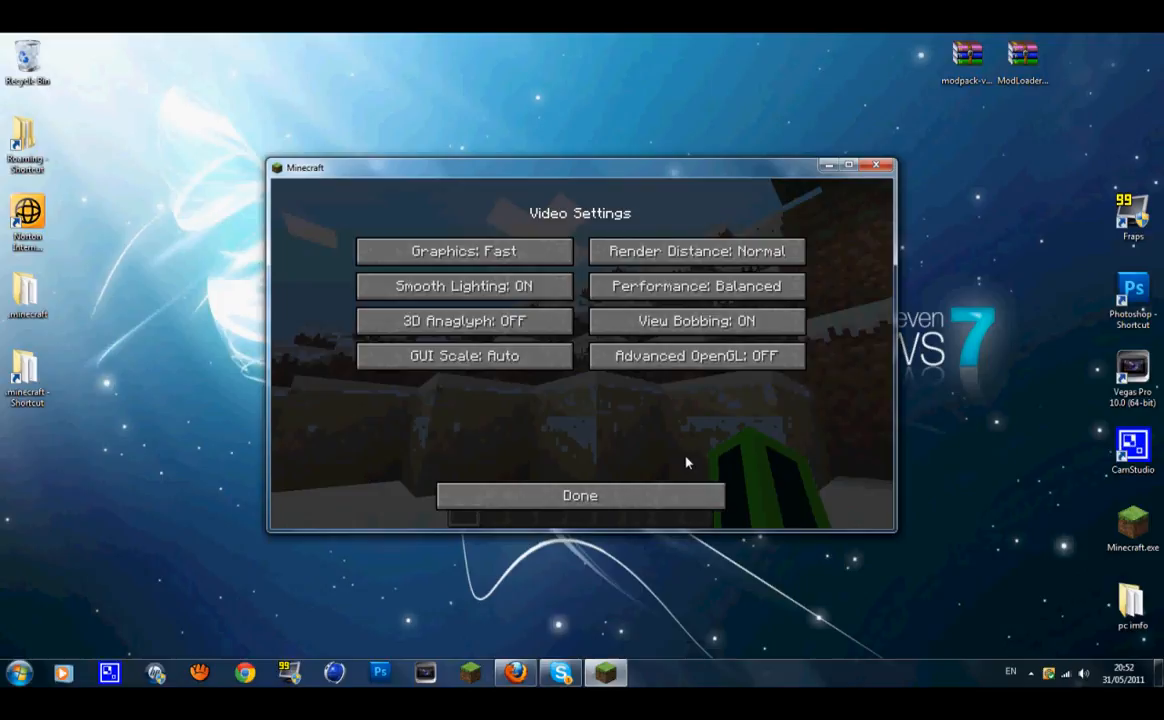
{"action": "left_click", "coordinate": [580, 495]}
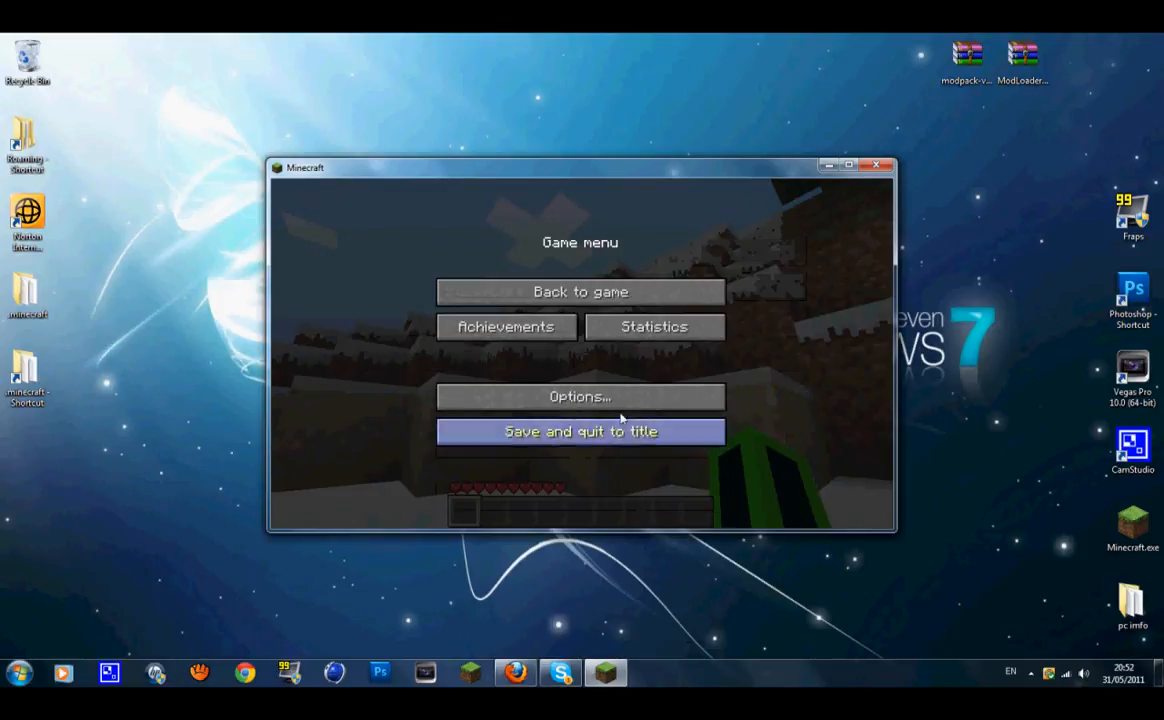
{"action": "left_click", "coordinate": [580, 291]}
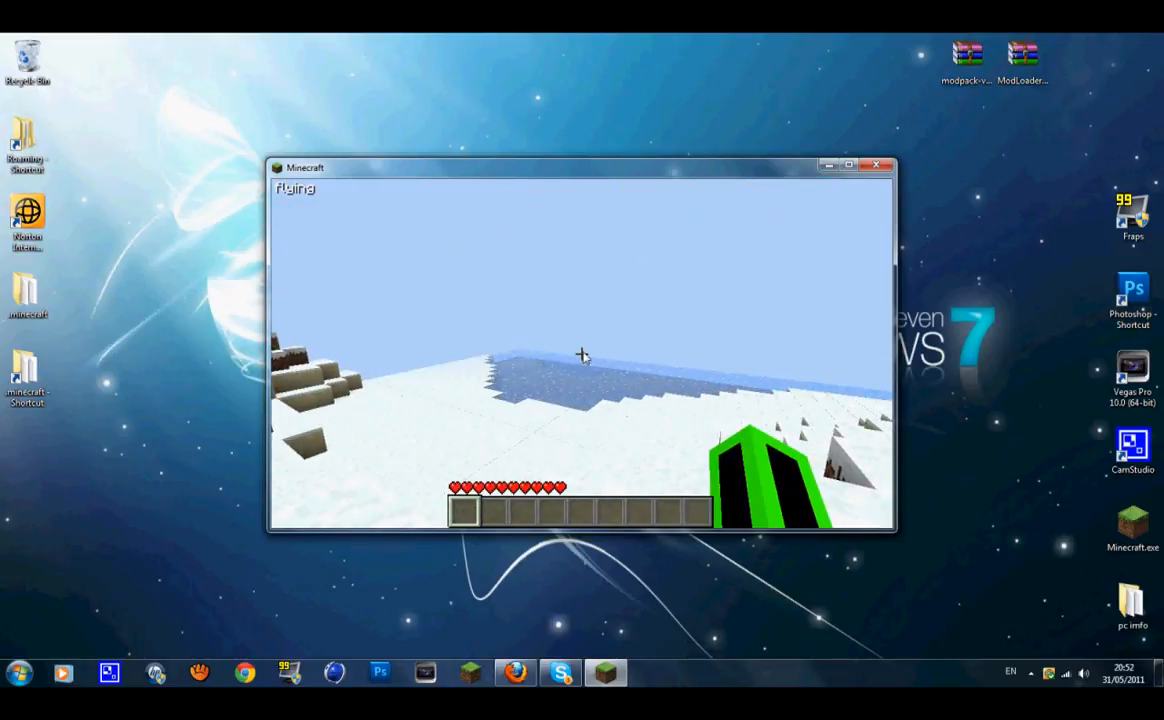
{"action": "mouse_move", "coordinate": [583, 356]}
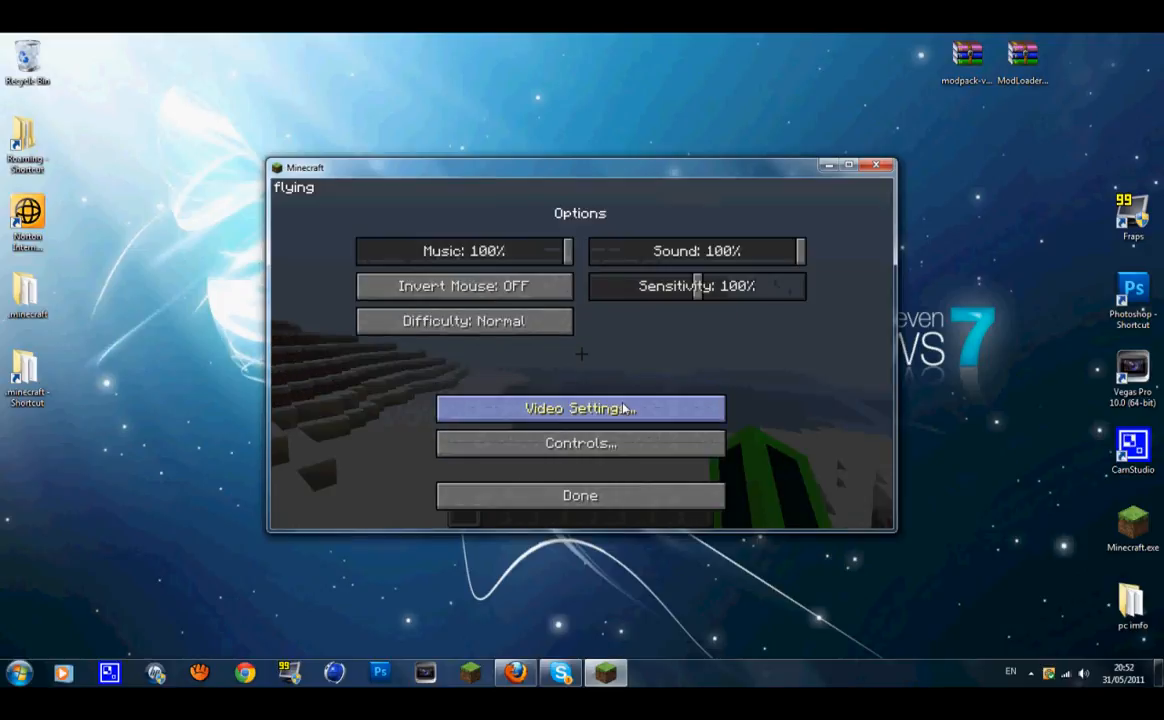
In Controls, rebind Toggle Fog from F to G and return to the game menu
{"action": "left_click", "coordinate": [580, 443]}
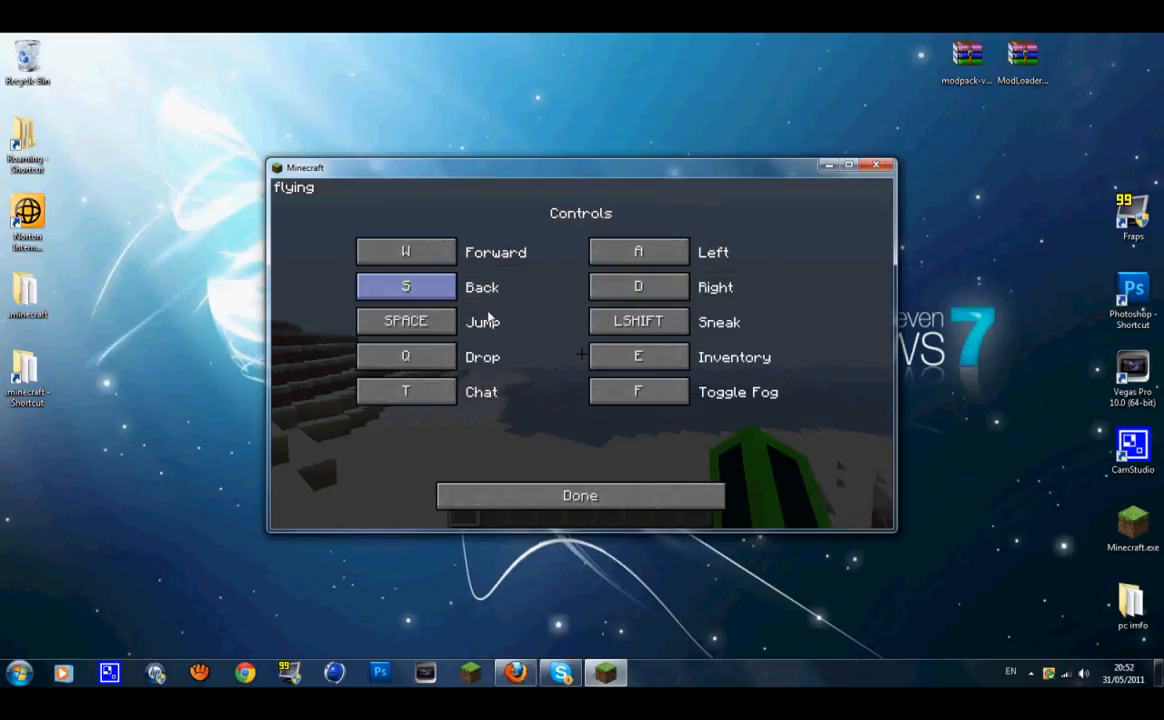
{"action": "left_click", "coordinate": [405, 357]}
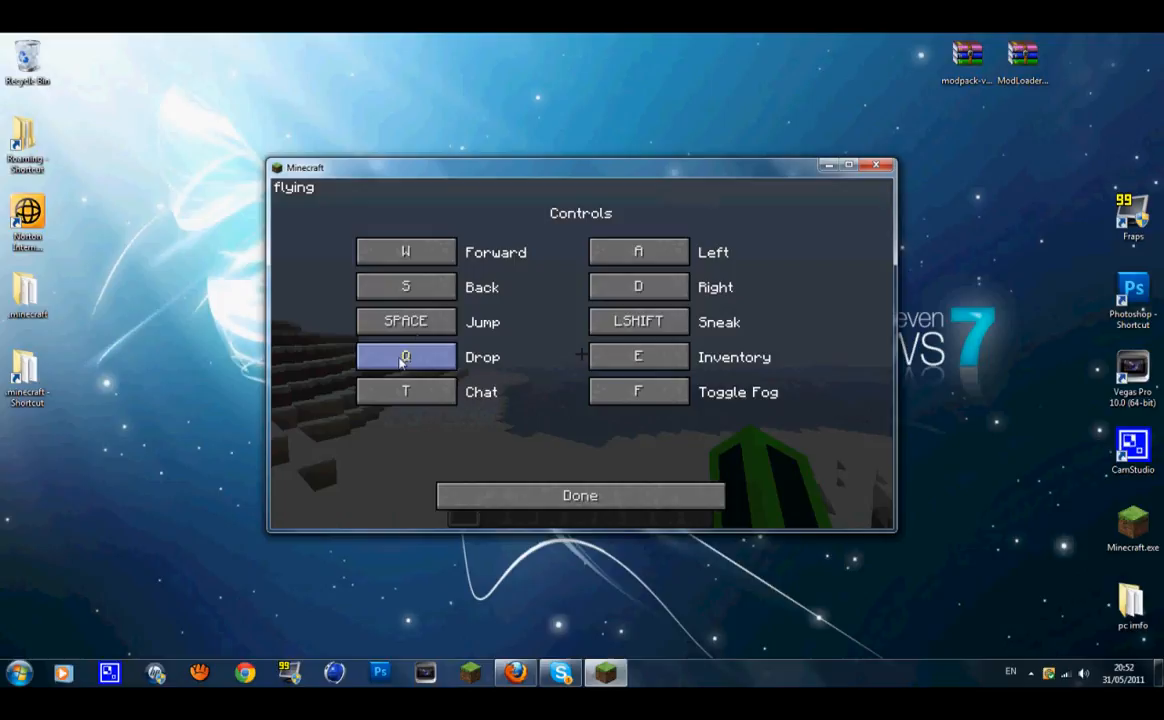
{"action": "left_click", "coordinate": [638, 391]}
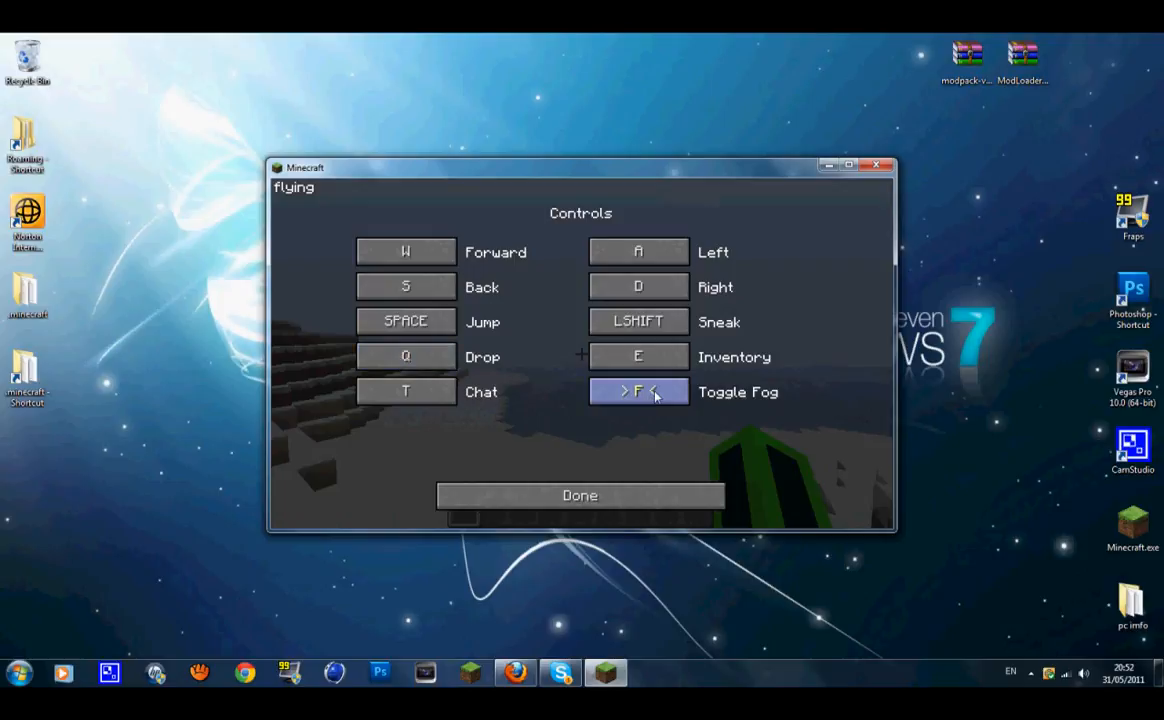
{"action": "key", "text": "g"}
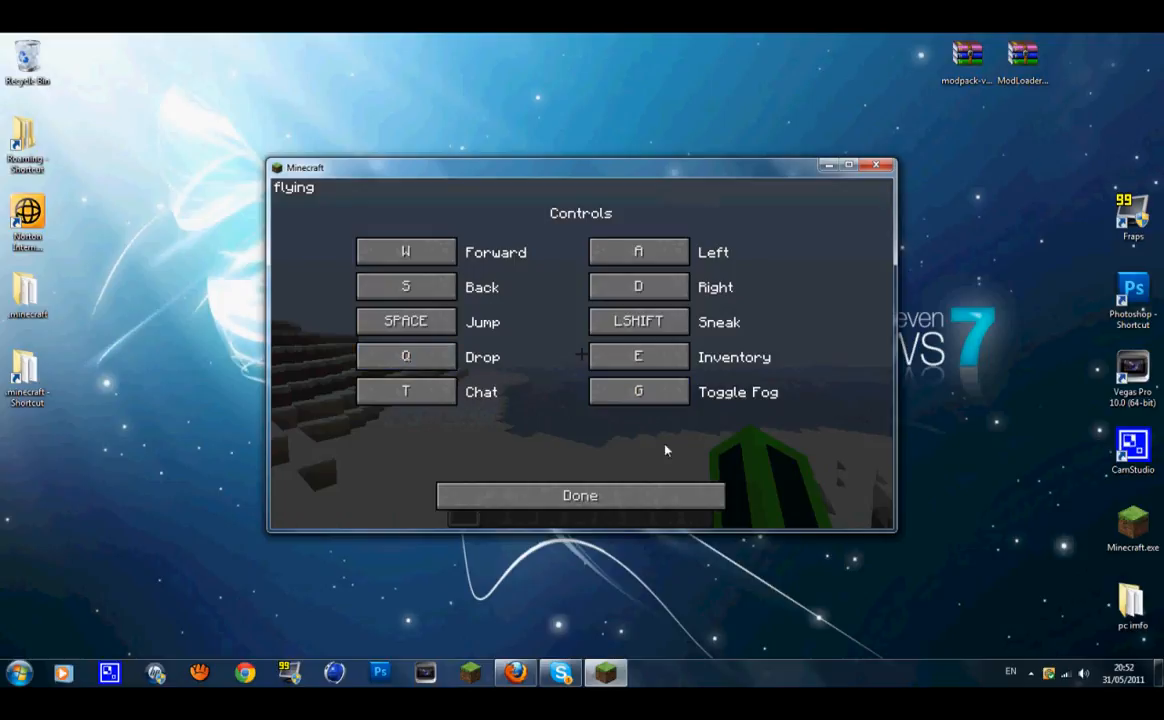
{"action": "left_click", "coordinate": [580, 495]}
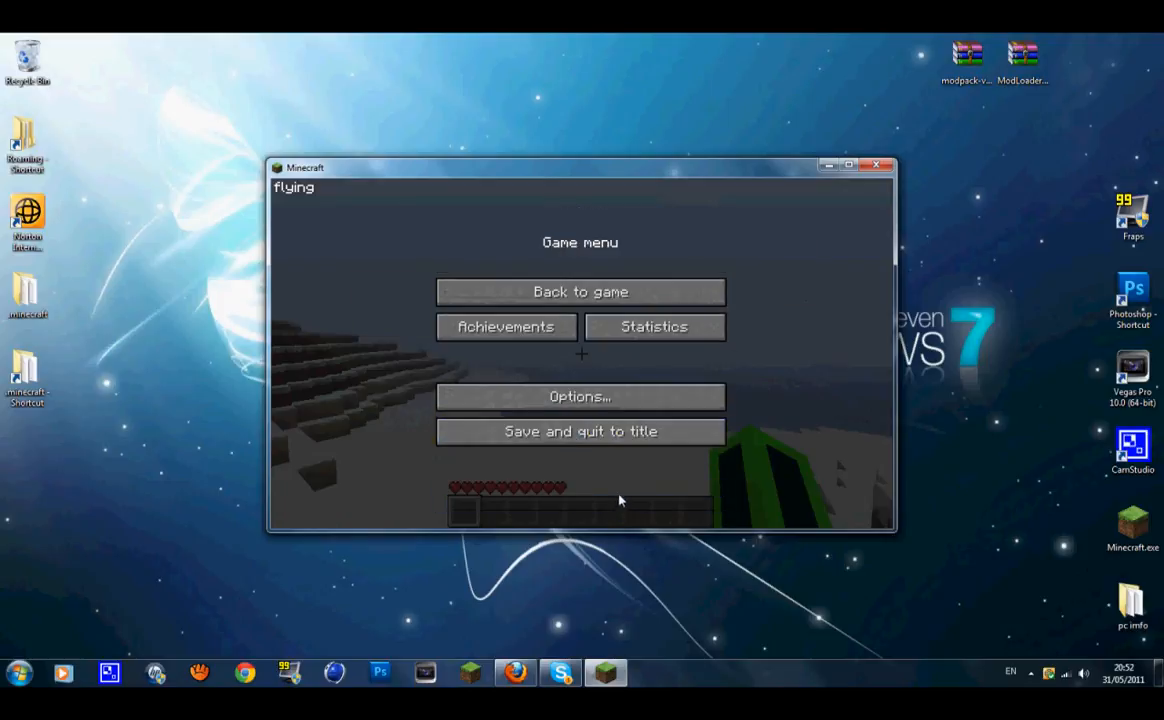
Choose Back to Game and keep flying over the snowy shore
{"action": "left_click", "coordinate": [580, 291]}
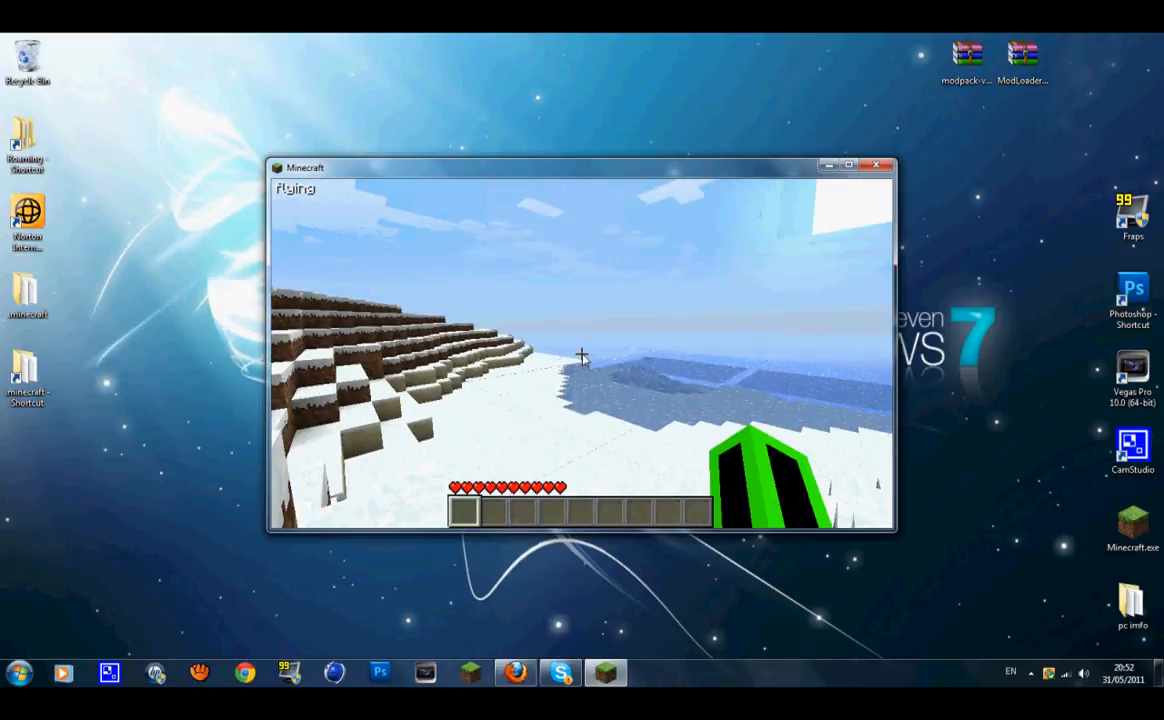
{"action": "mouse_move", "coordinate": [583, 357]}
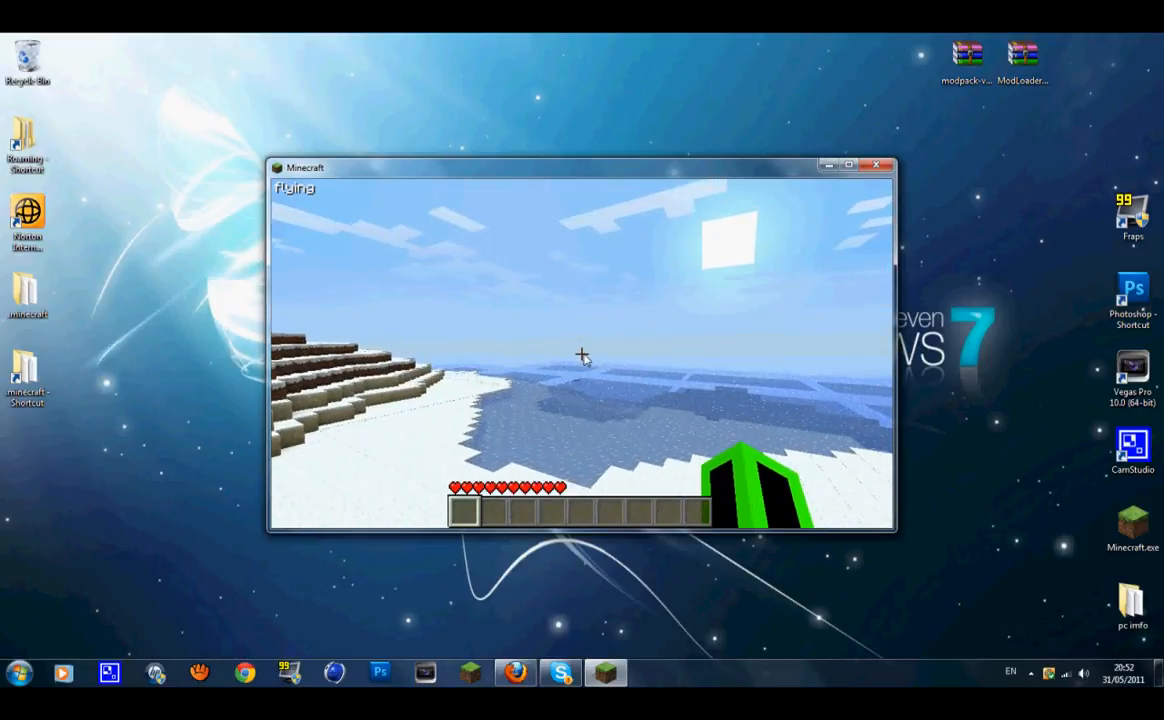